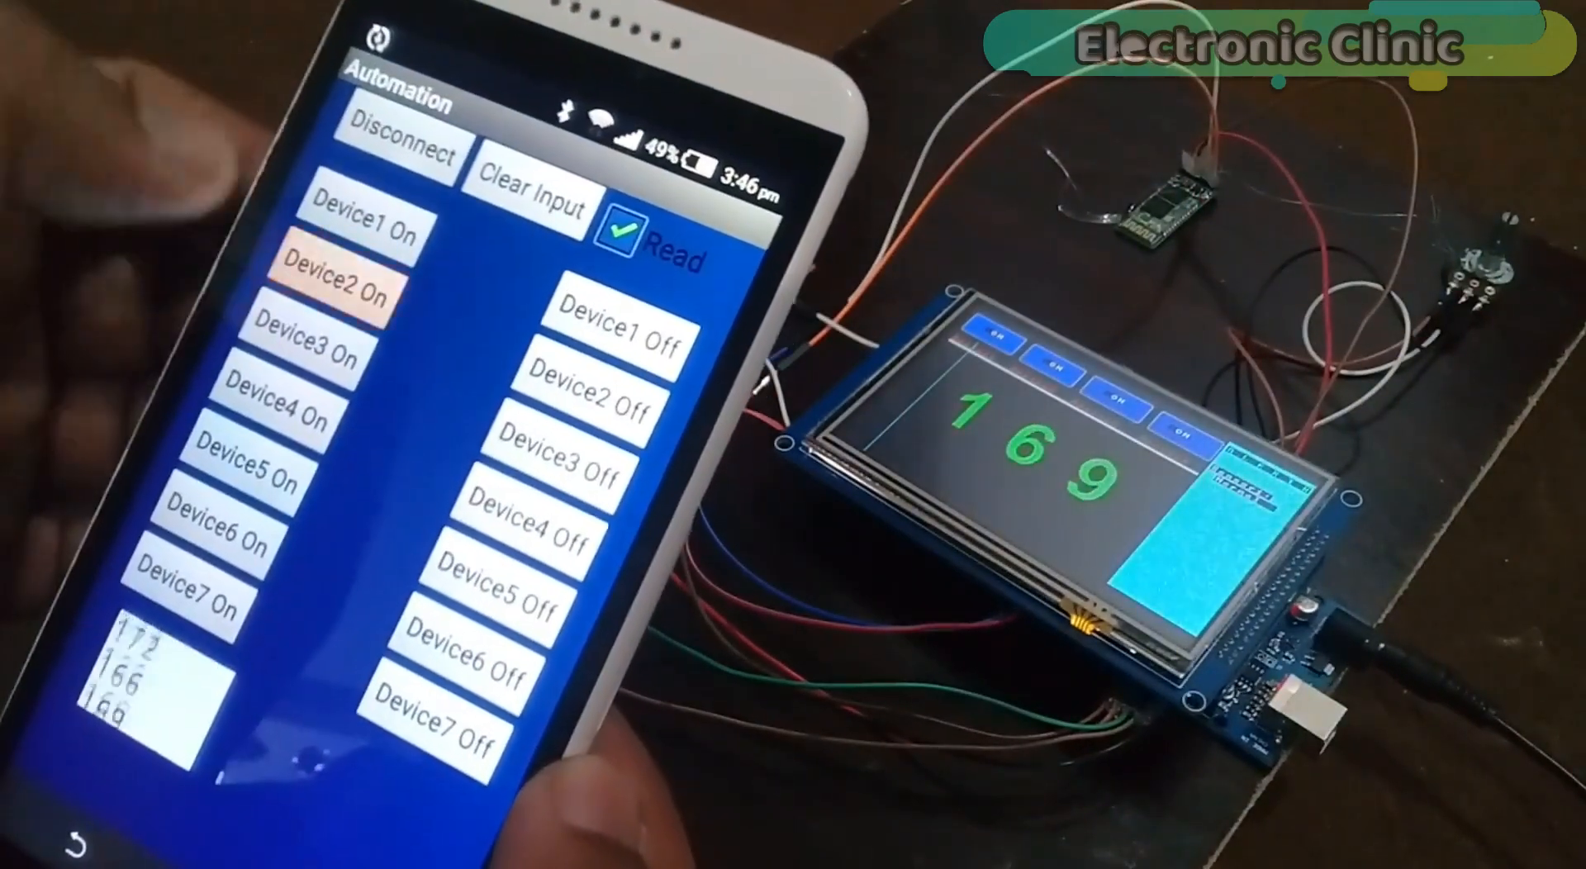
click(335, 286)
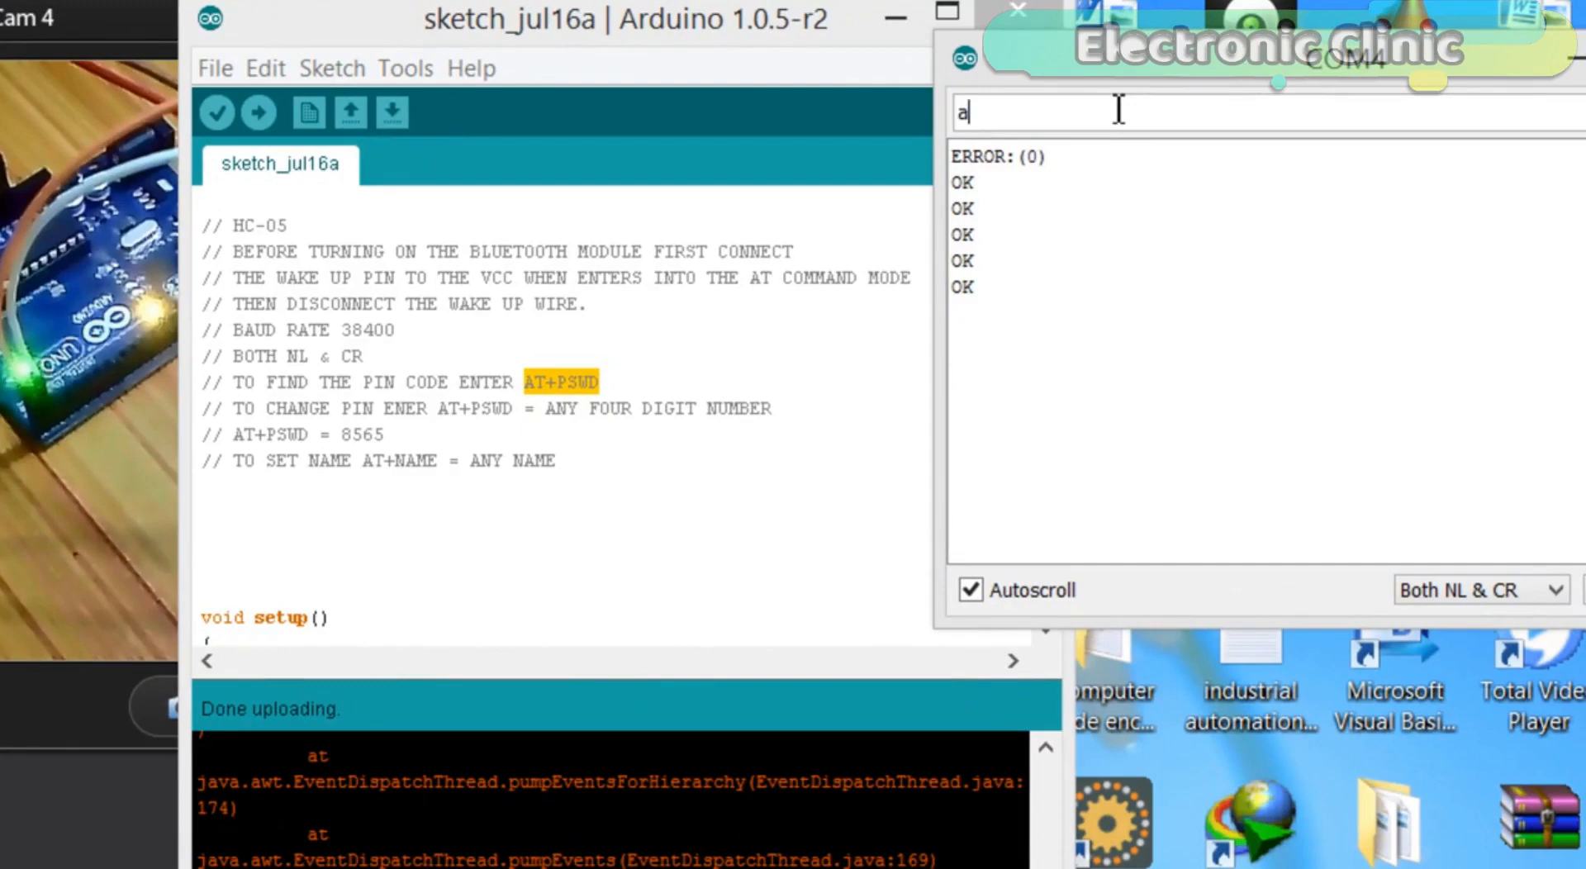
text(at+)
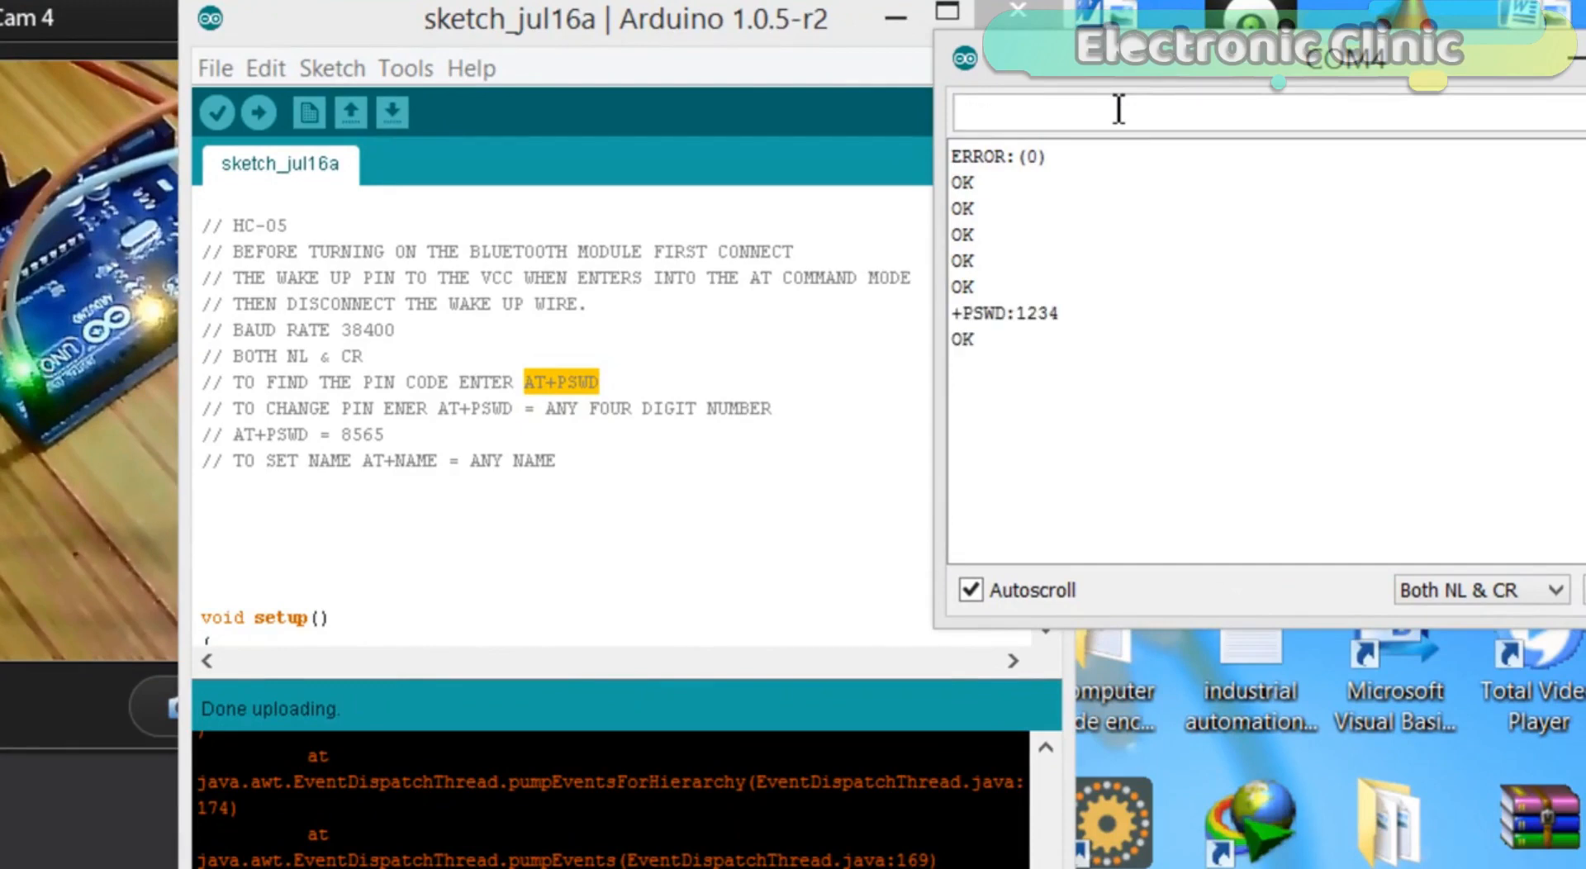
mouse_move(1055, 334)
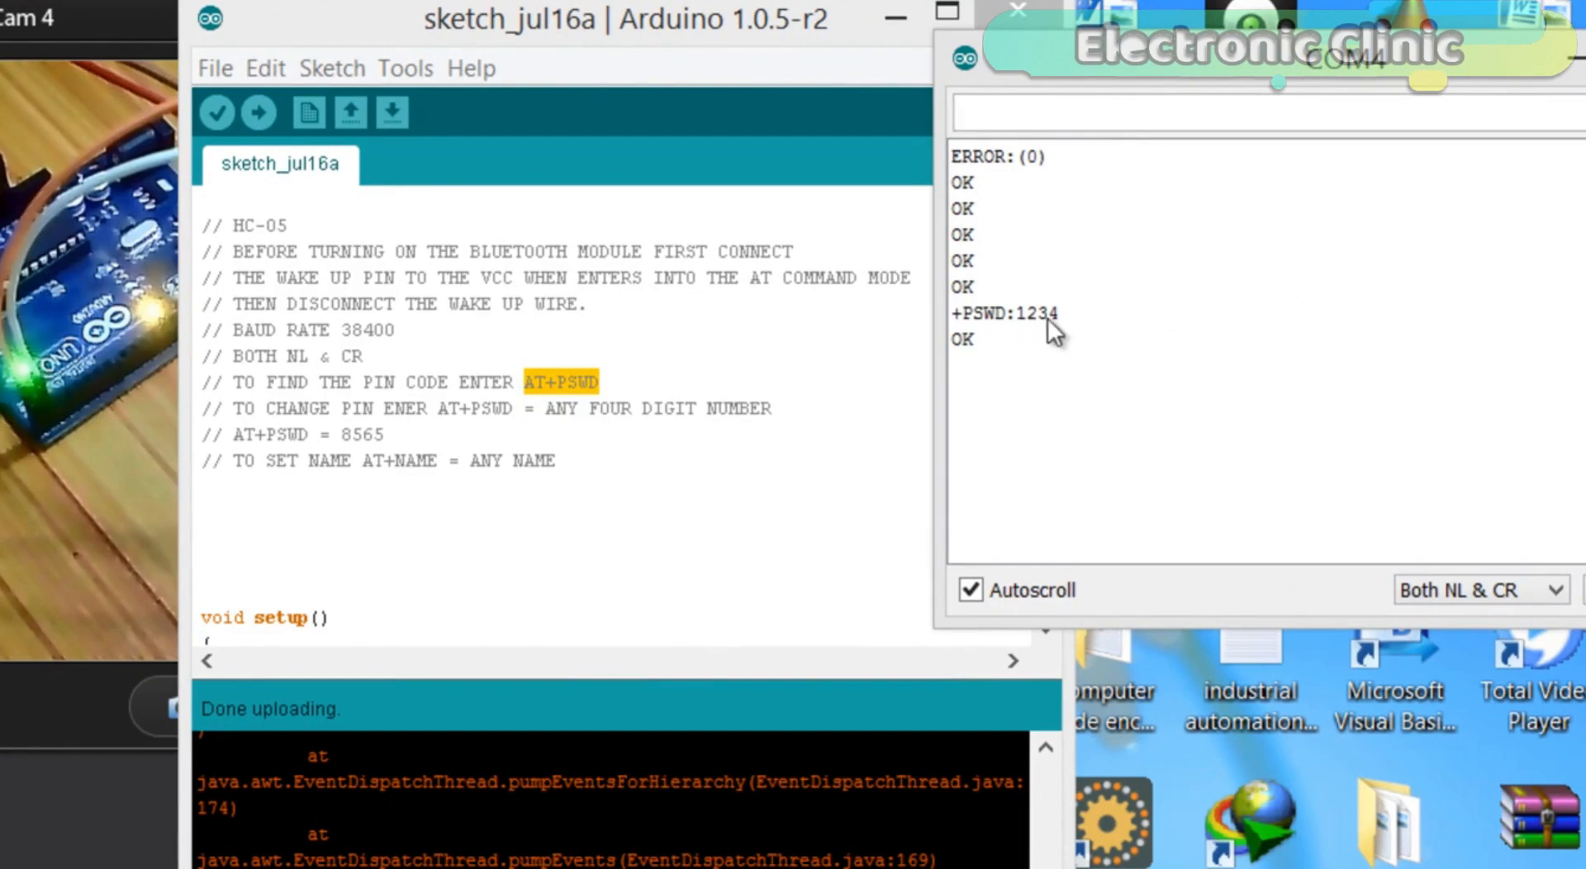
mouse_move(1065, 333)
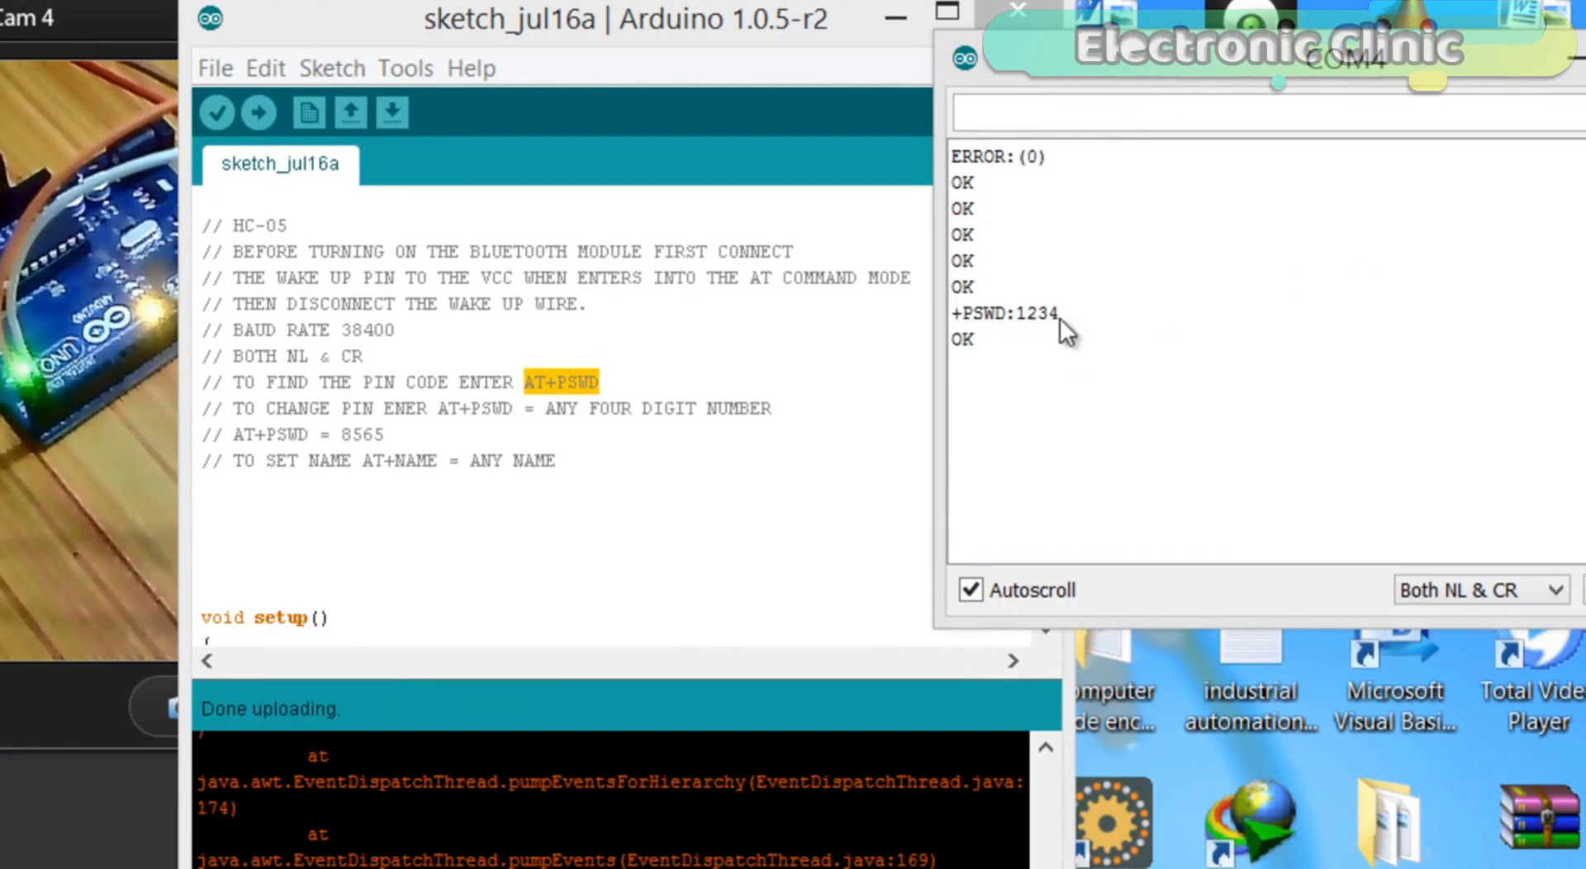
mouse_move(1001, 334)
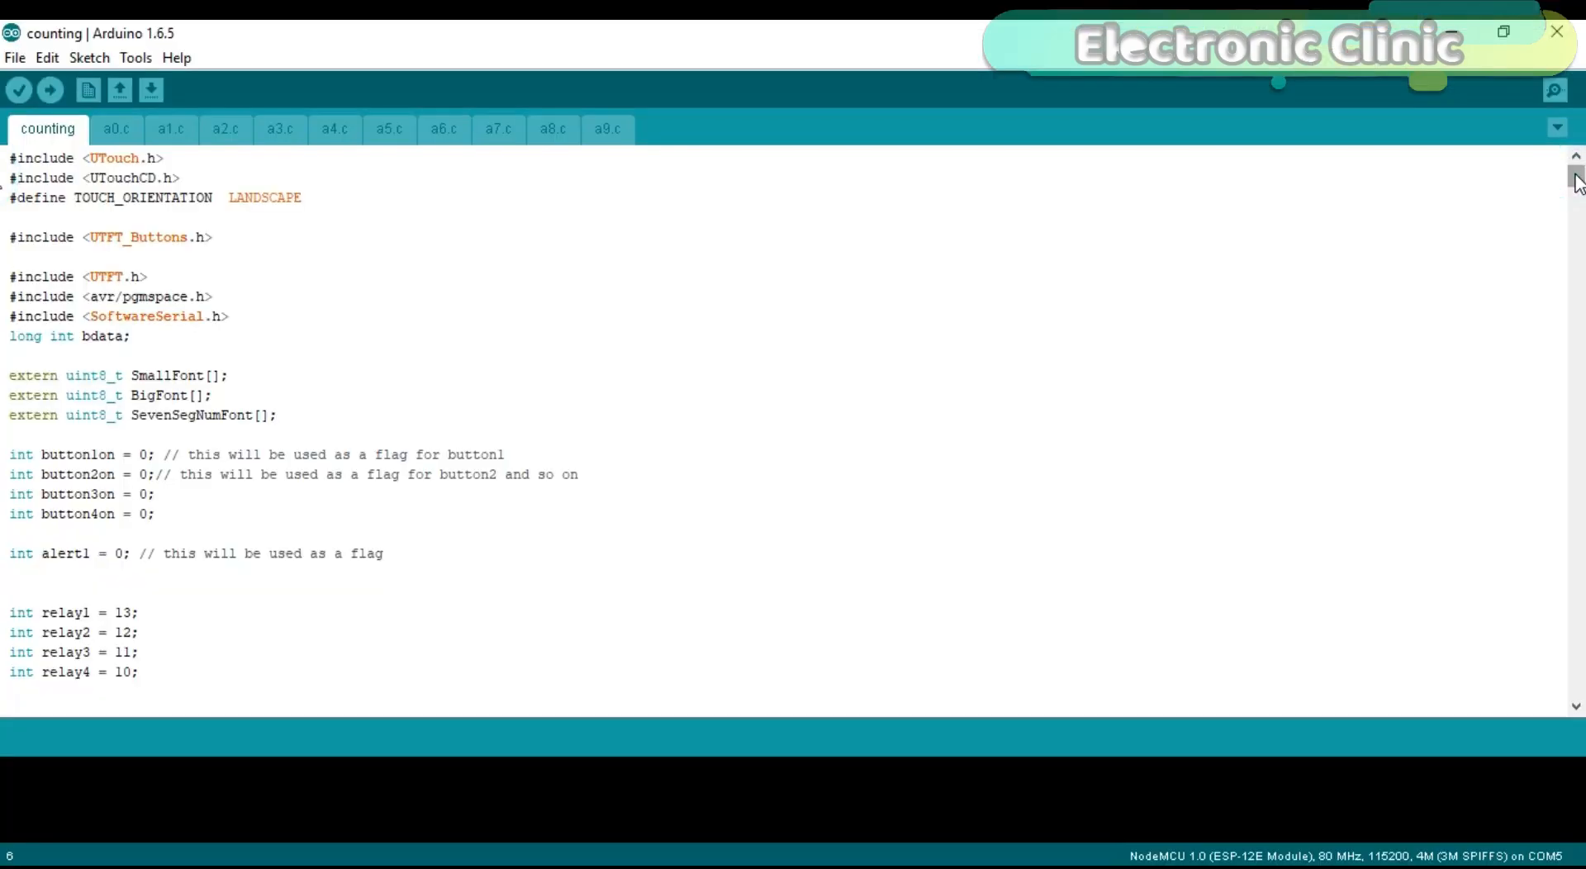
scroll(down, 3)
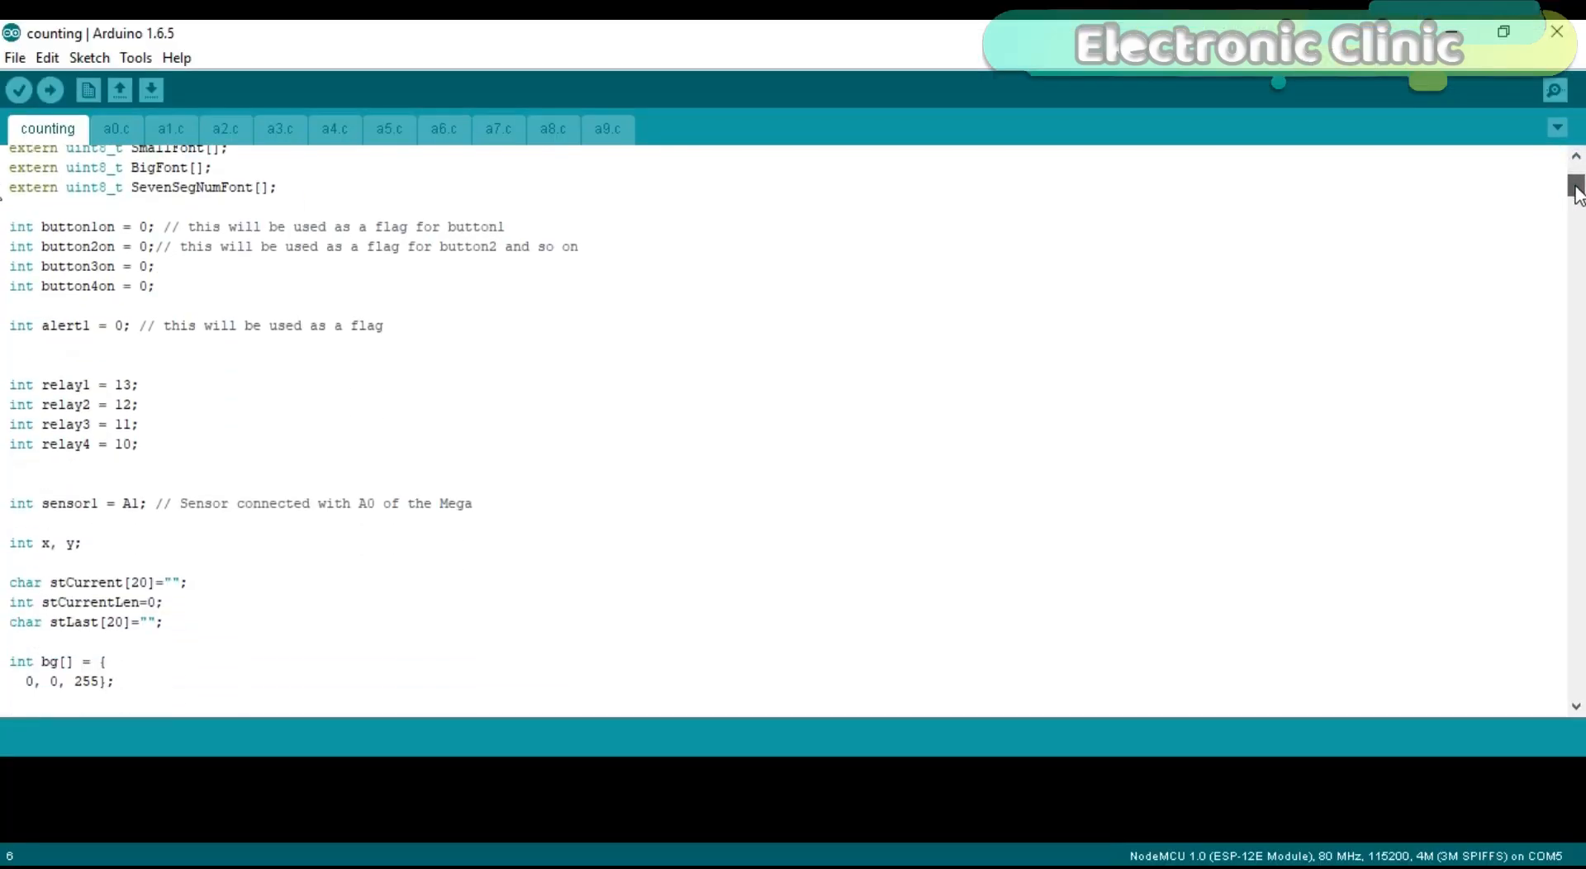
scroll(down, 3)
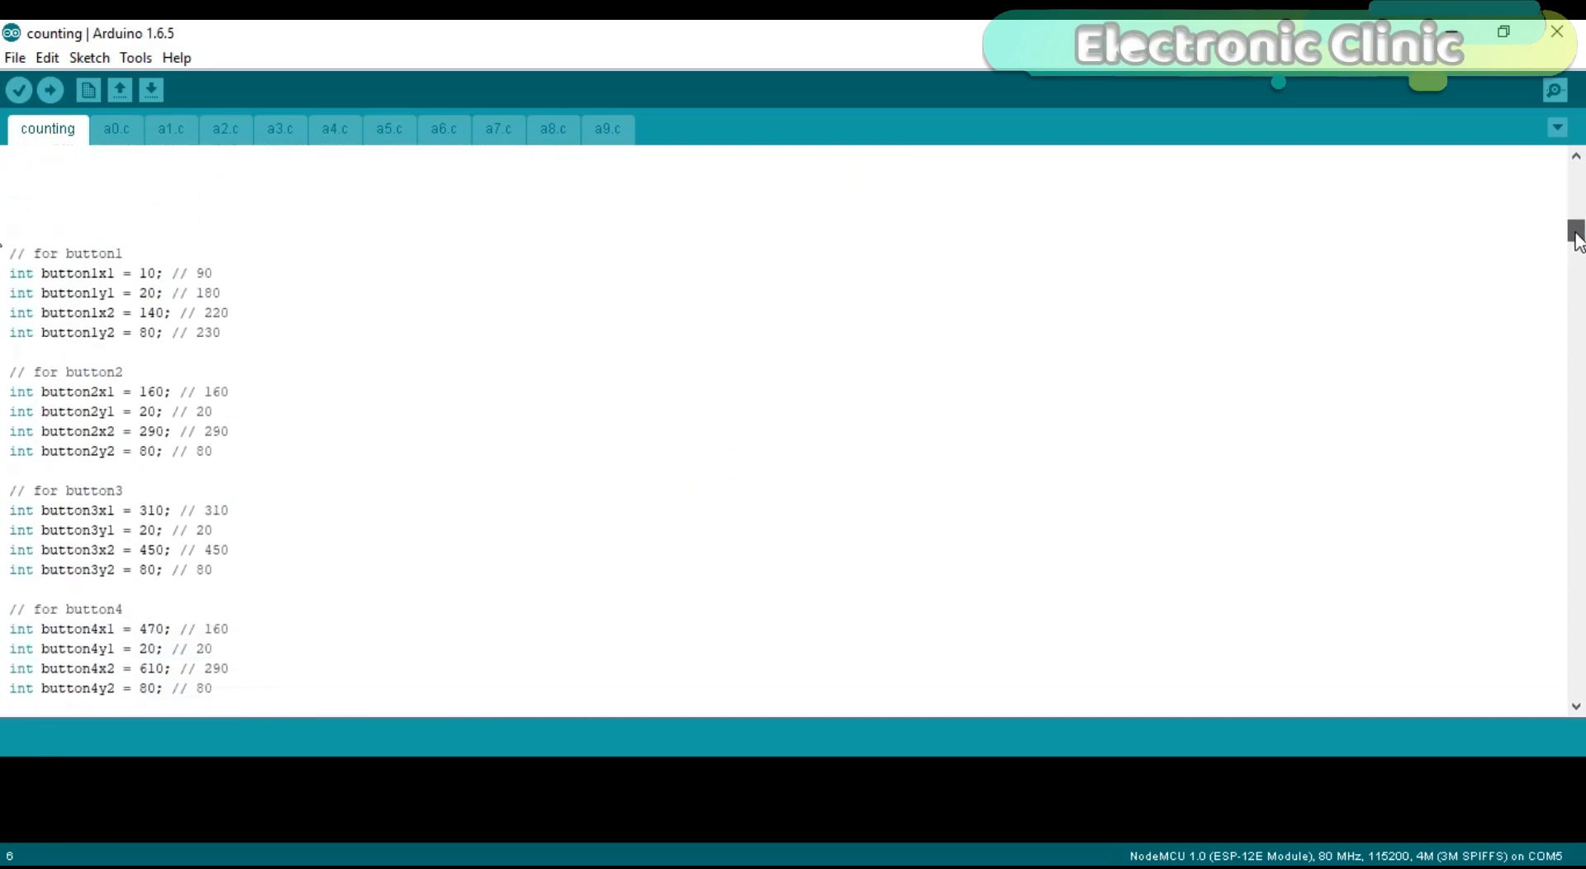
scroll(down, 3)
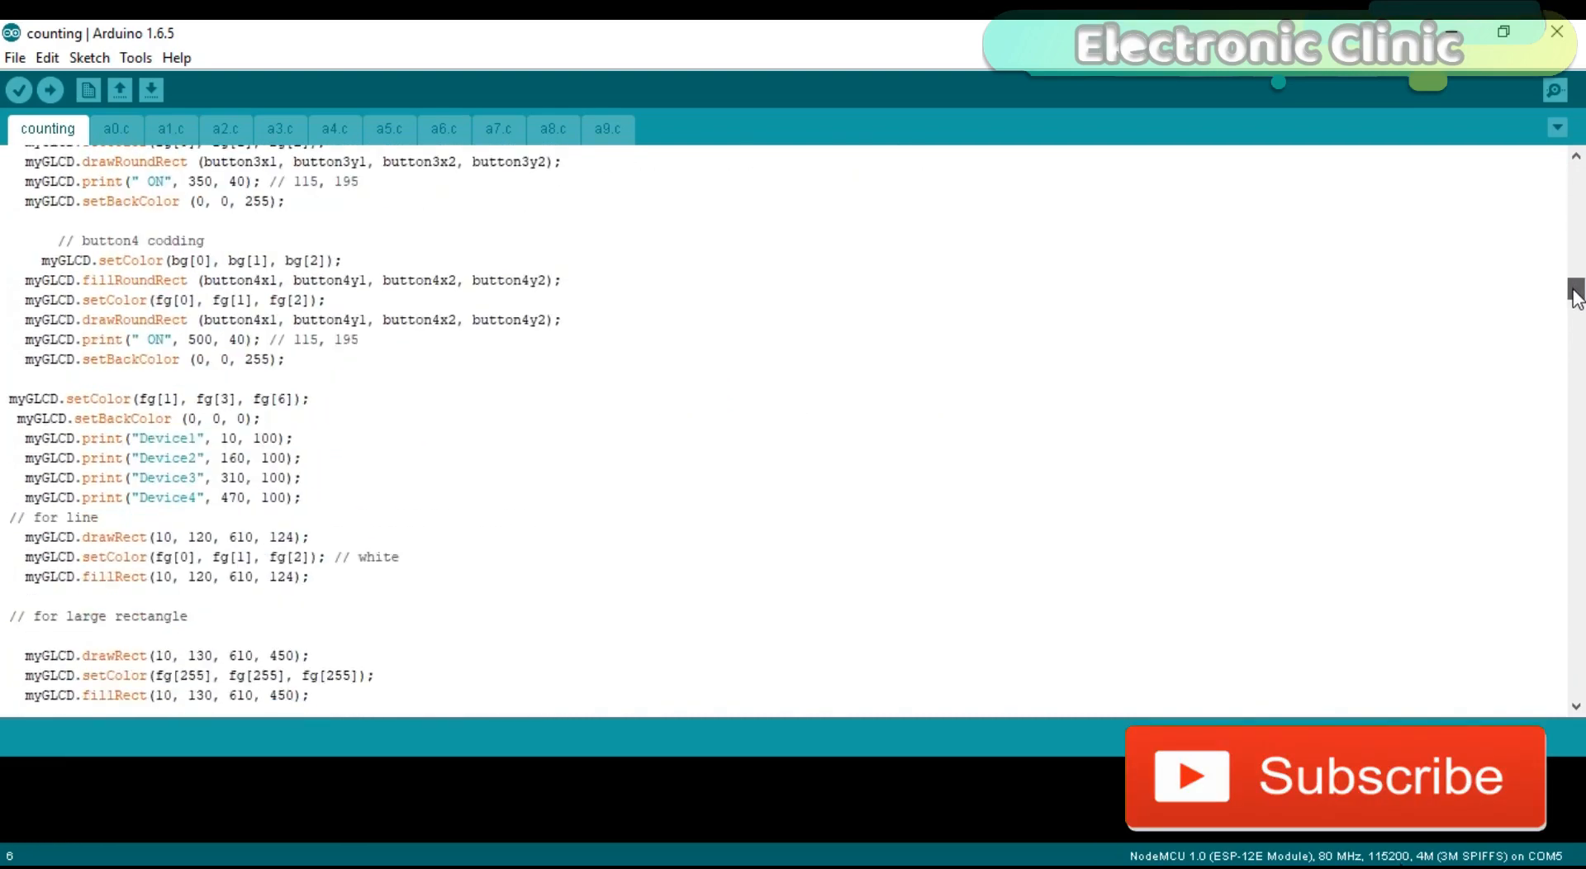
scroll(up, 3)
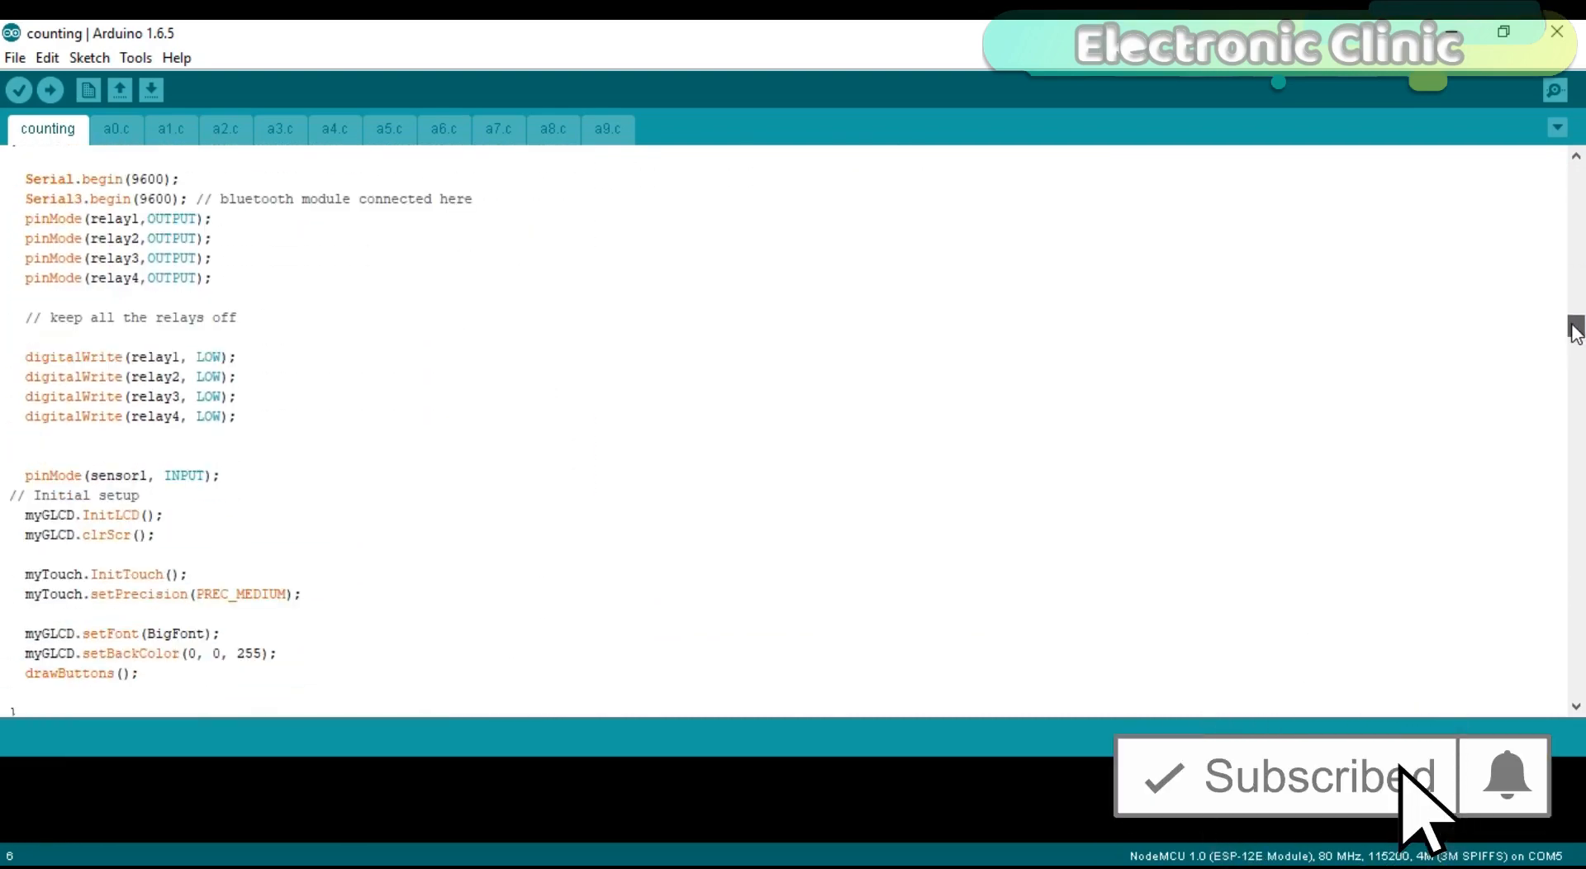
mouse_move(1444, 360)
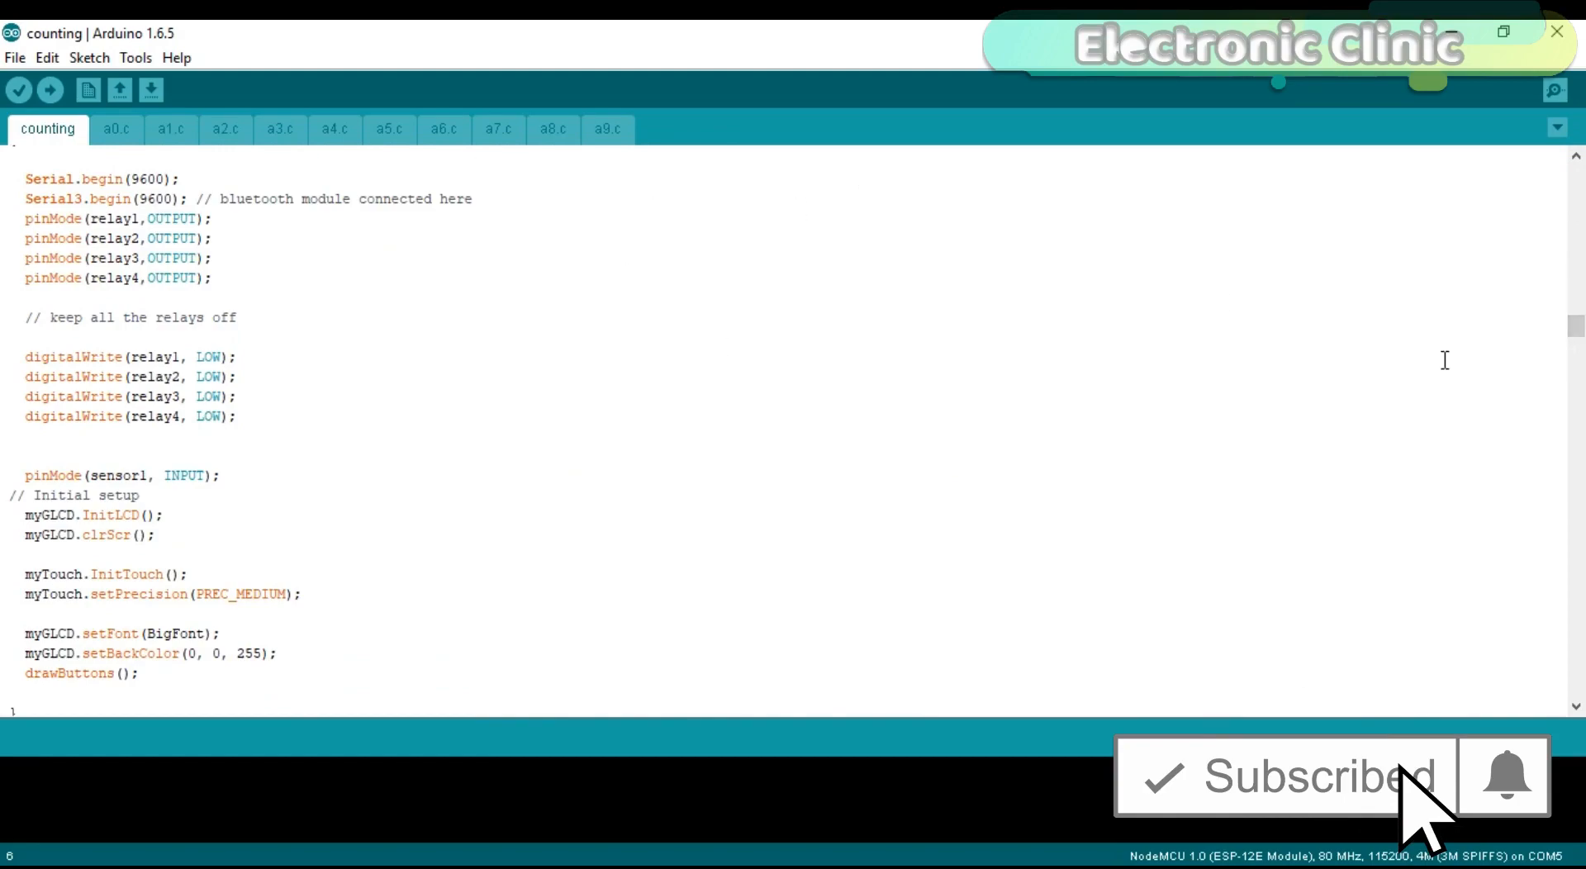
scroll(down, 3)
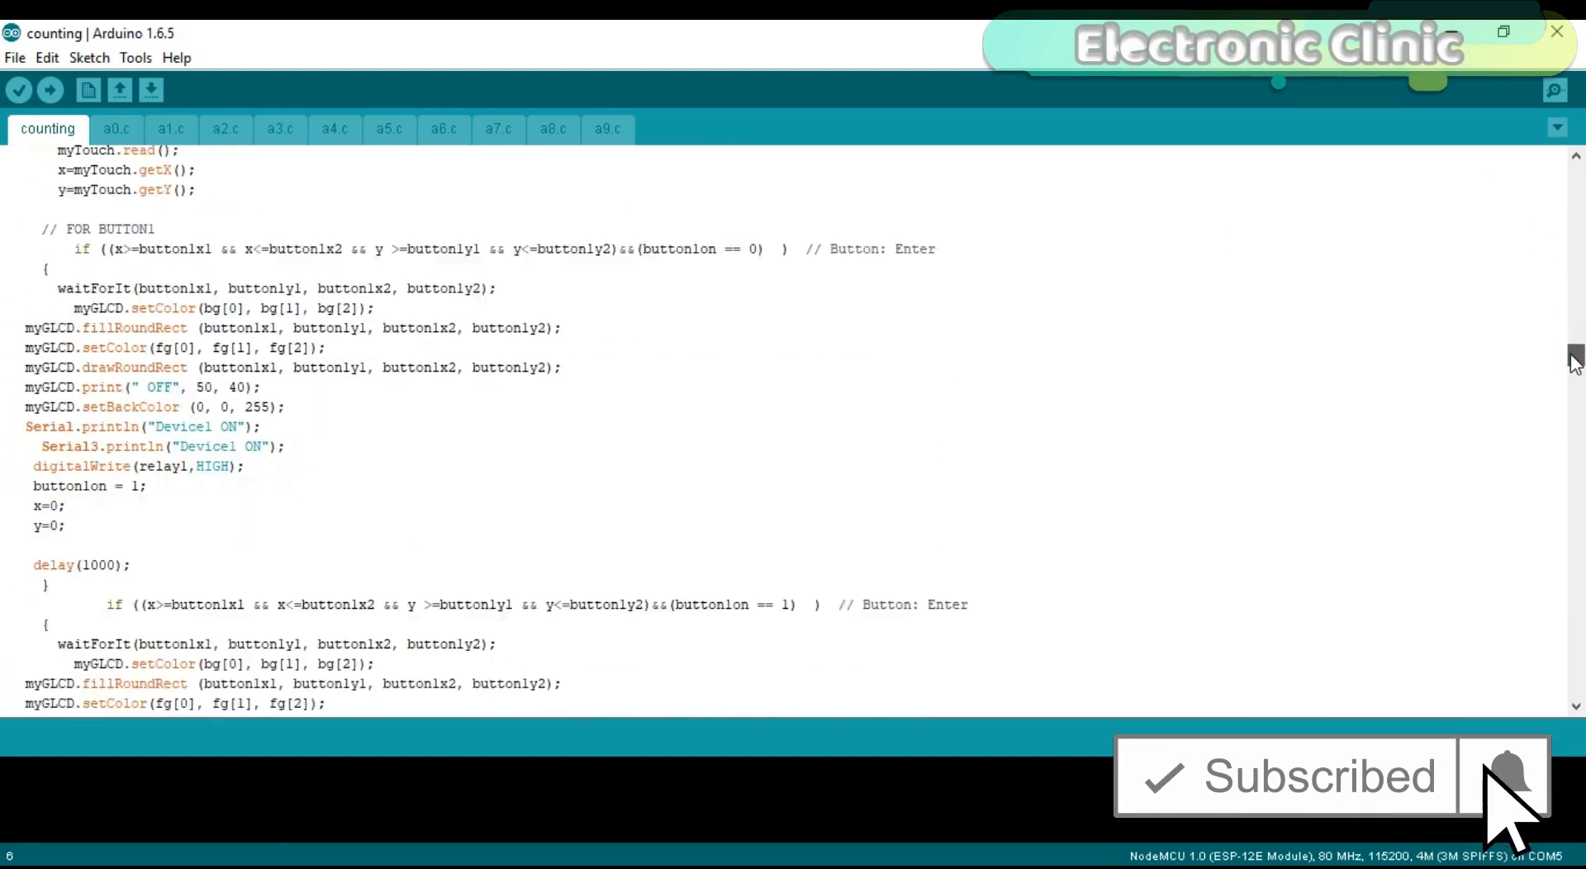
scroll(down, 3)
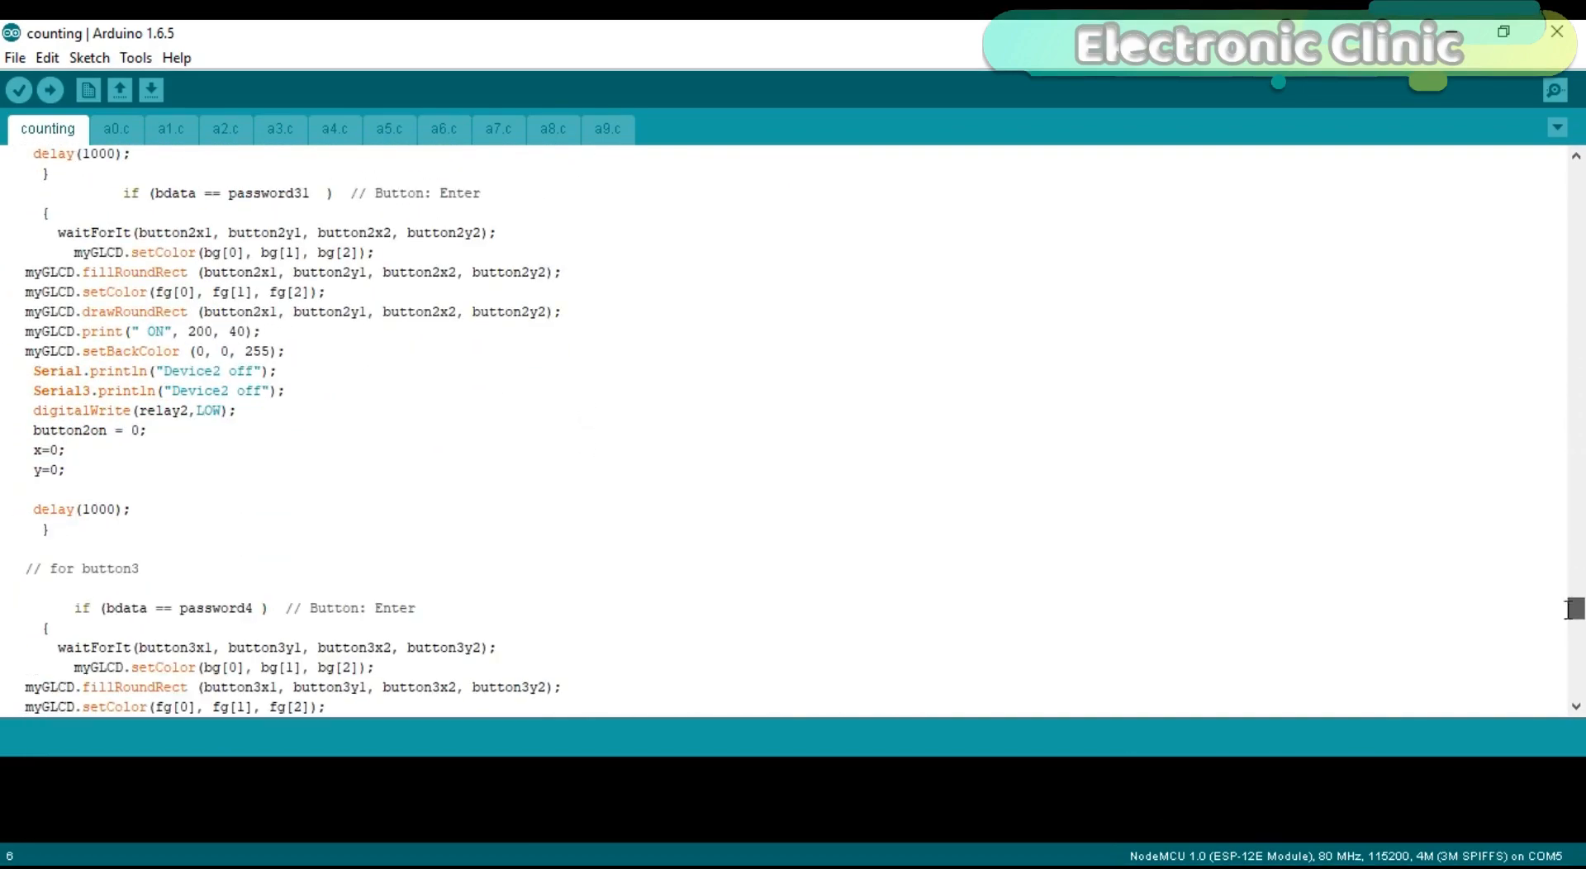
scroll(down, 3)
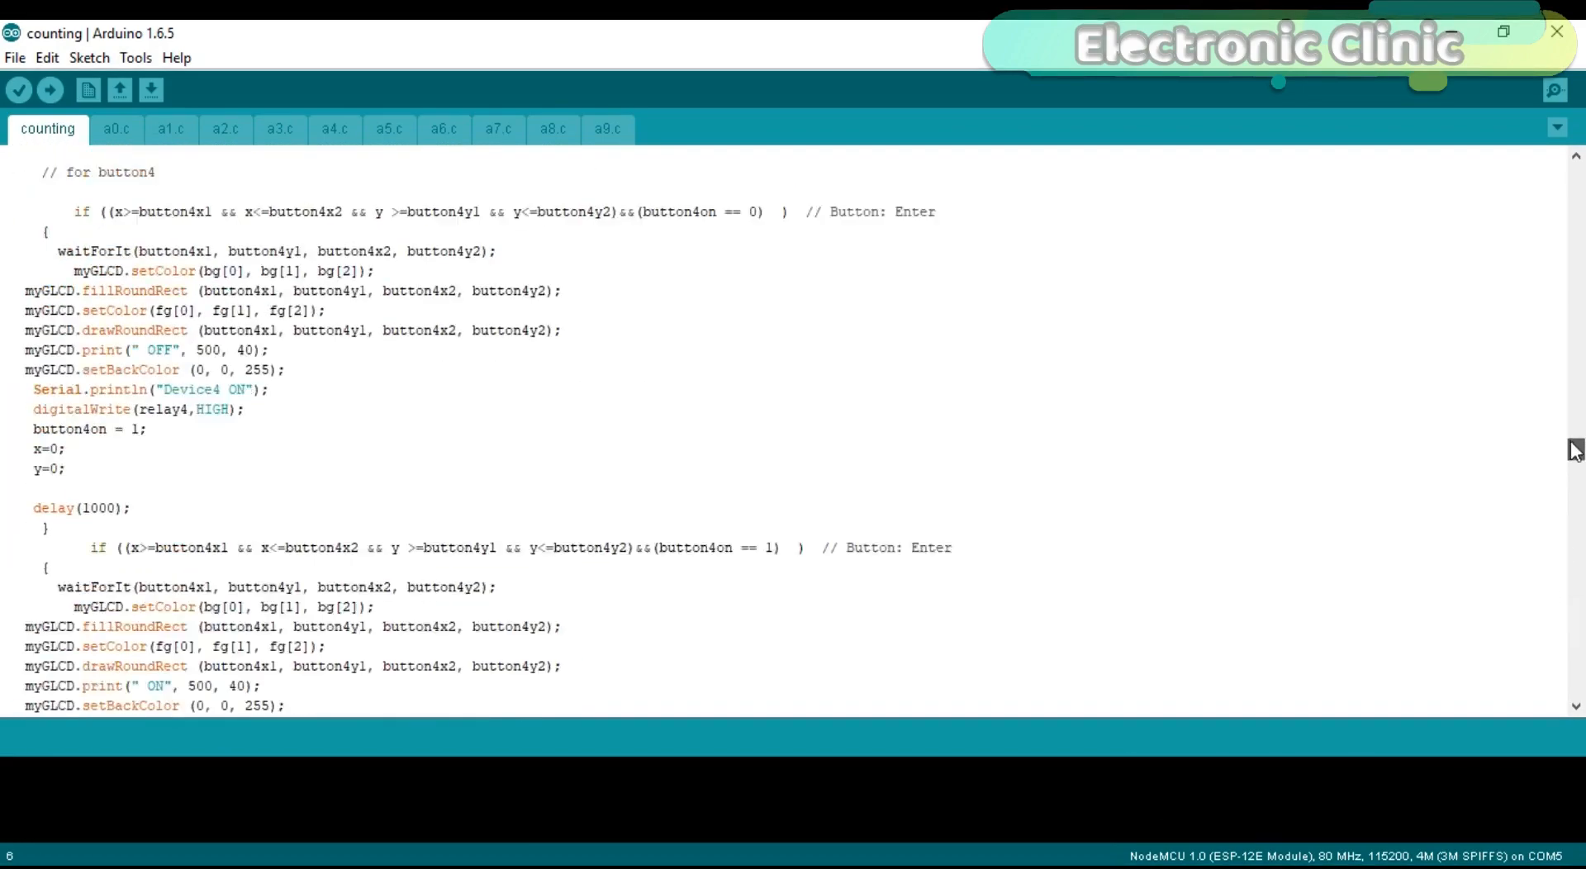
scroll(up, 3)
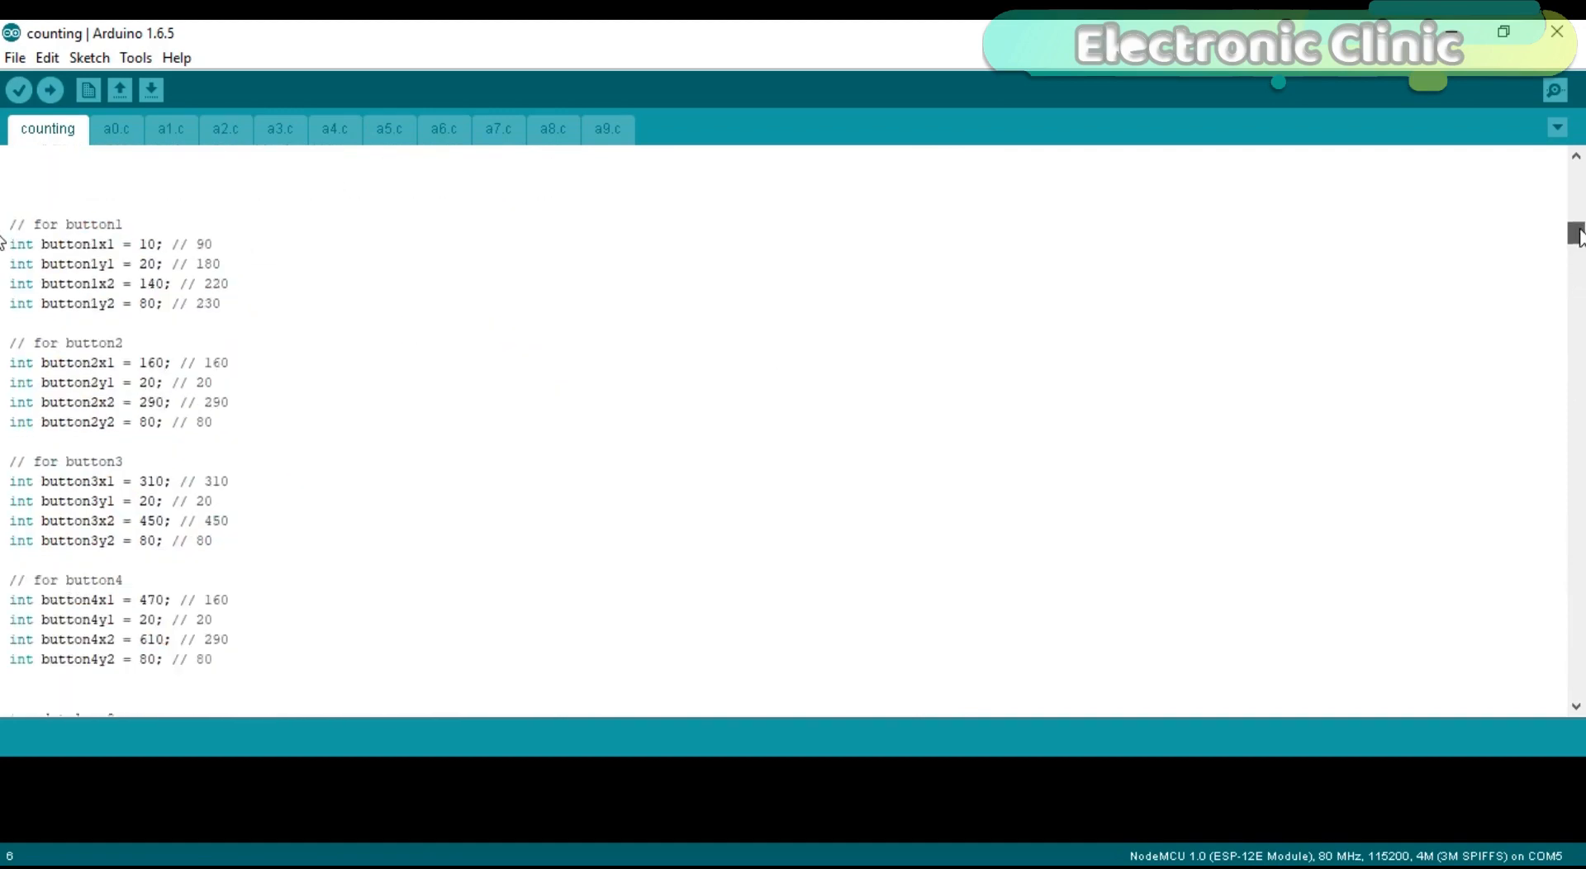
scroll(down, 3)
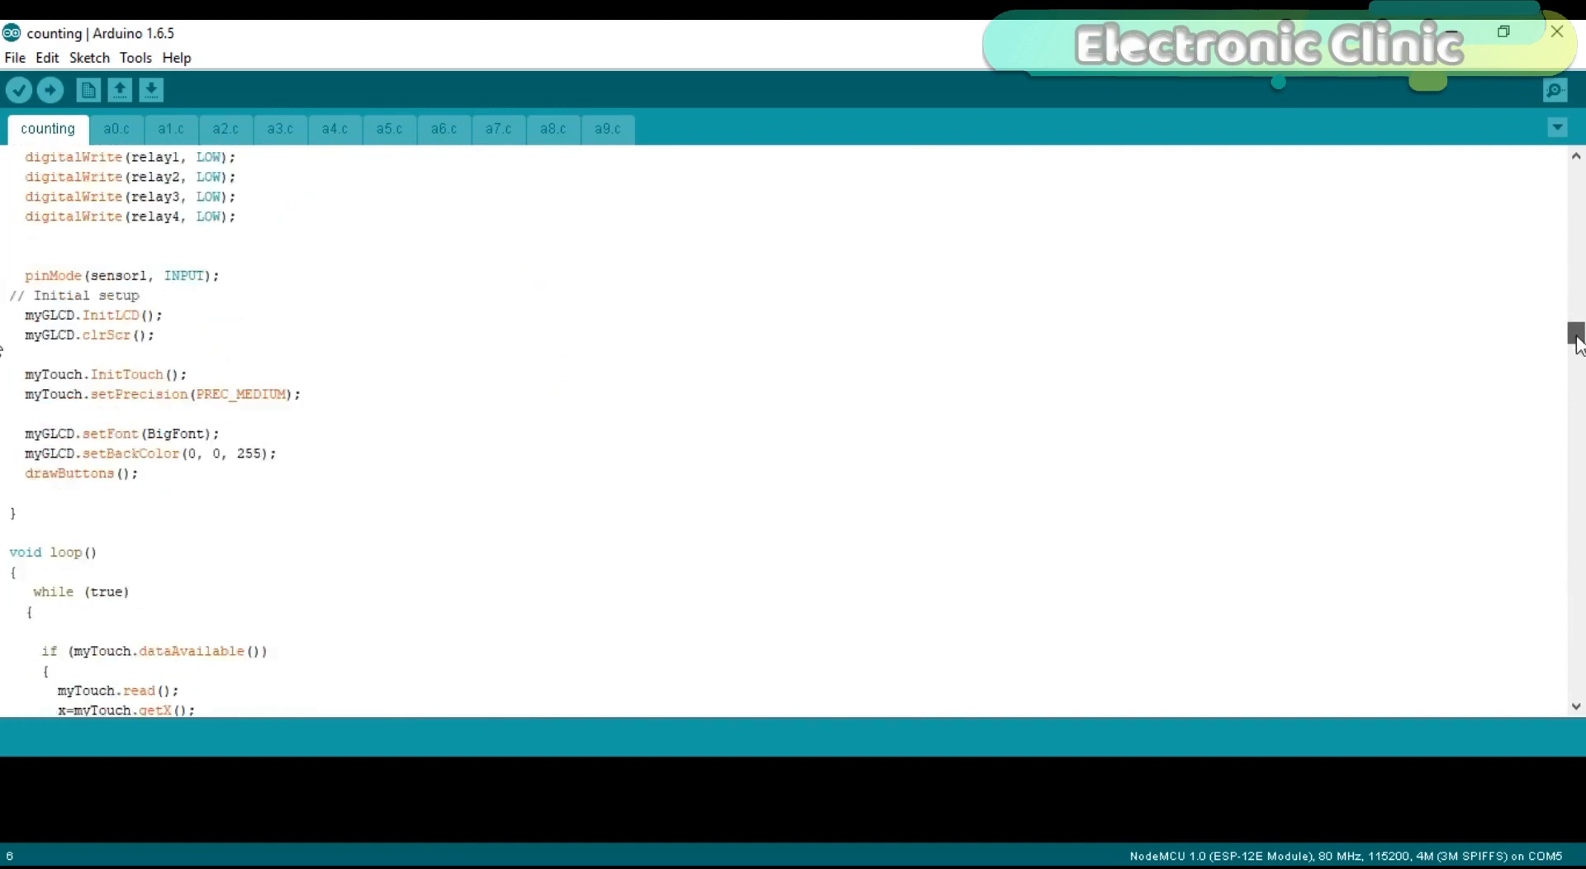
scroll(up, 3)
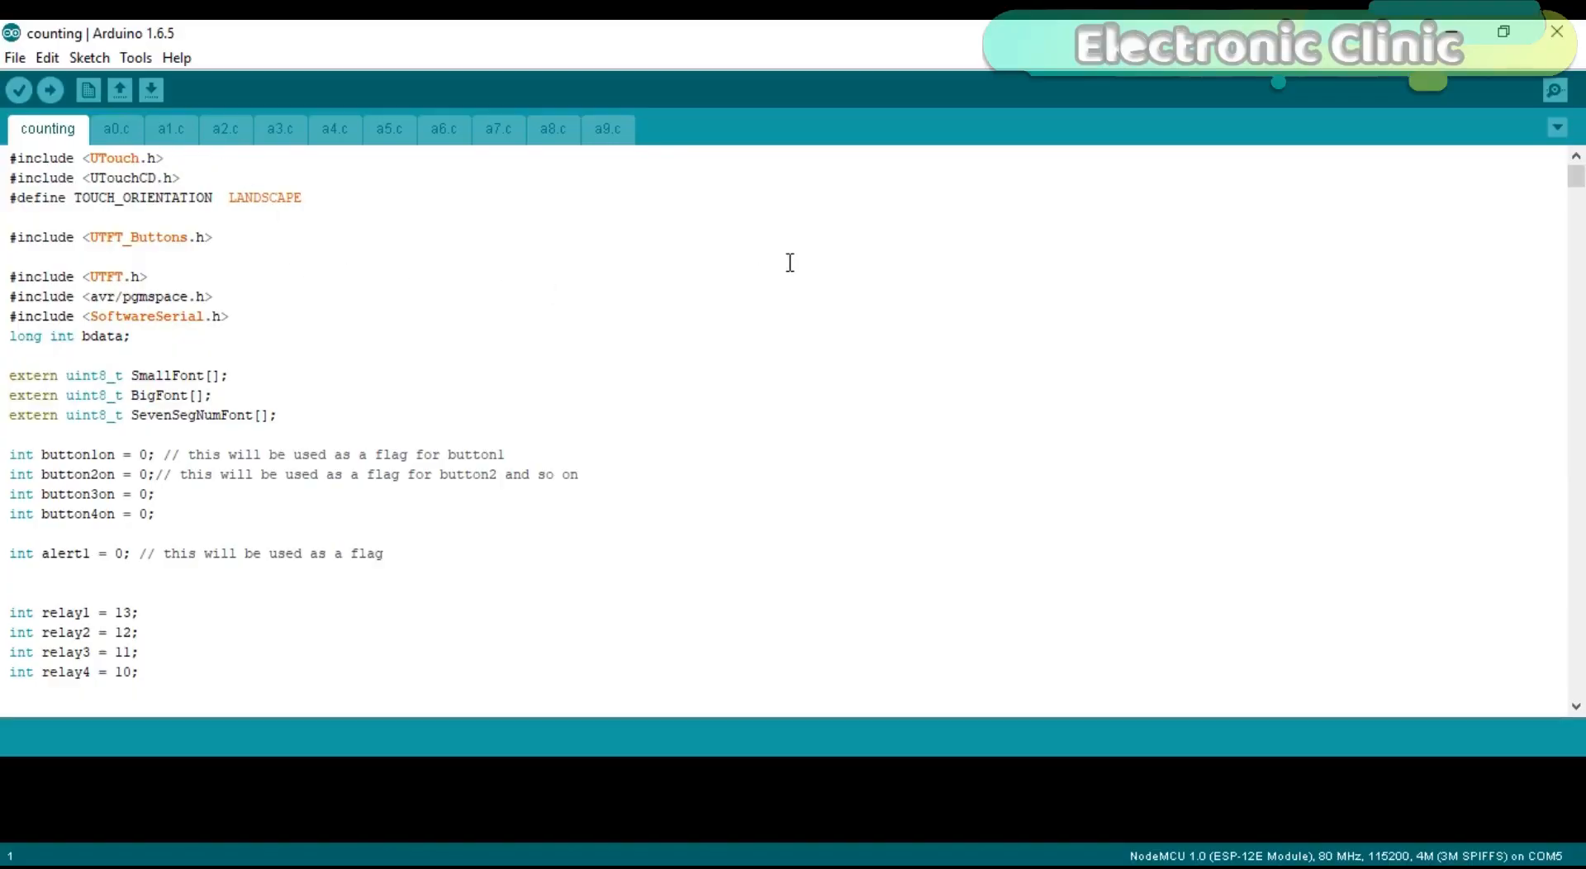
mouse_move(1377, 200)
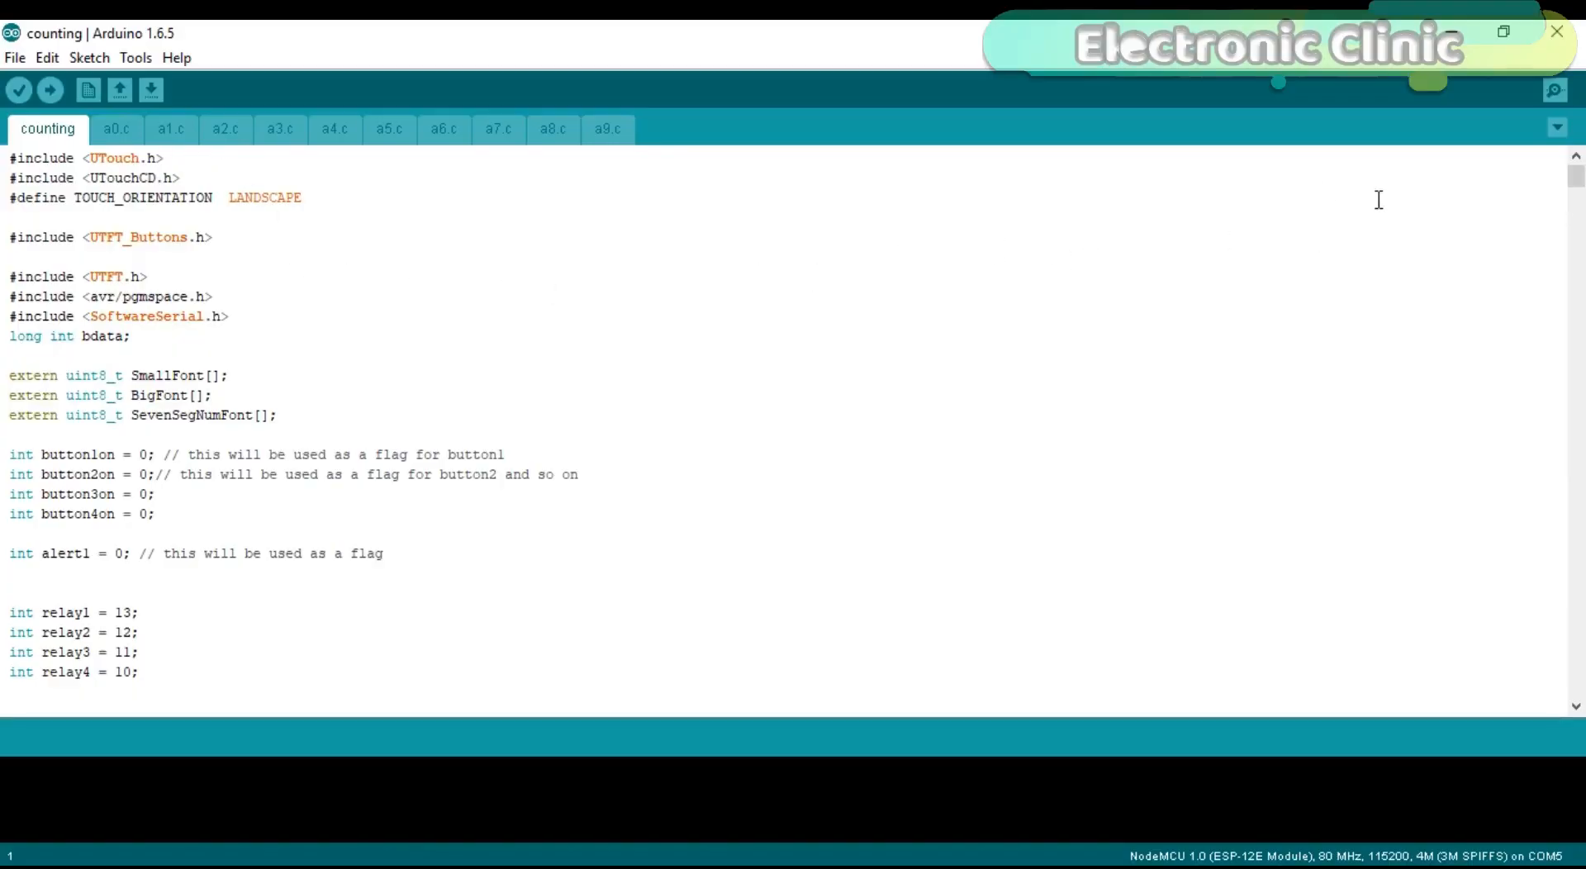
mouse_move(1530, 179)
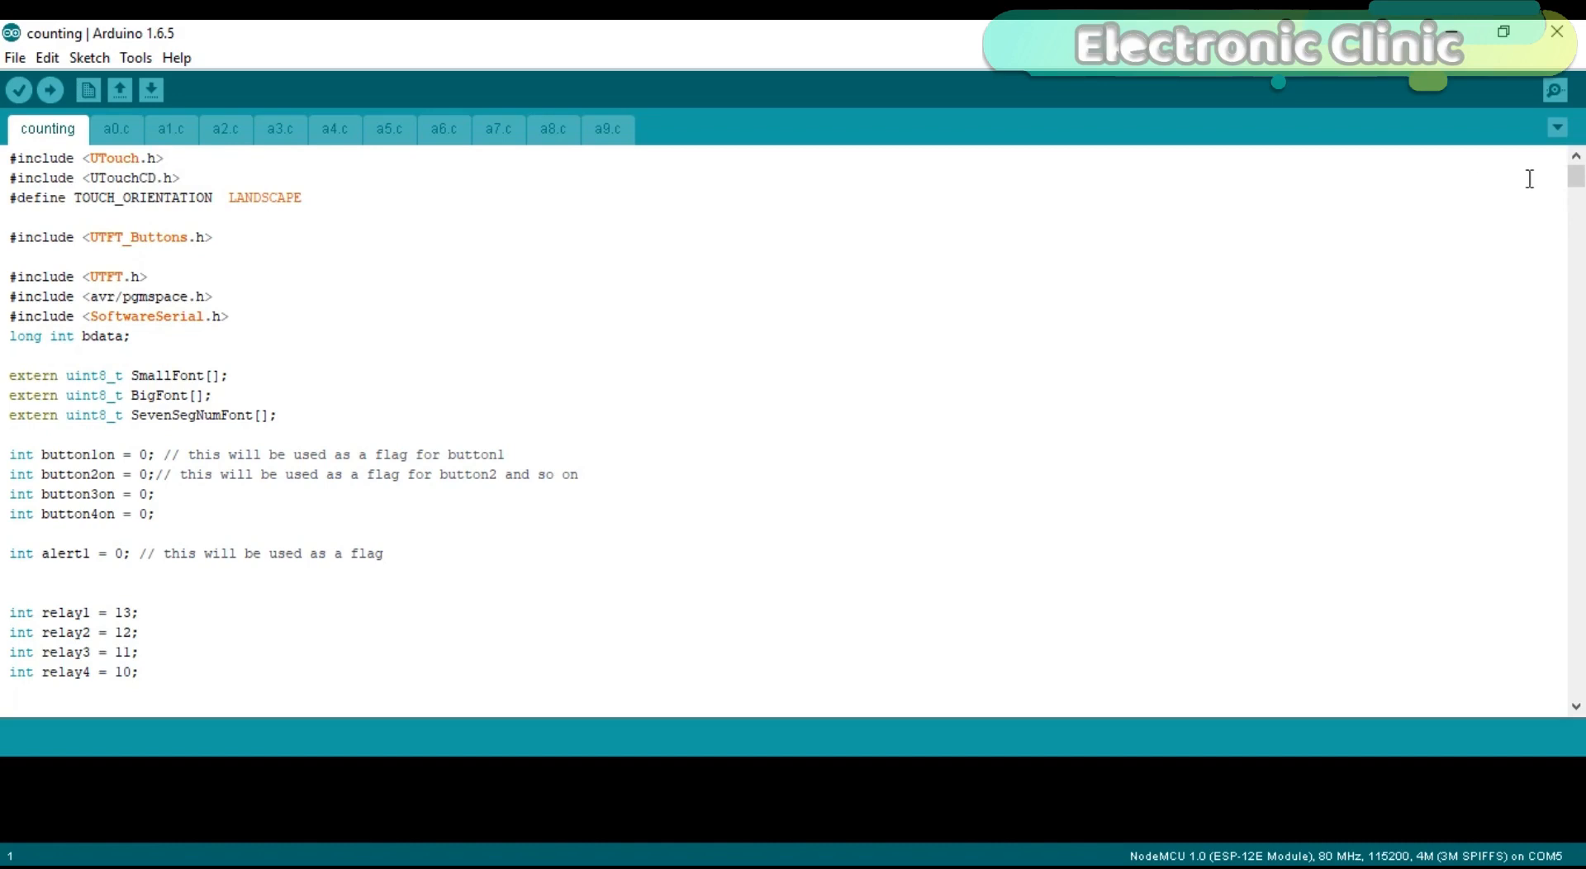
mouse_move(1571, 195)
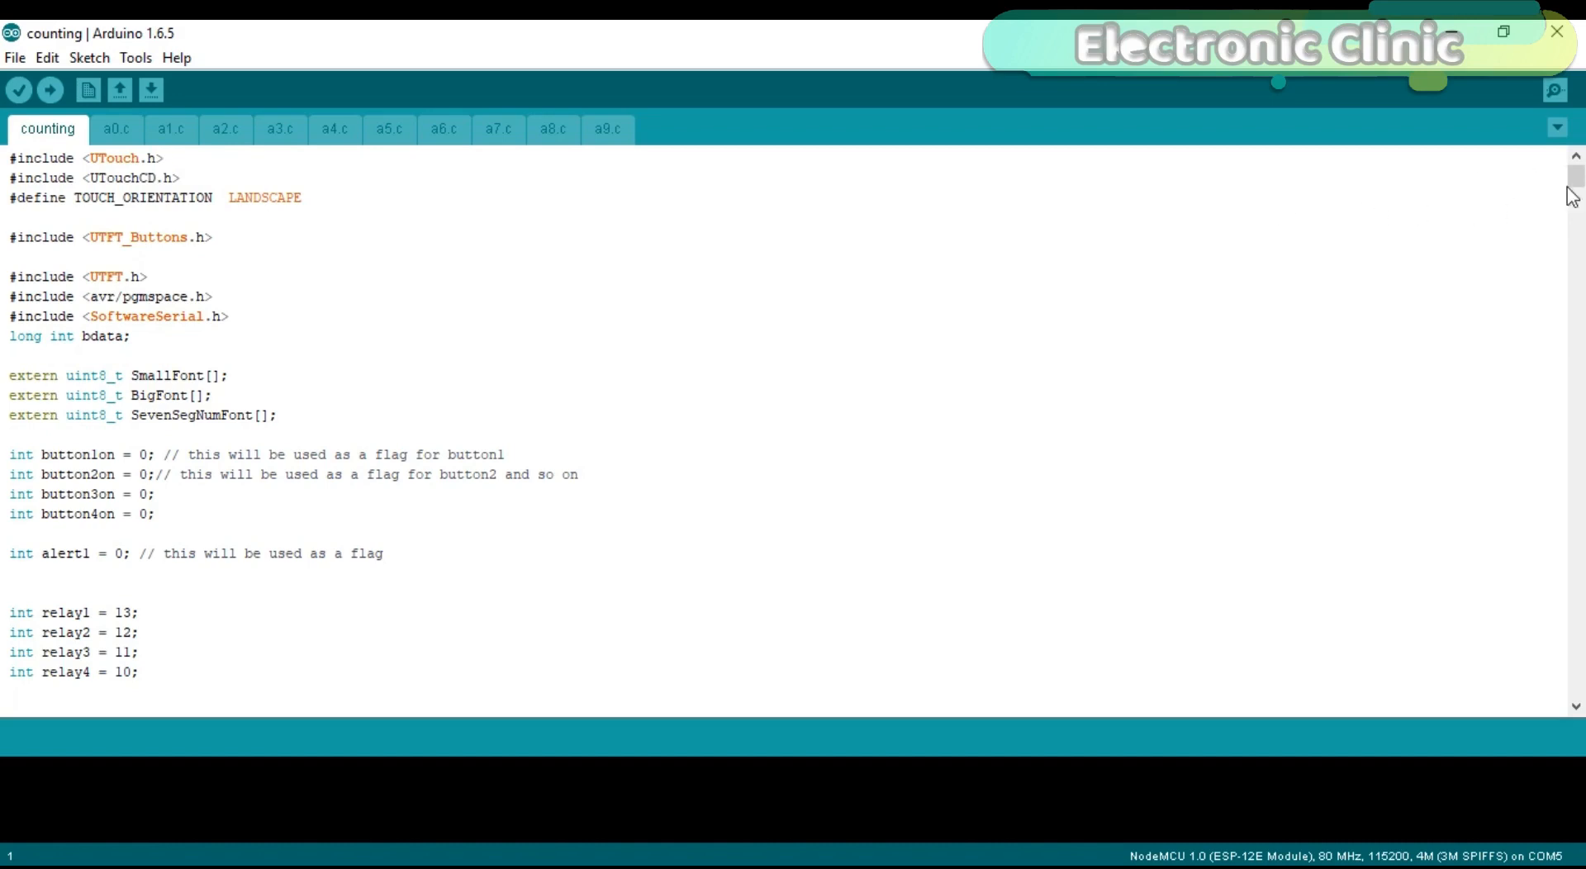
scroll(down, 3)
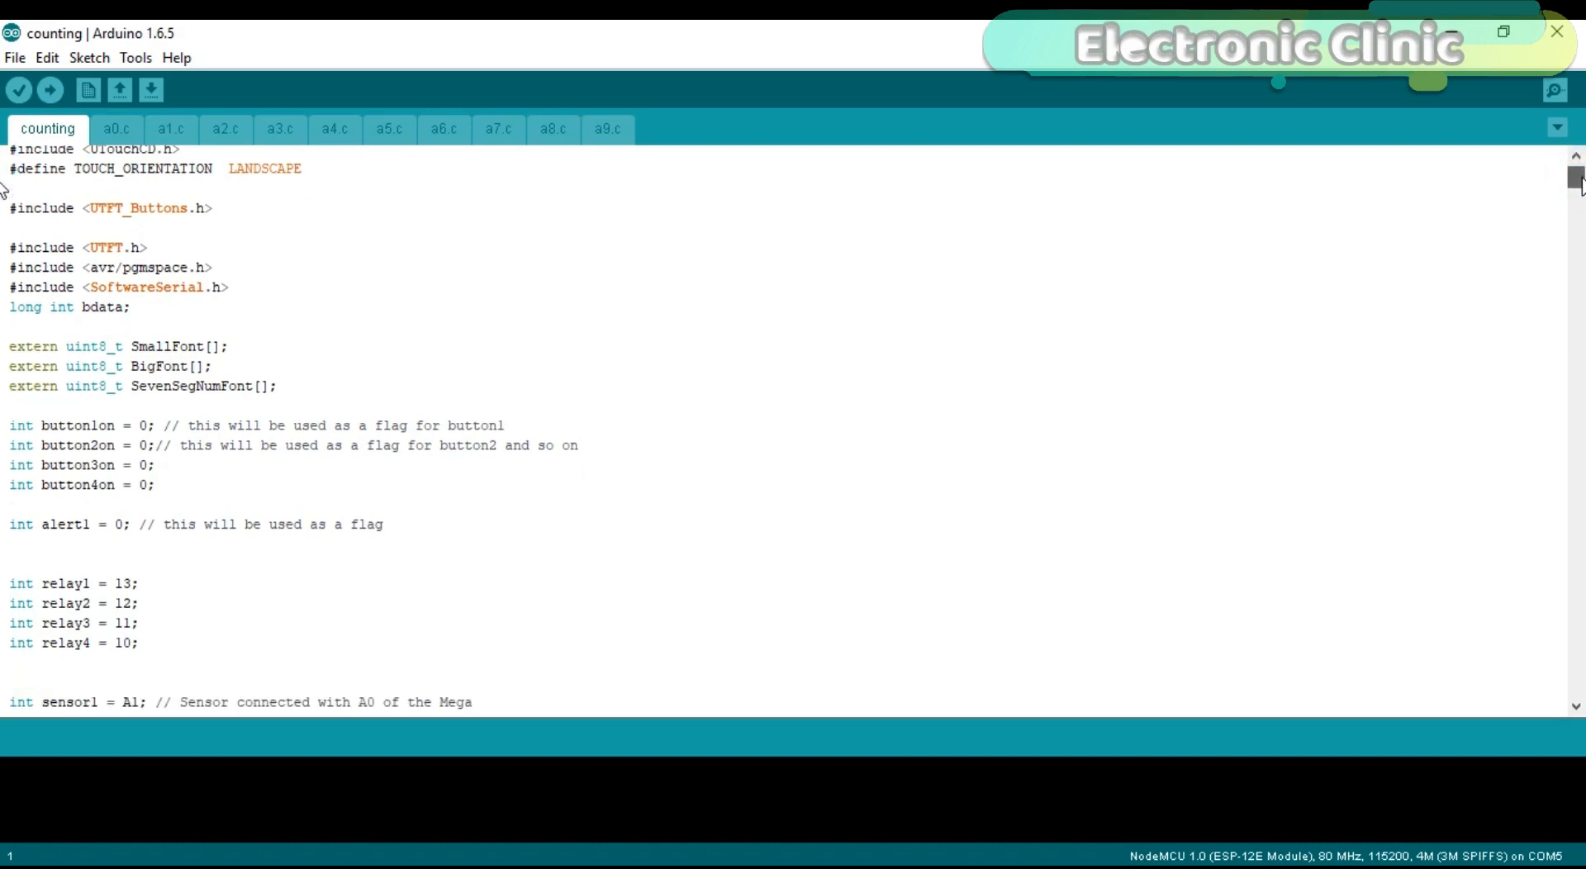
scroll(down, 3)
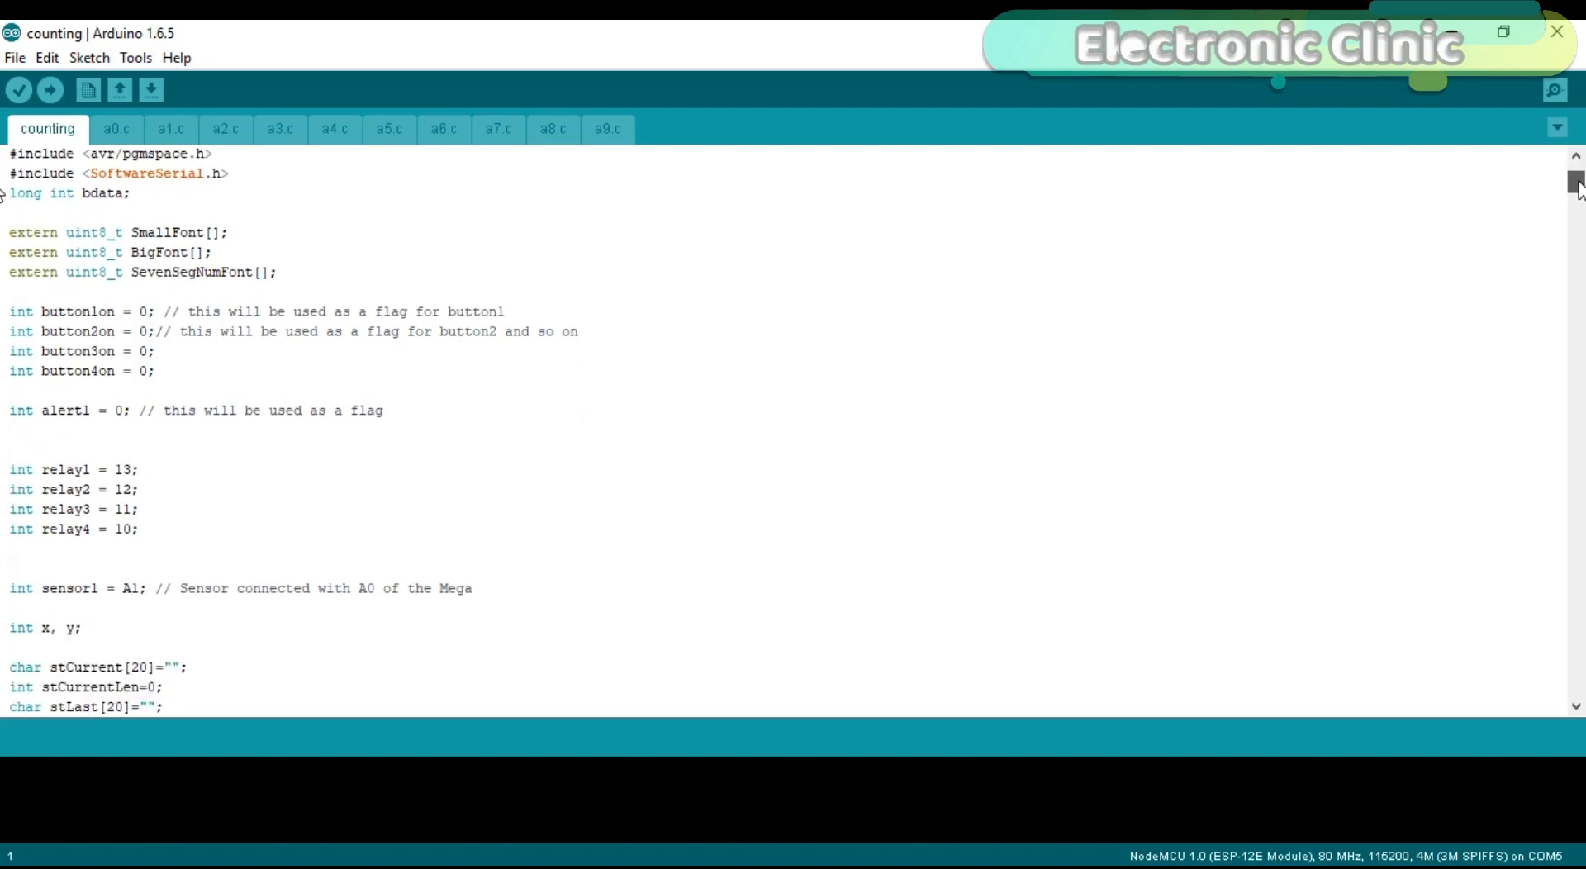
scroll(down, 3)
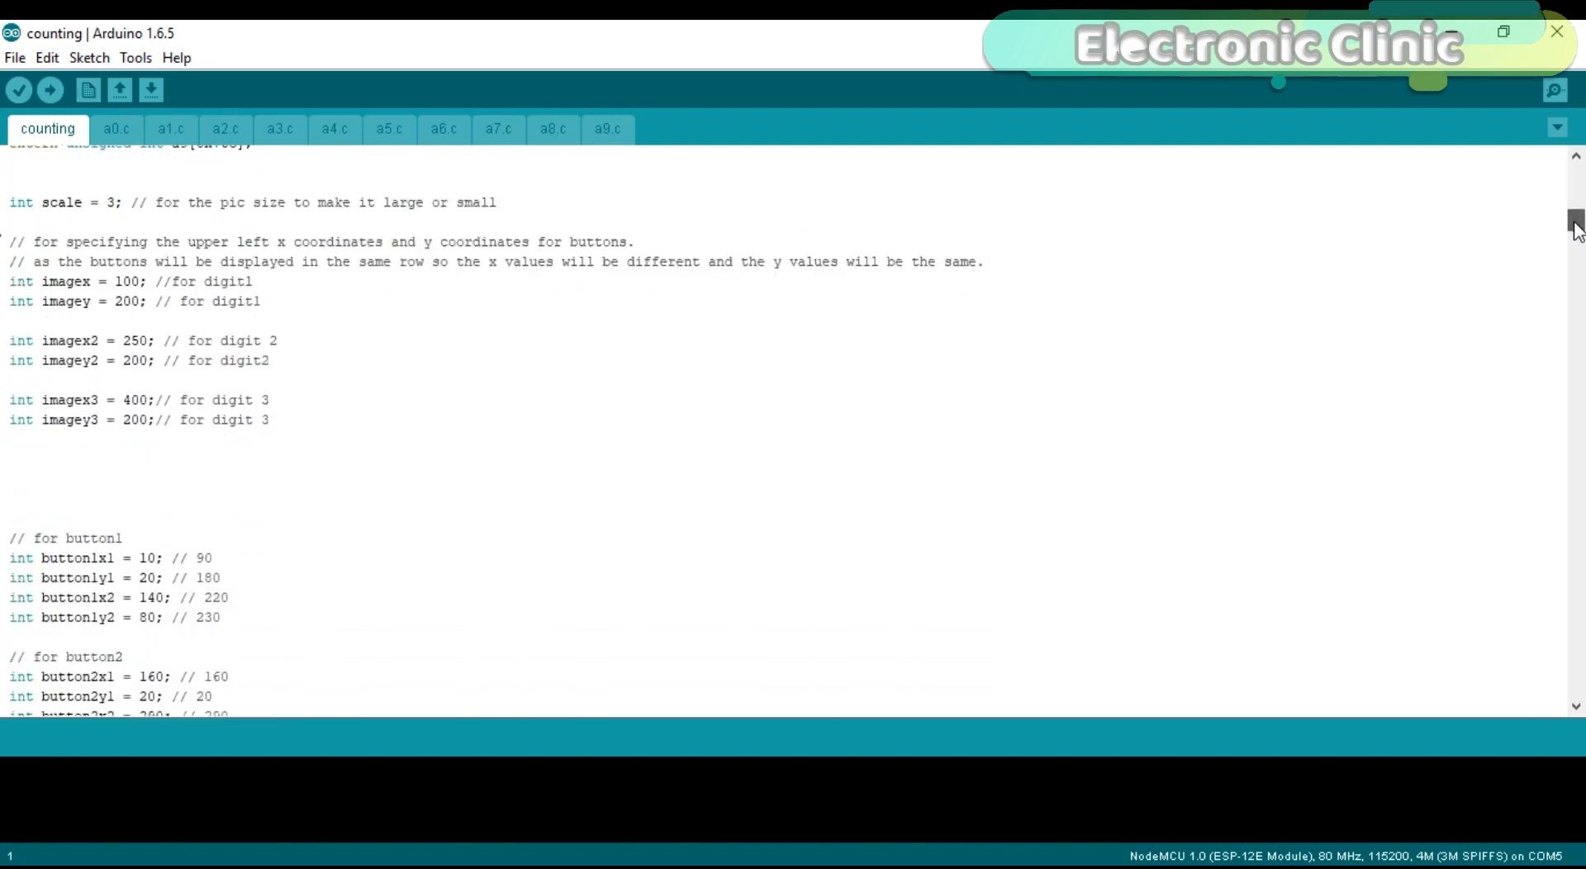
scroll(down, 3)
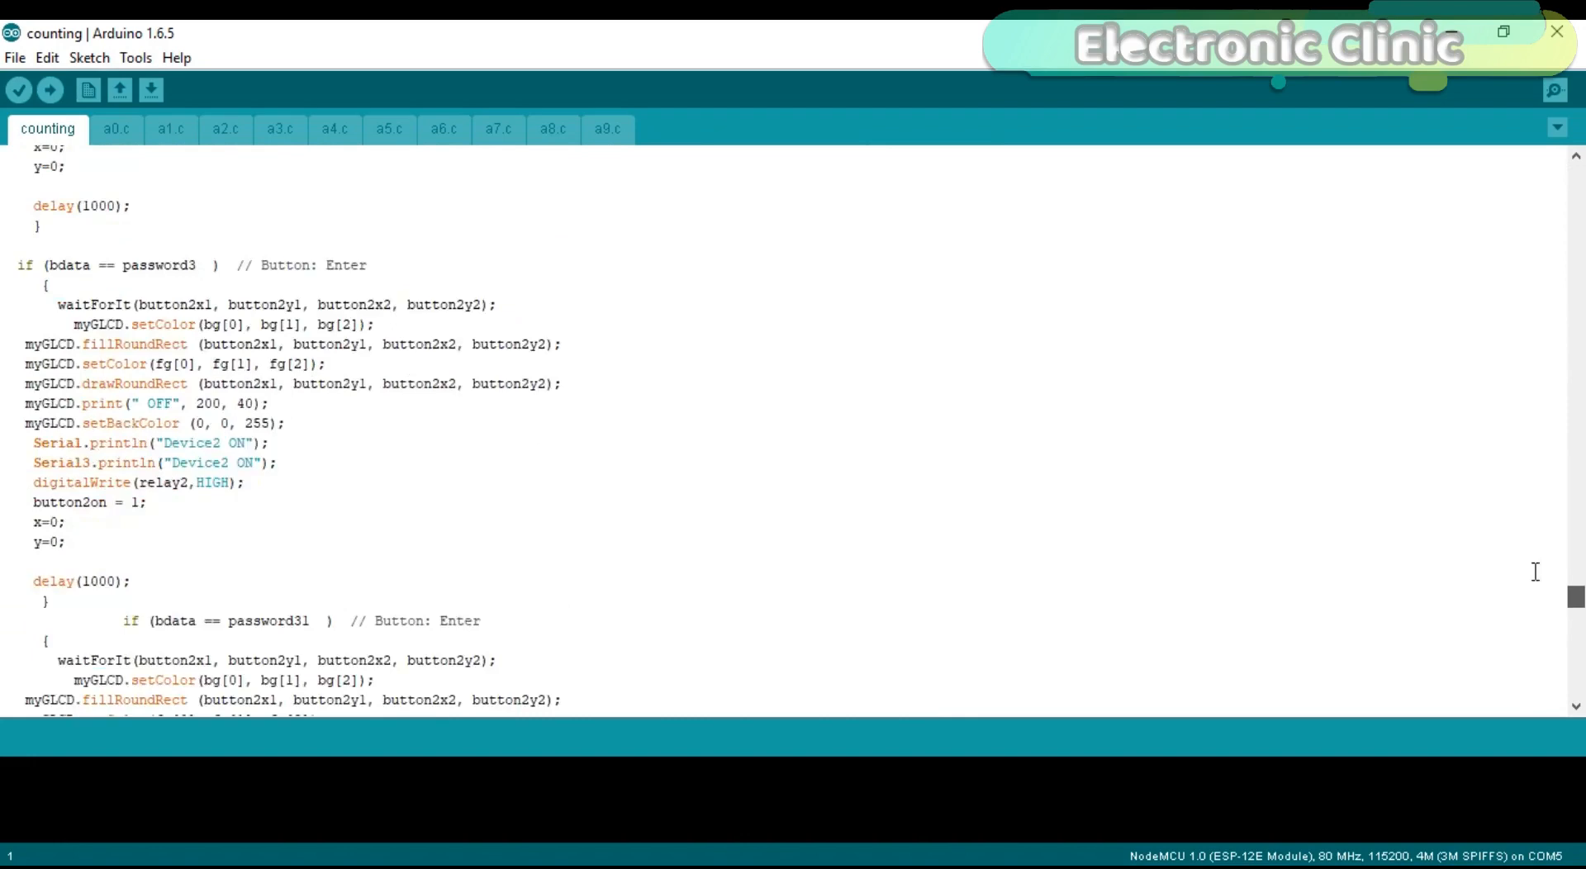
scroll(up, 3)
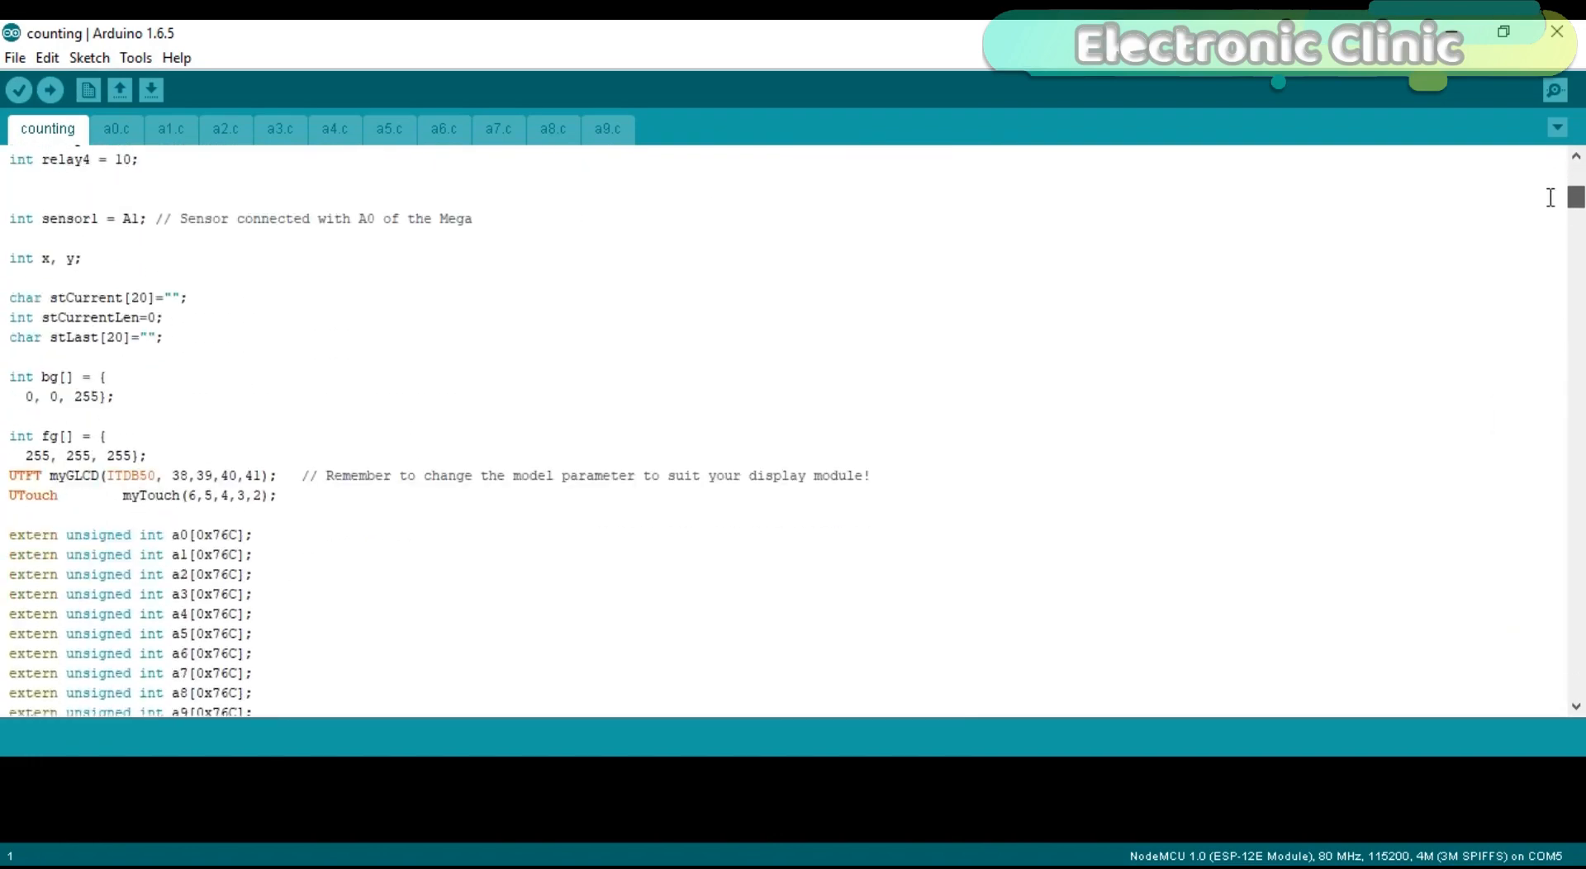
scroll(down, 3)
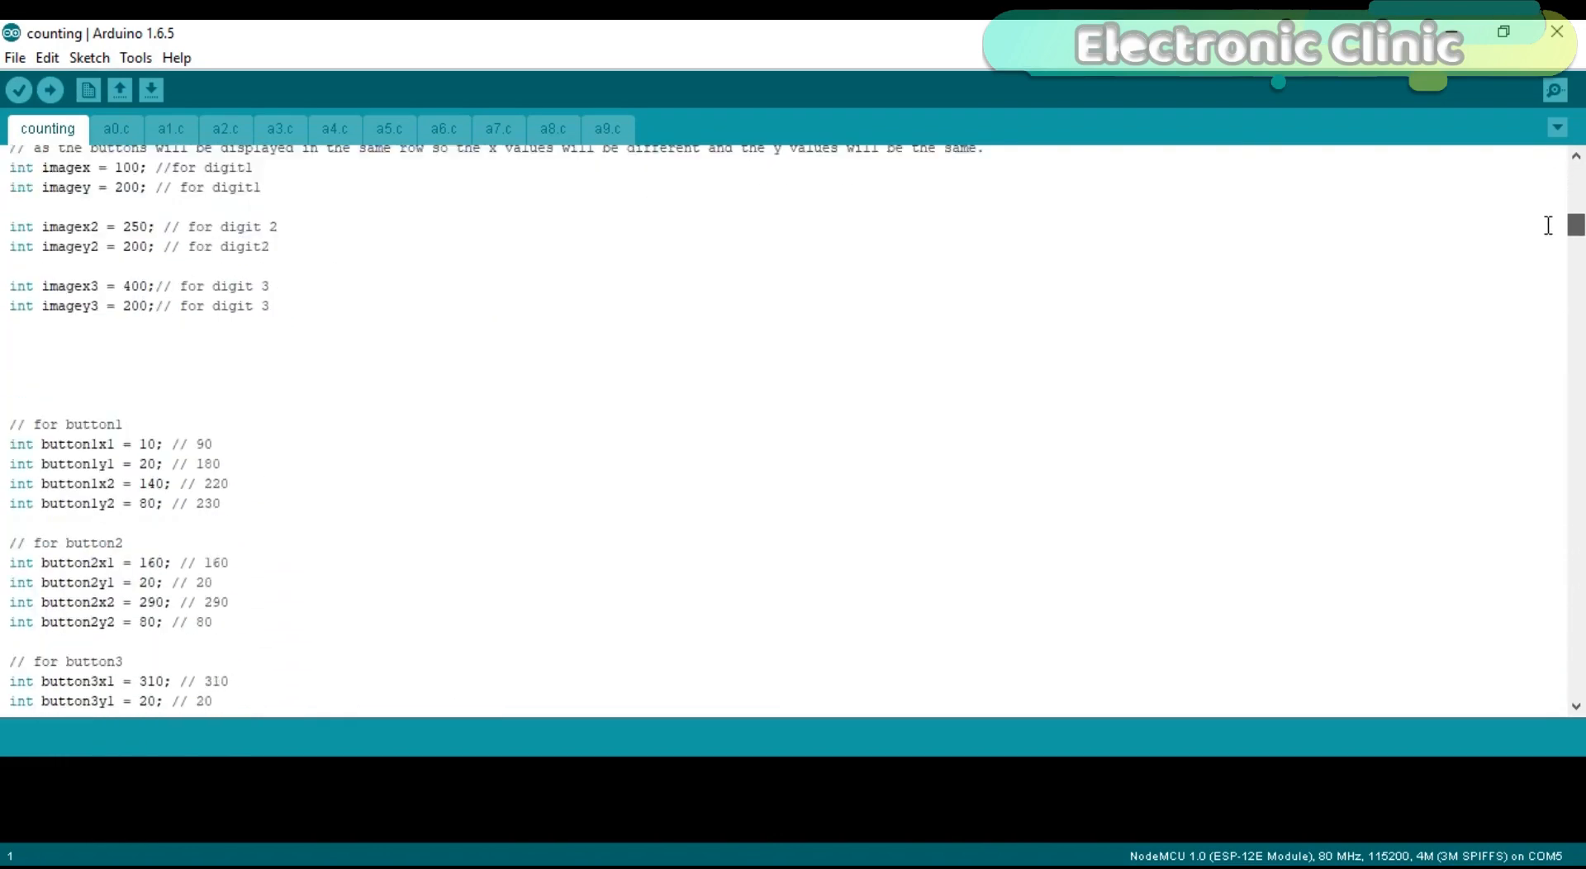
scroll(down, 3)
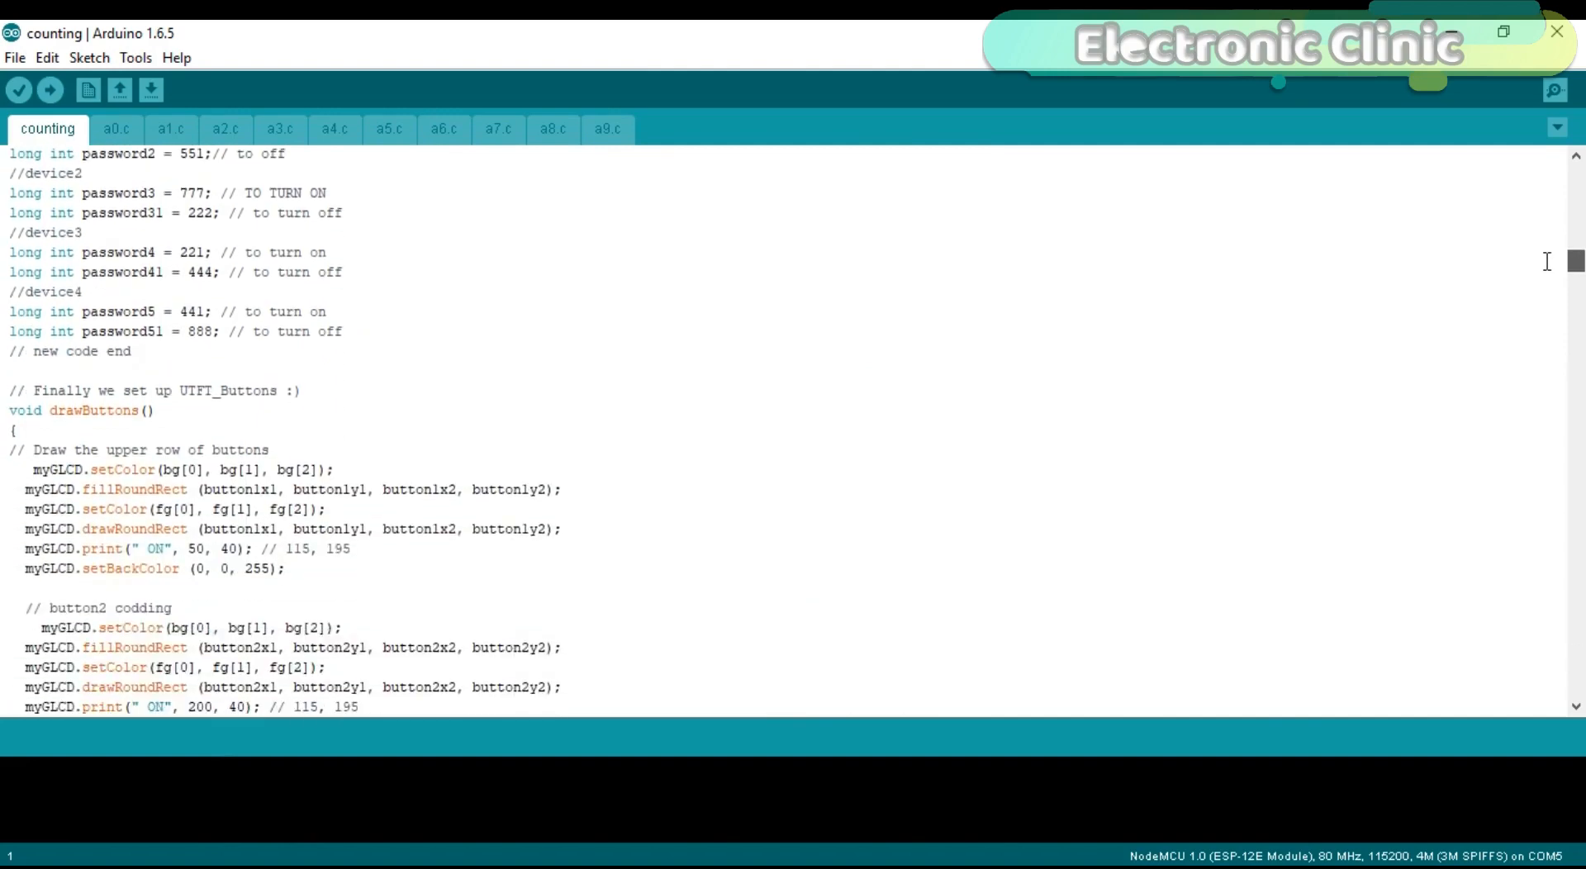
scroll(down, 3)
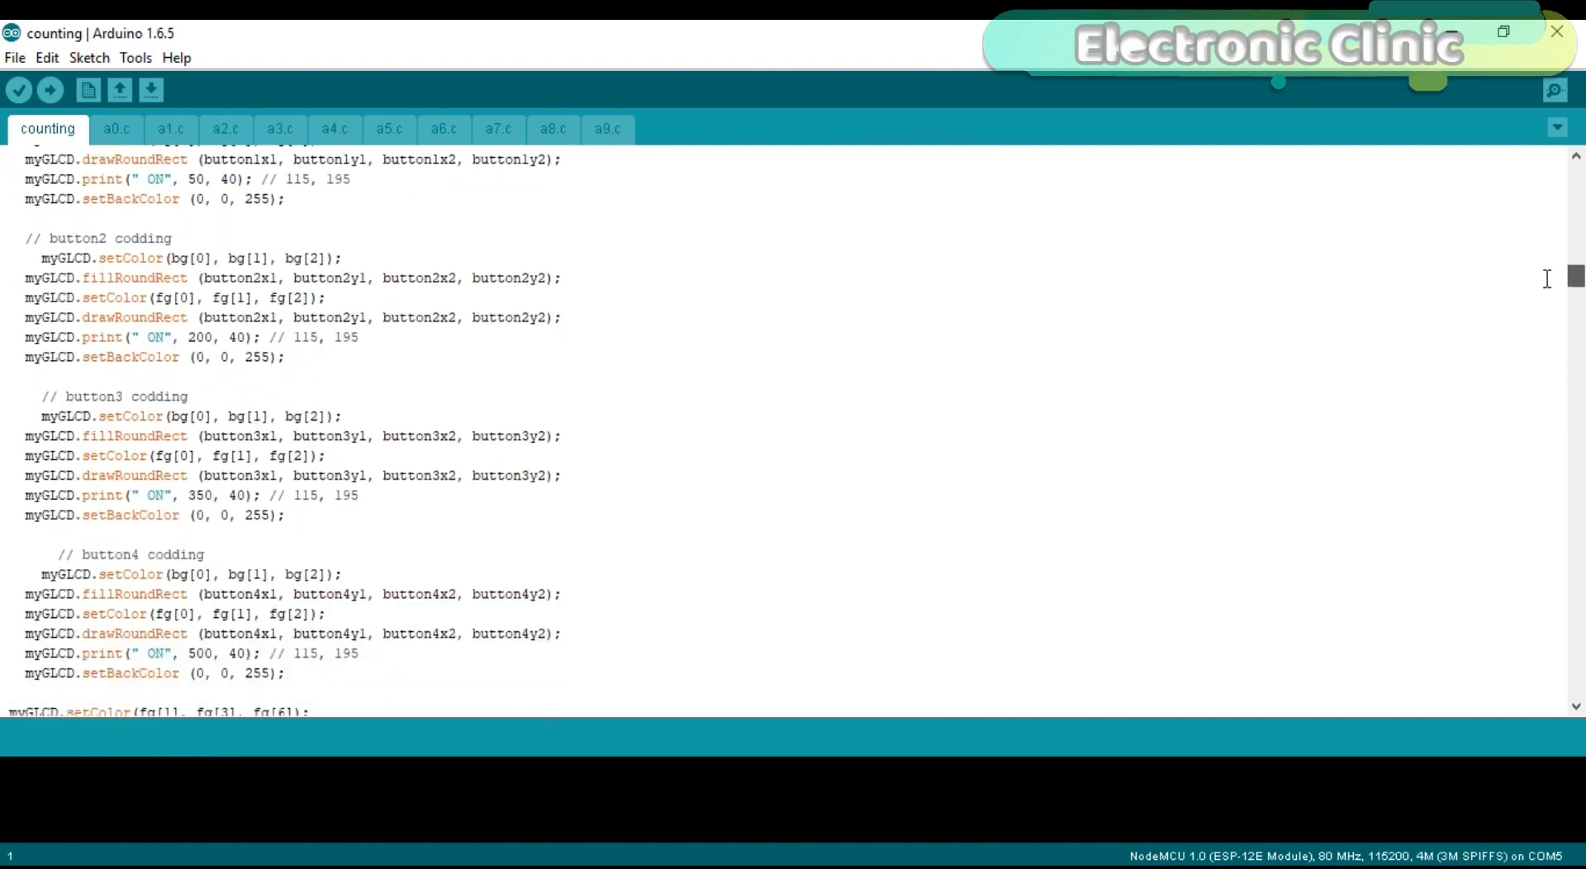
scroll(up, 3)
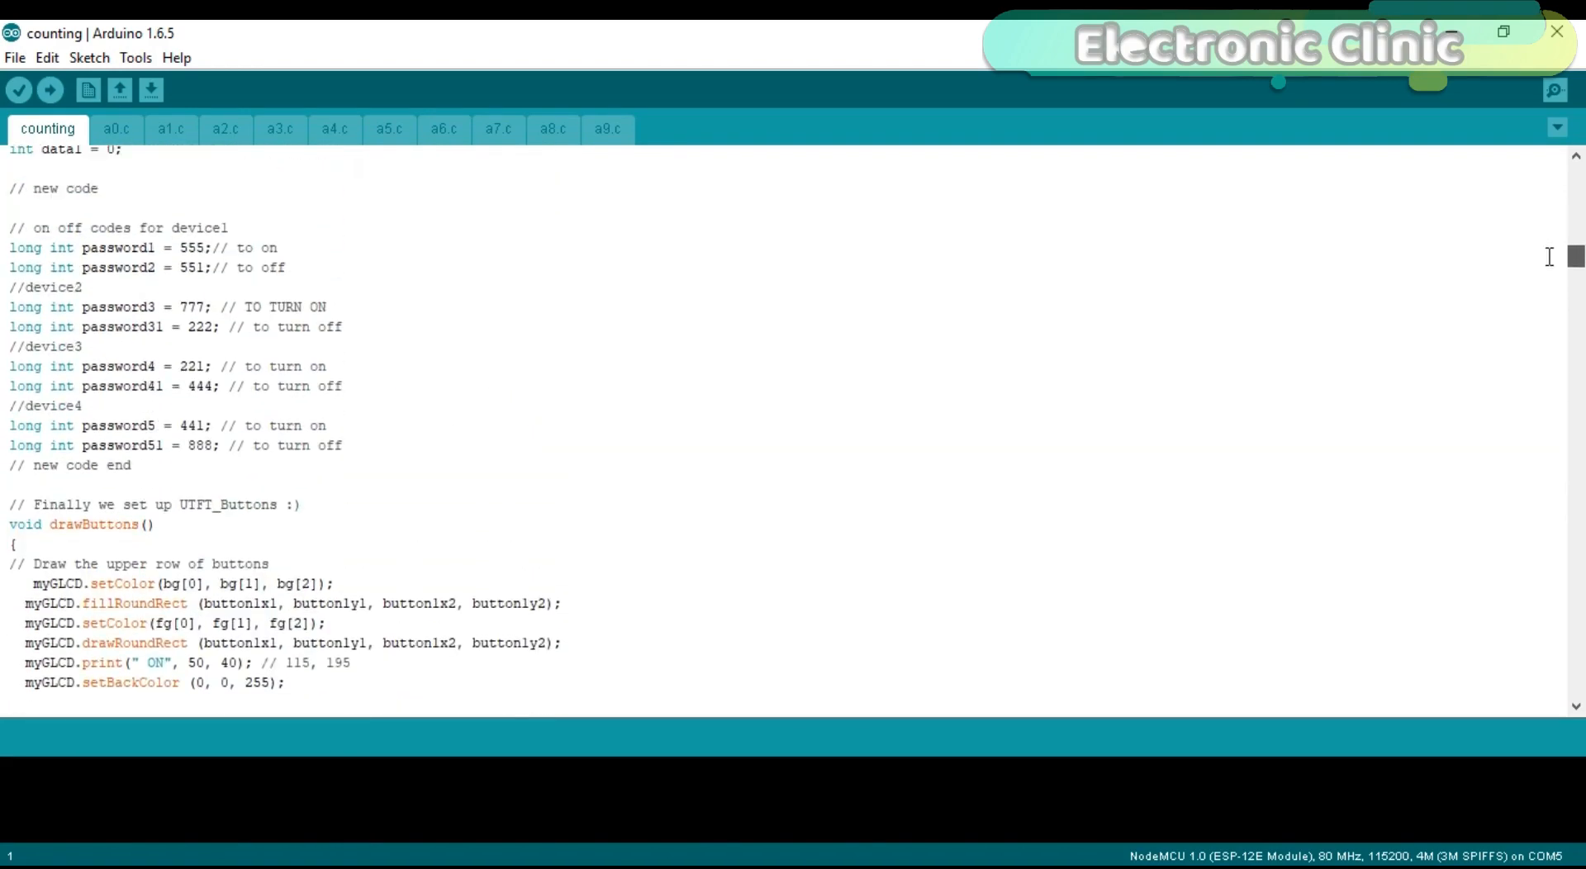
scroll(up, 3)
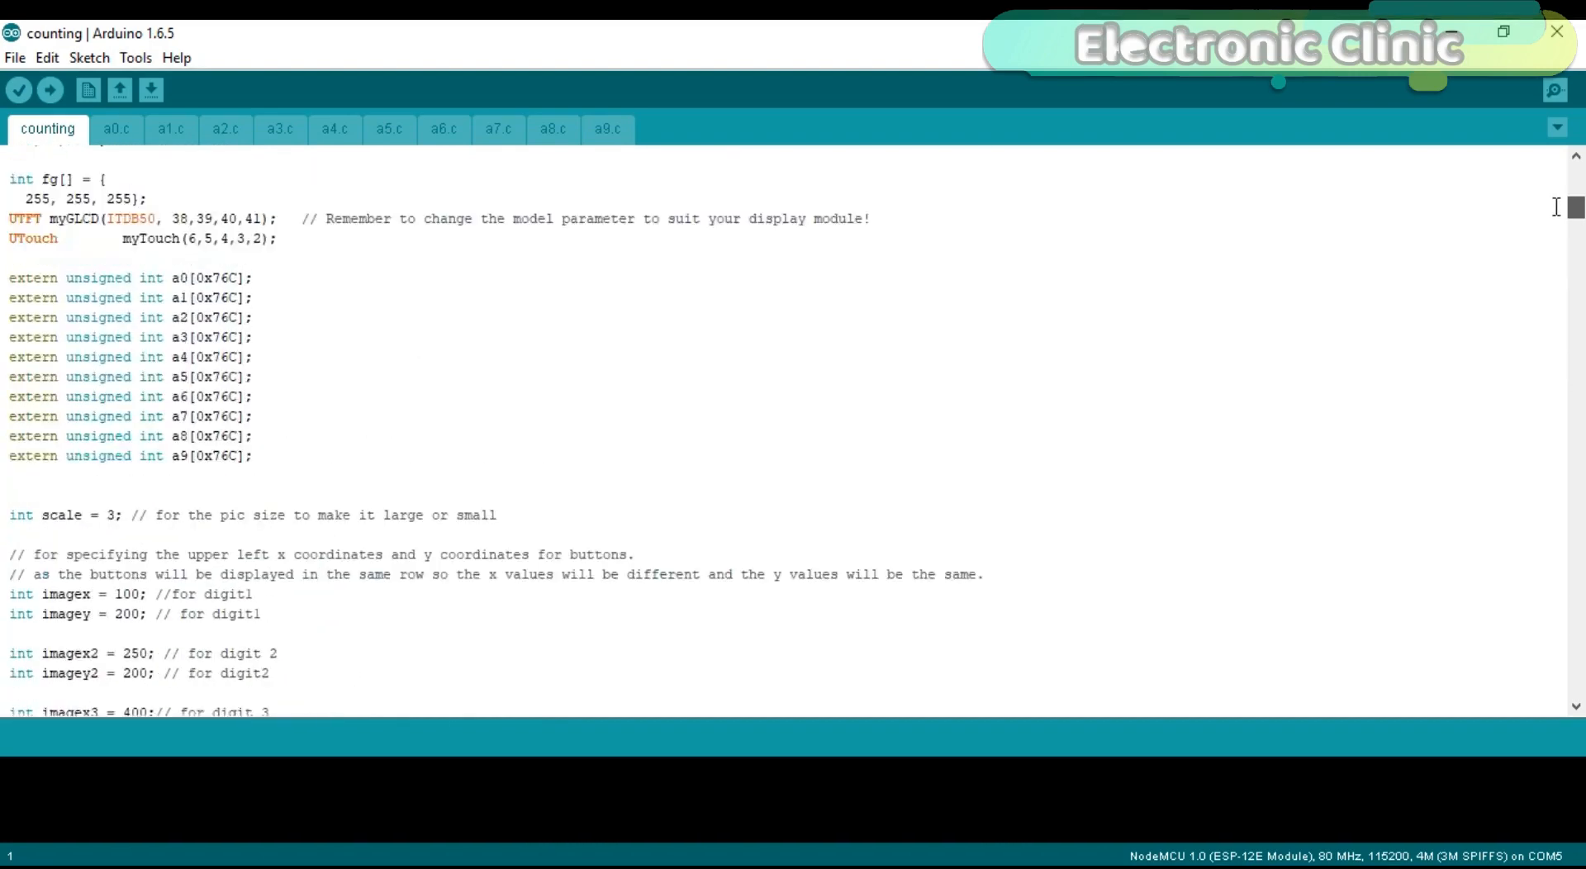
scroll(up, 3)
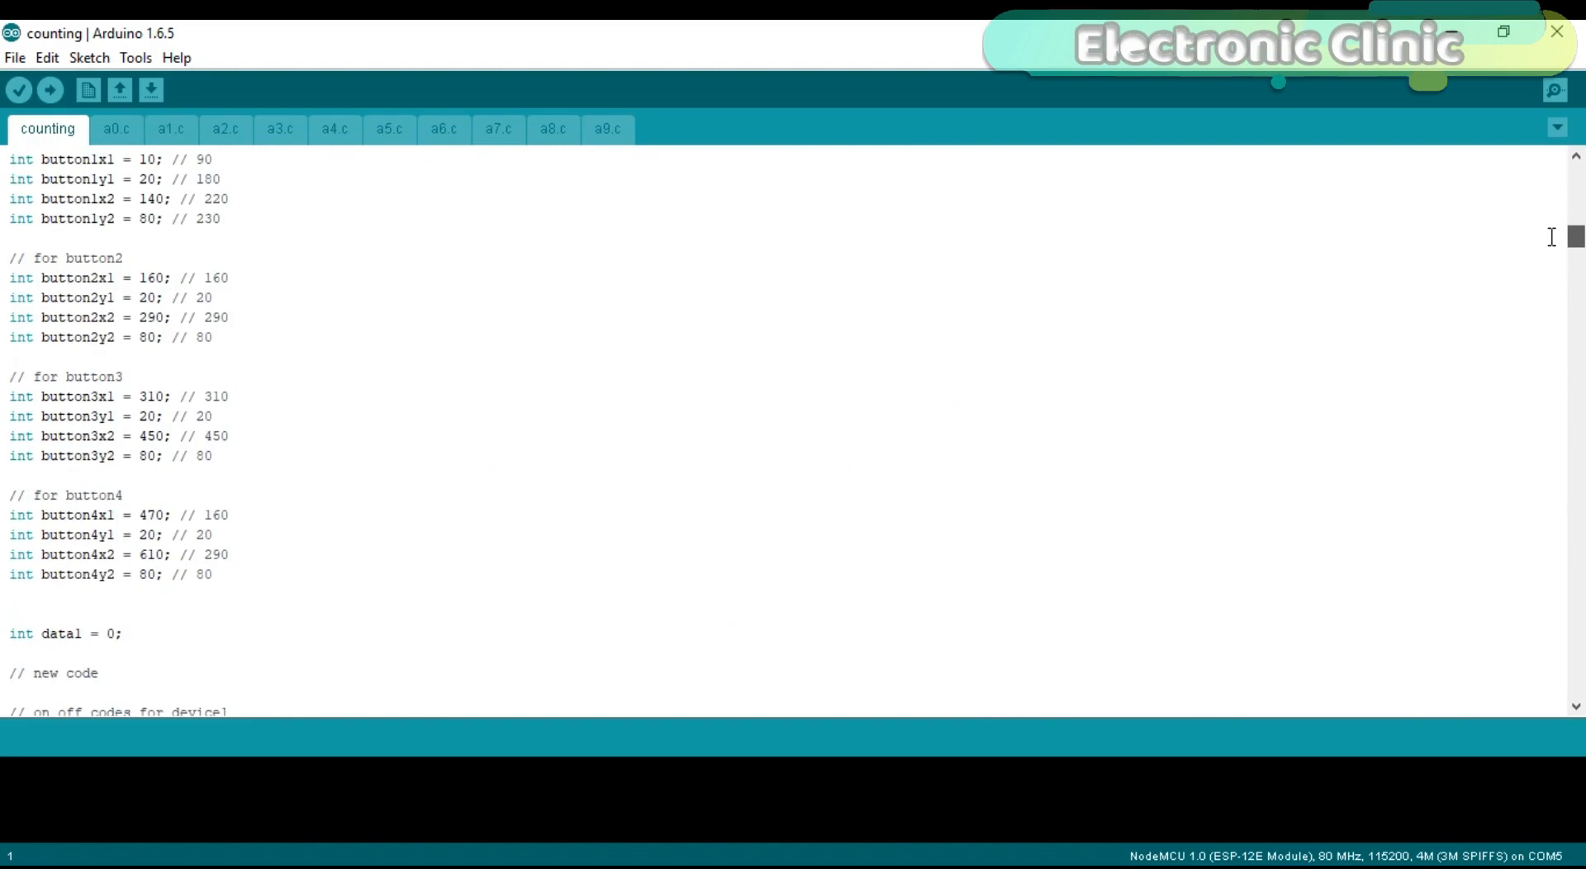
scroll(up, 3)
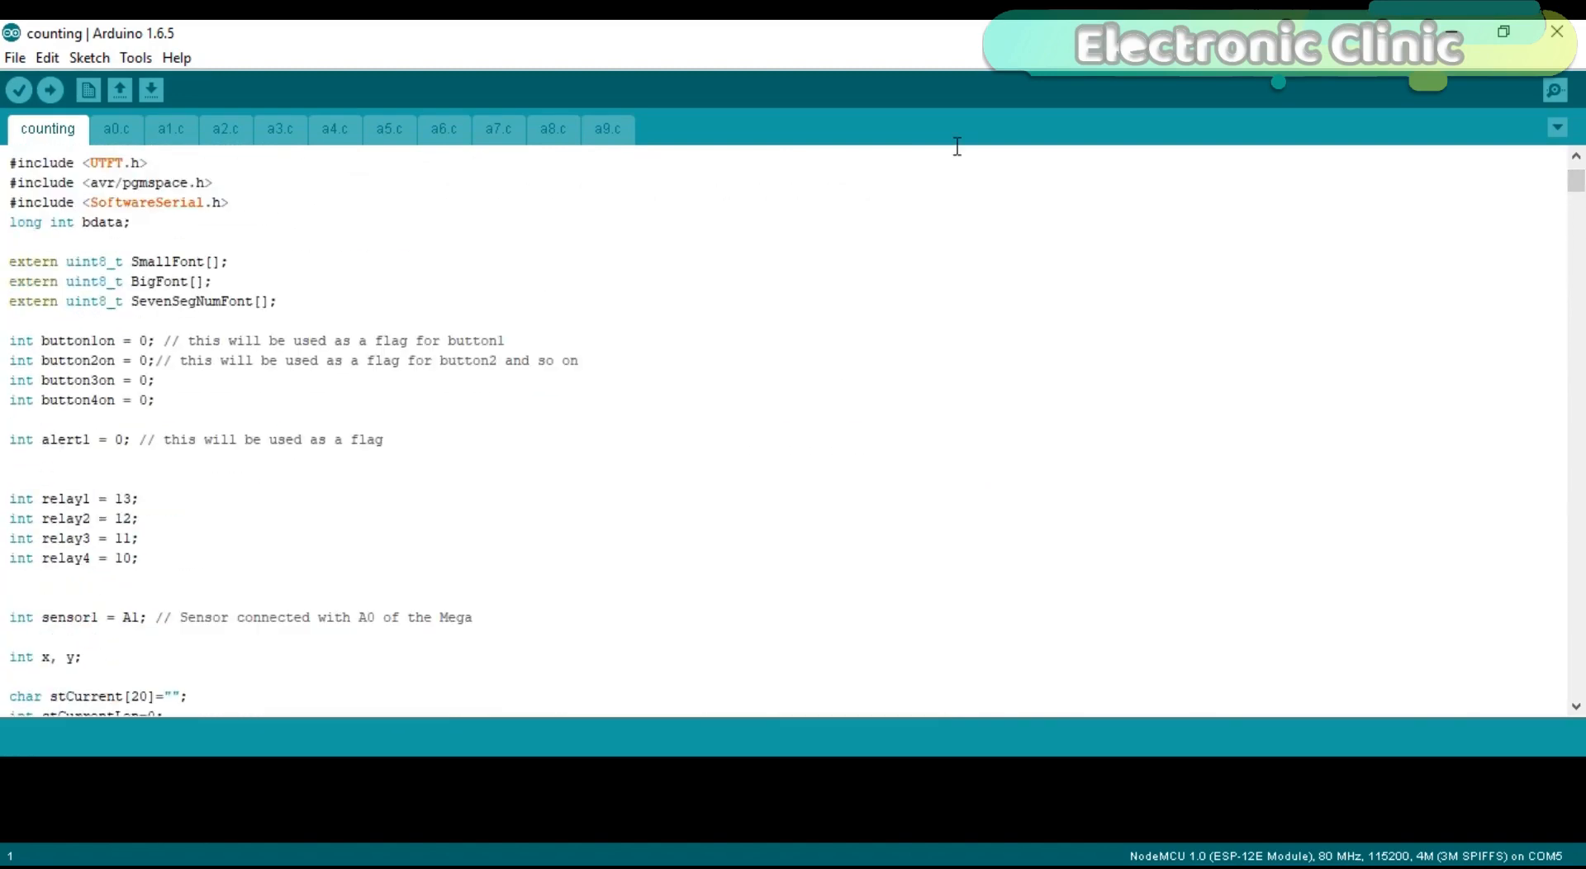
mouse_move(294, 291)
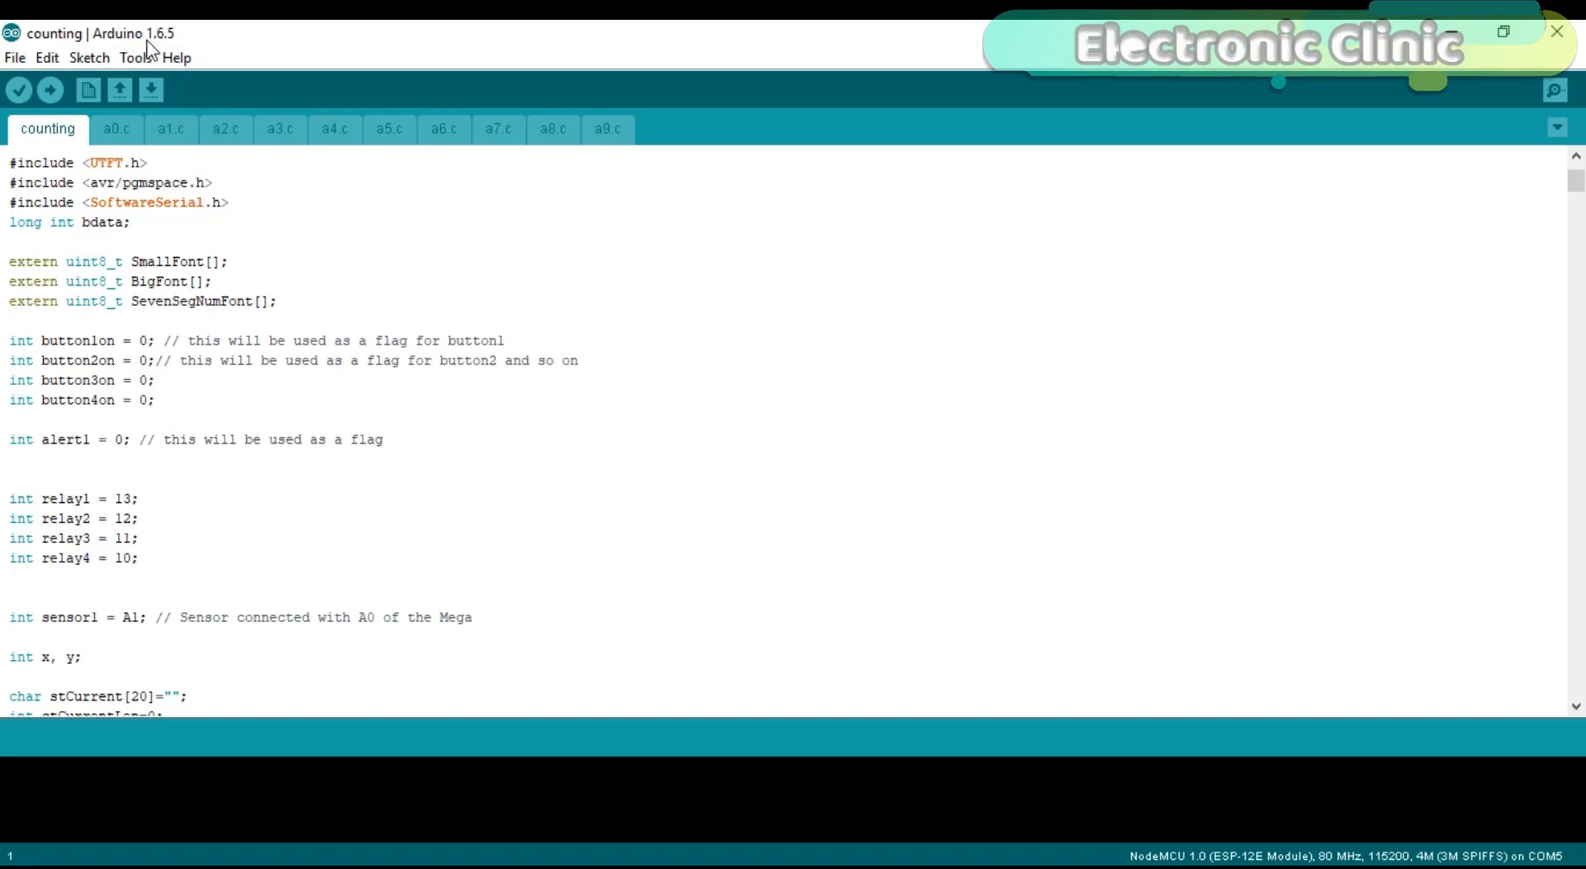
mouse_move(760, 177)
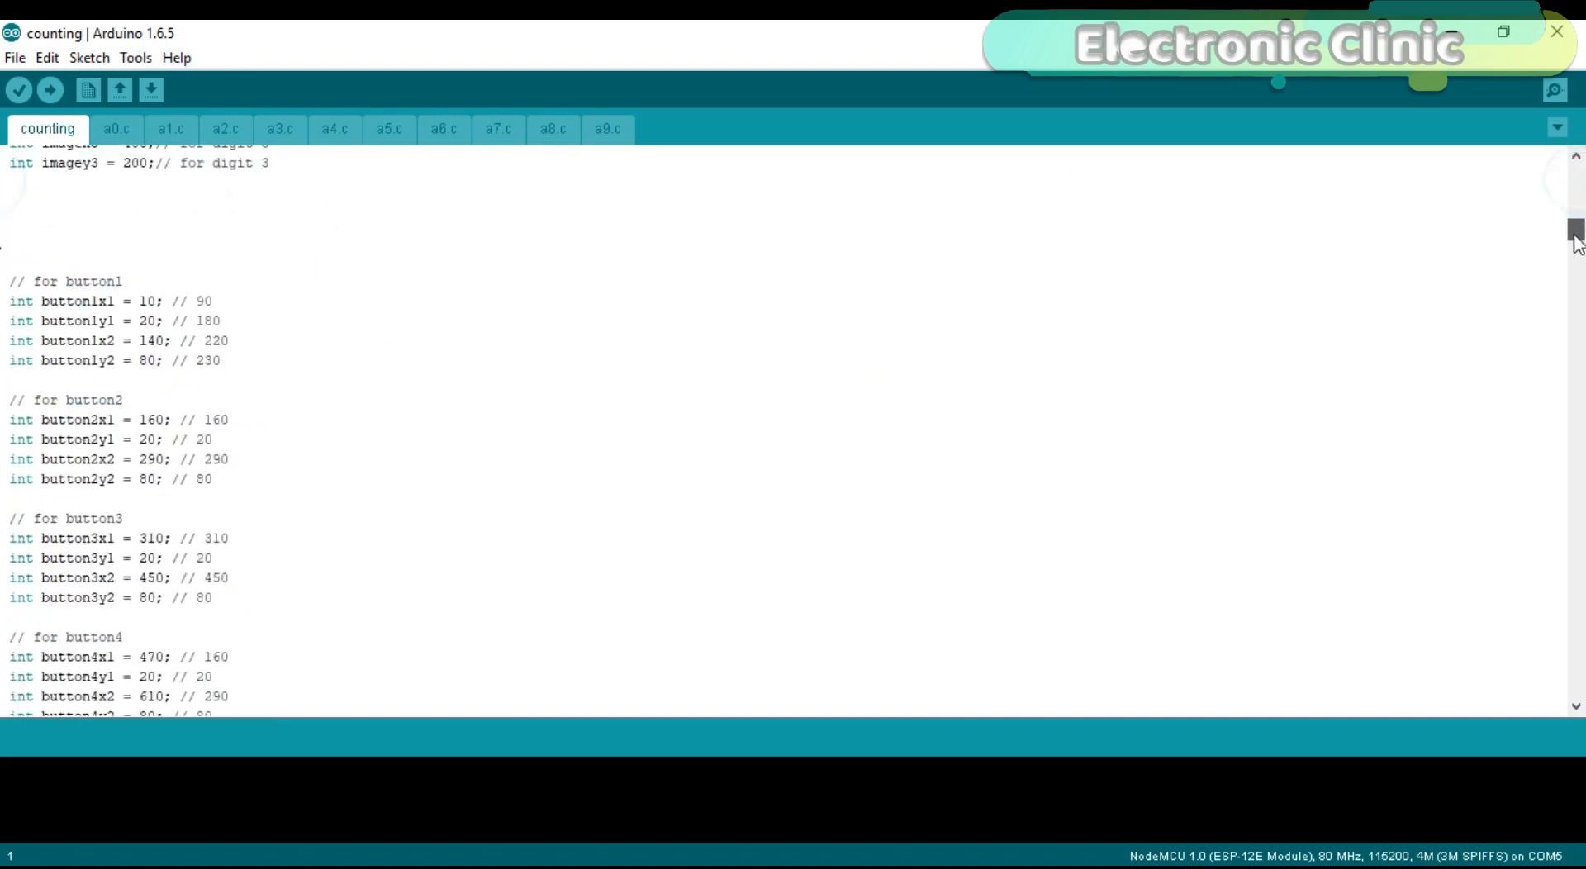
scroll(down, 3)
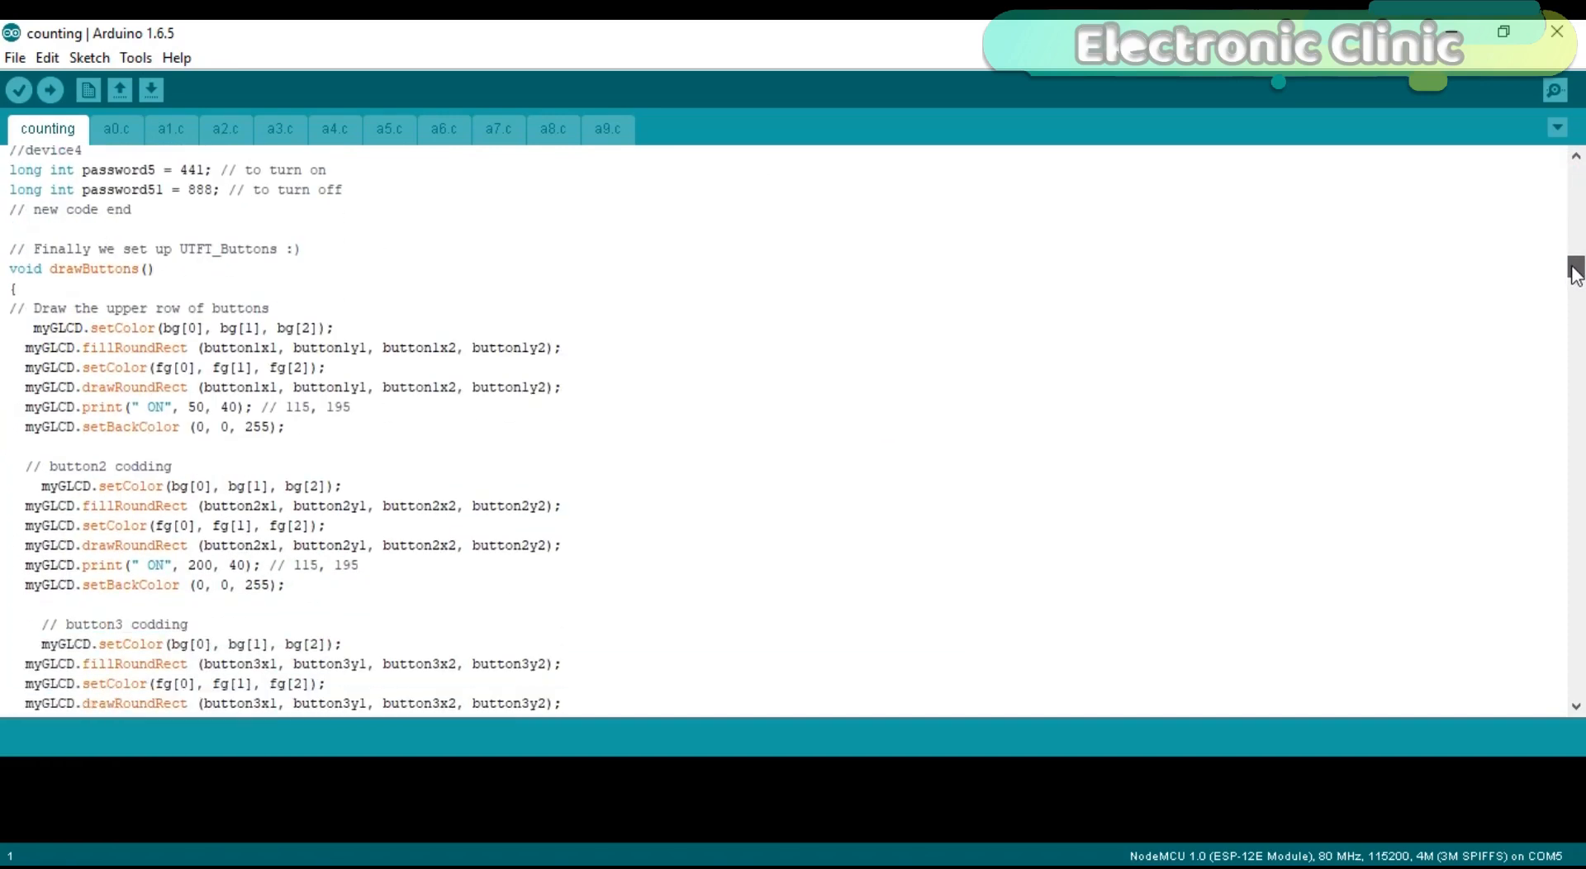
scroll(down, 3)
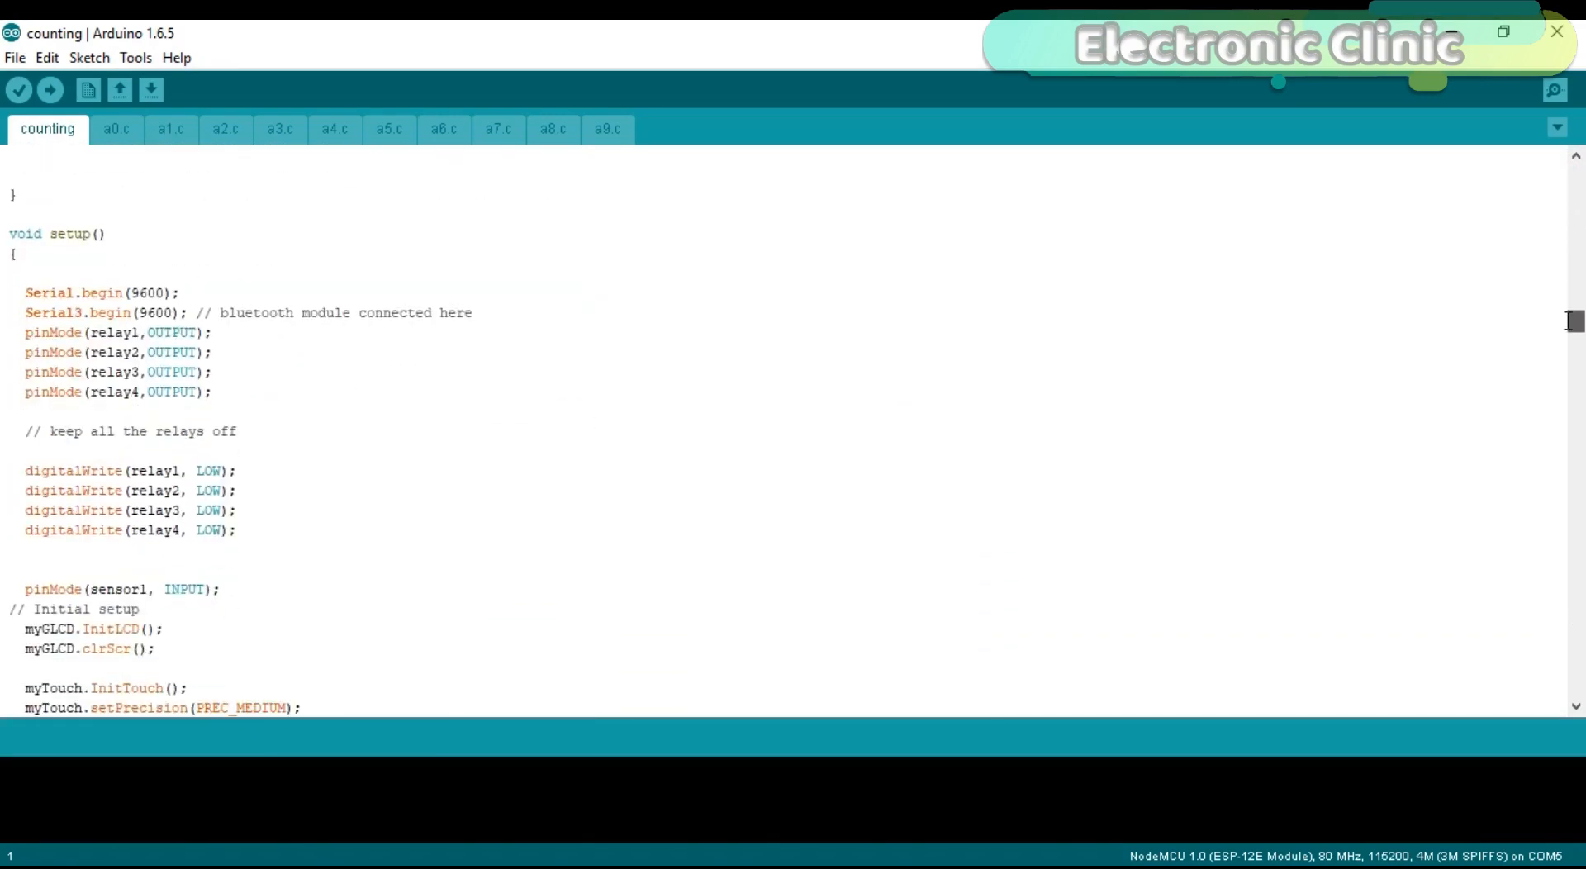
scroll(down, 3)
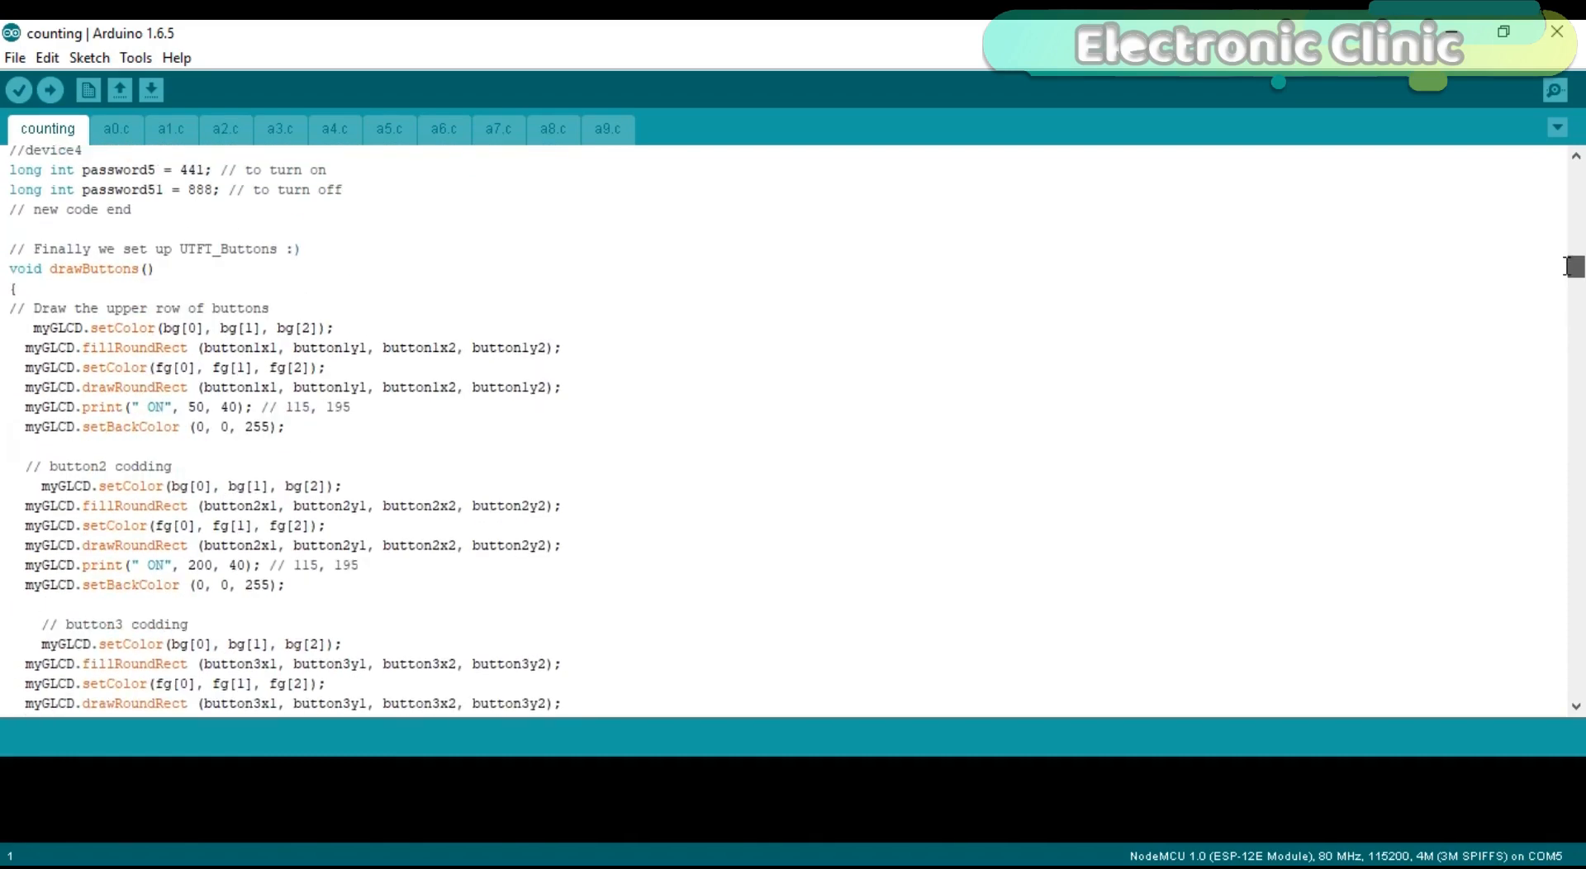
scroll(down, 3)
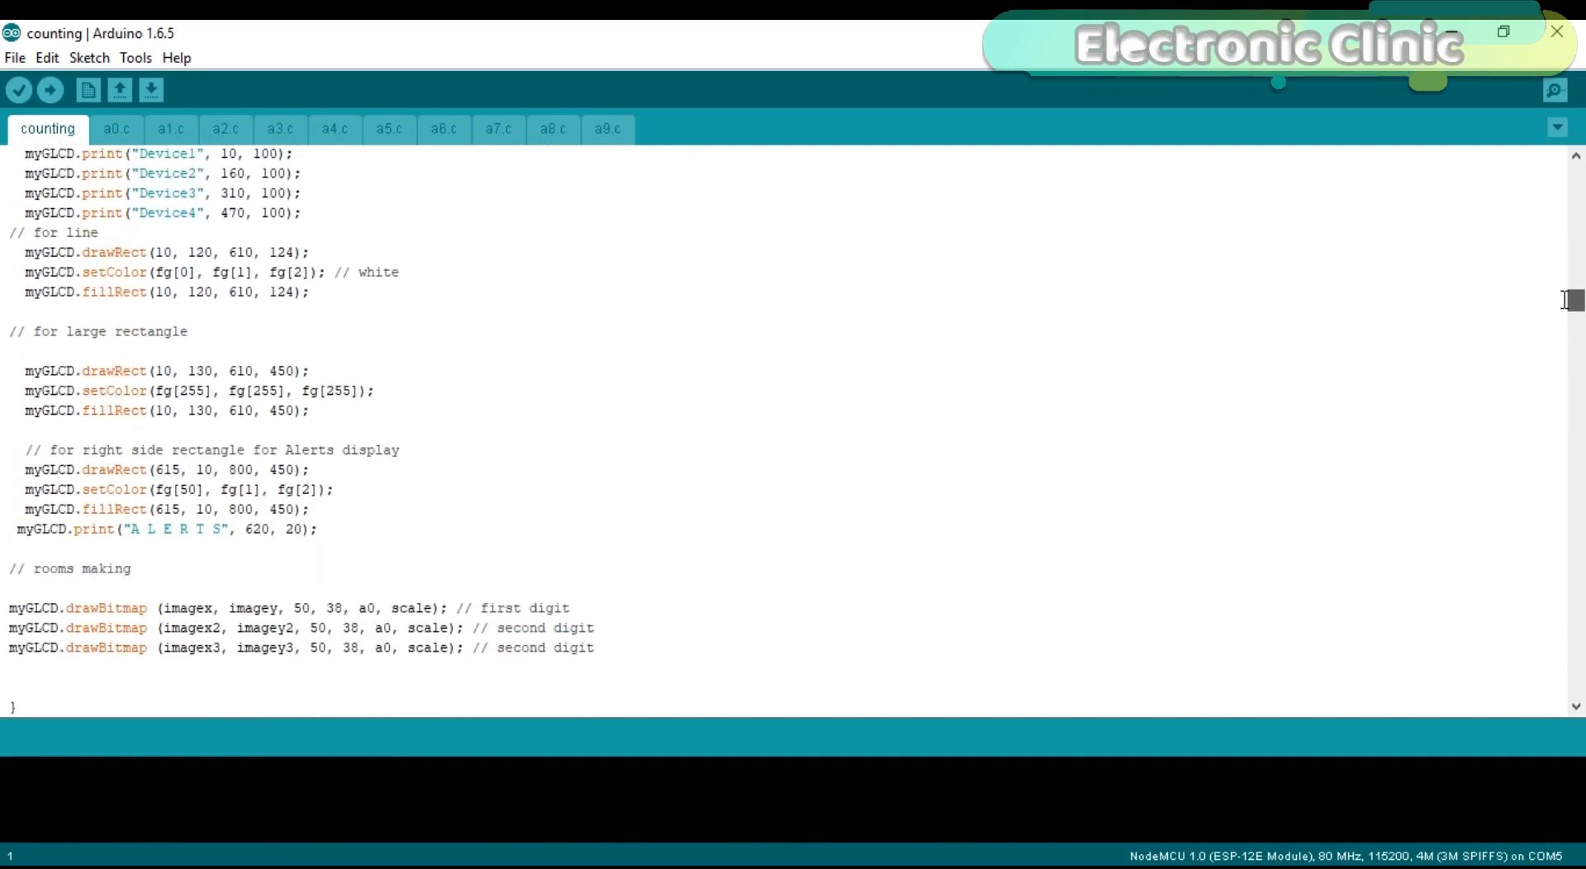
scroll(down, 3)
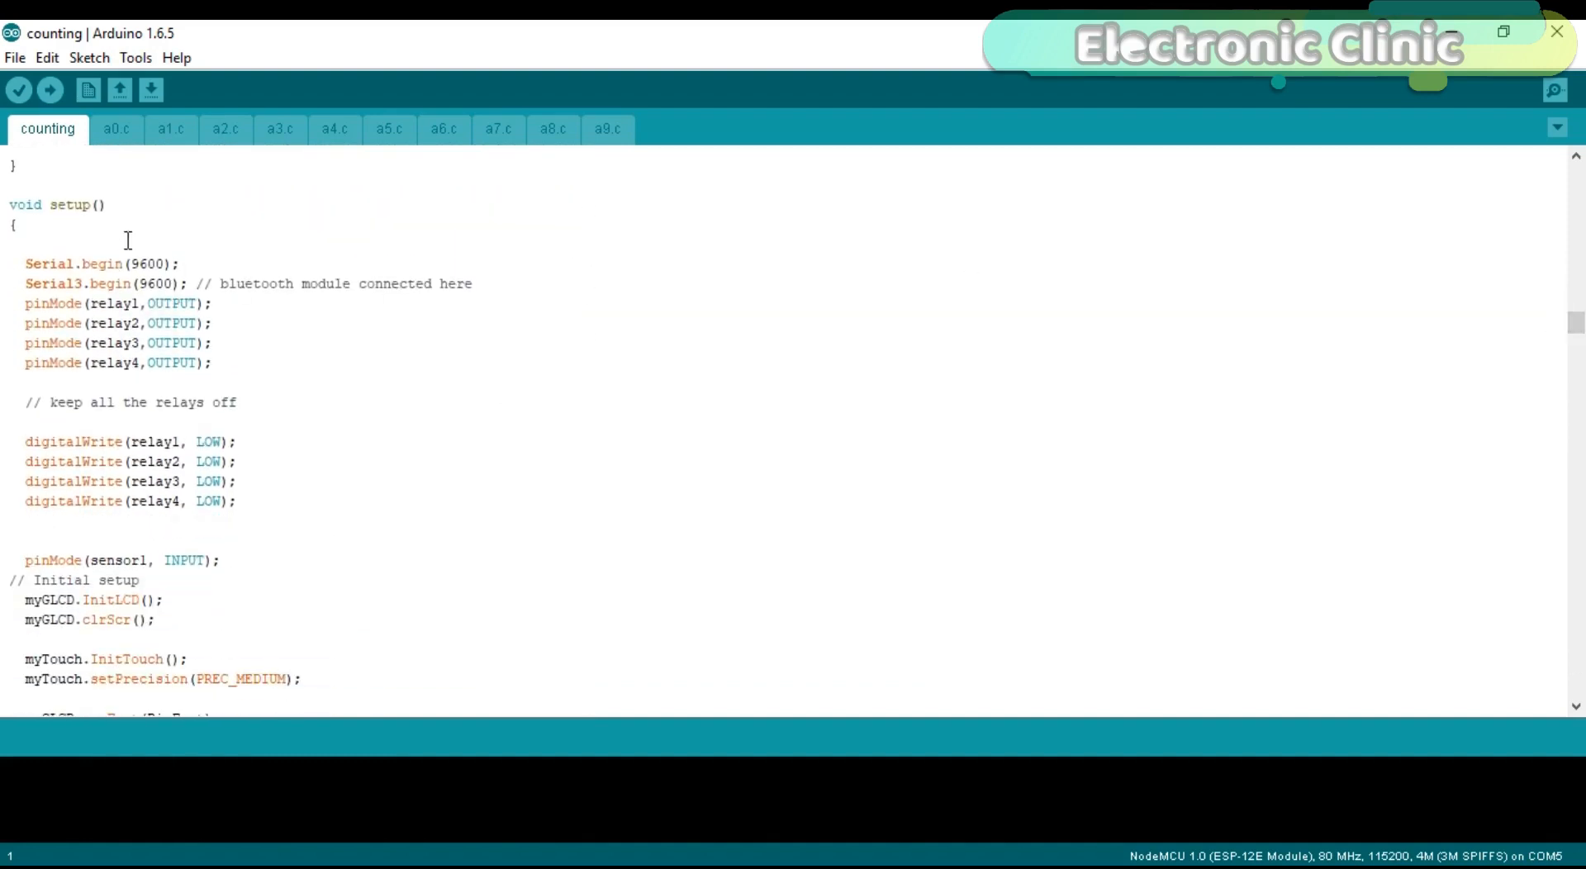
mouse_move(89, 231)
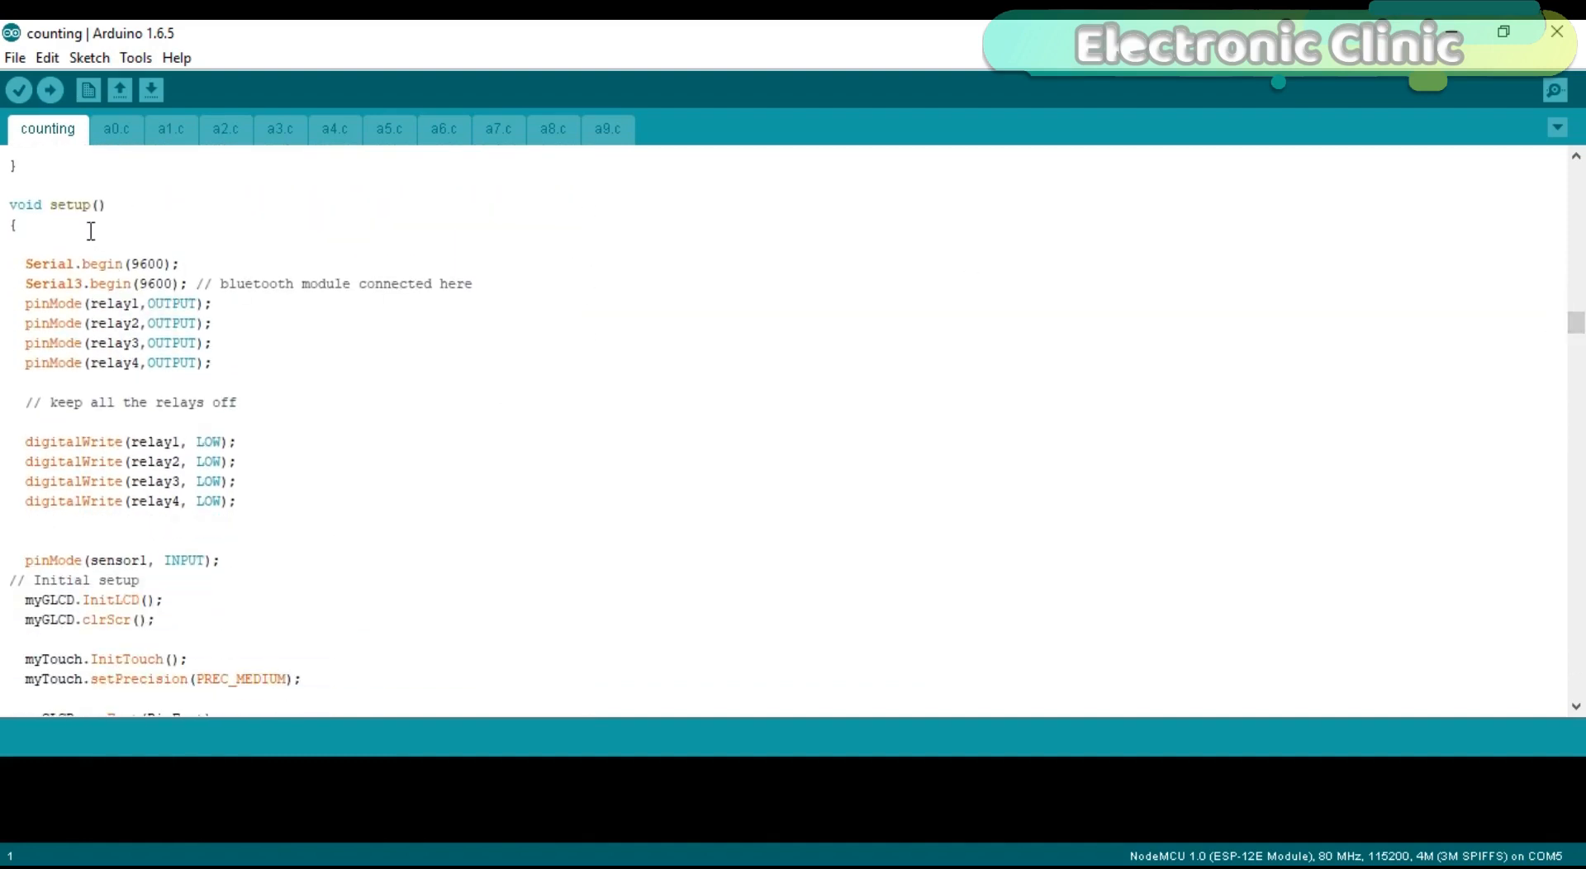
click(84, 283)
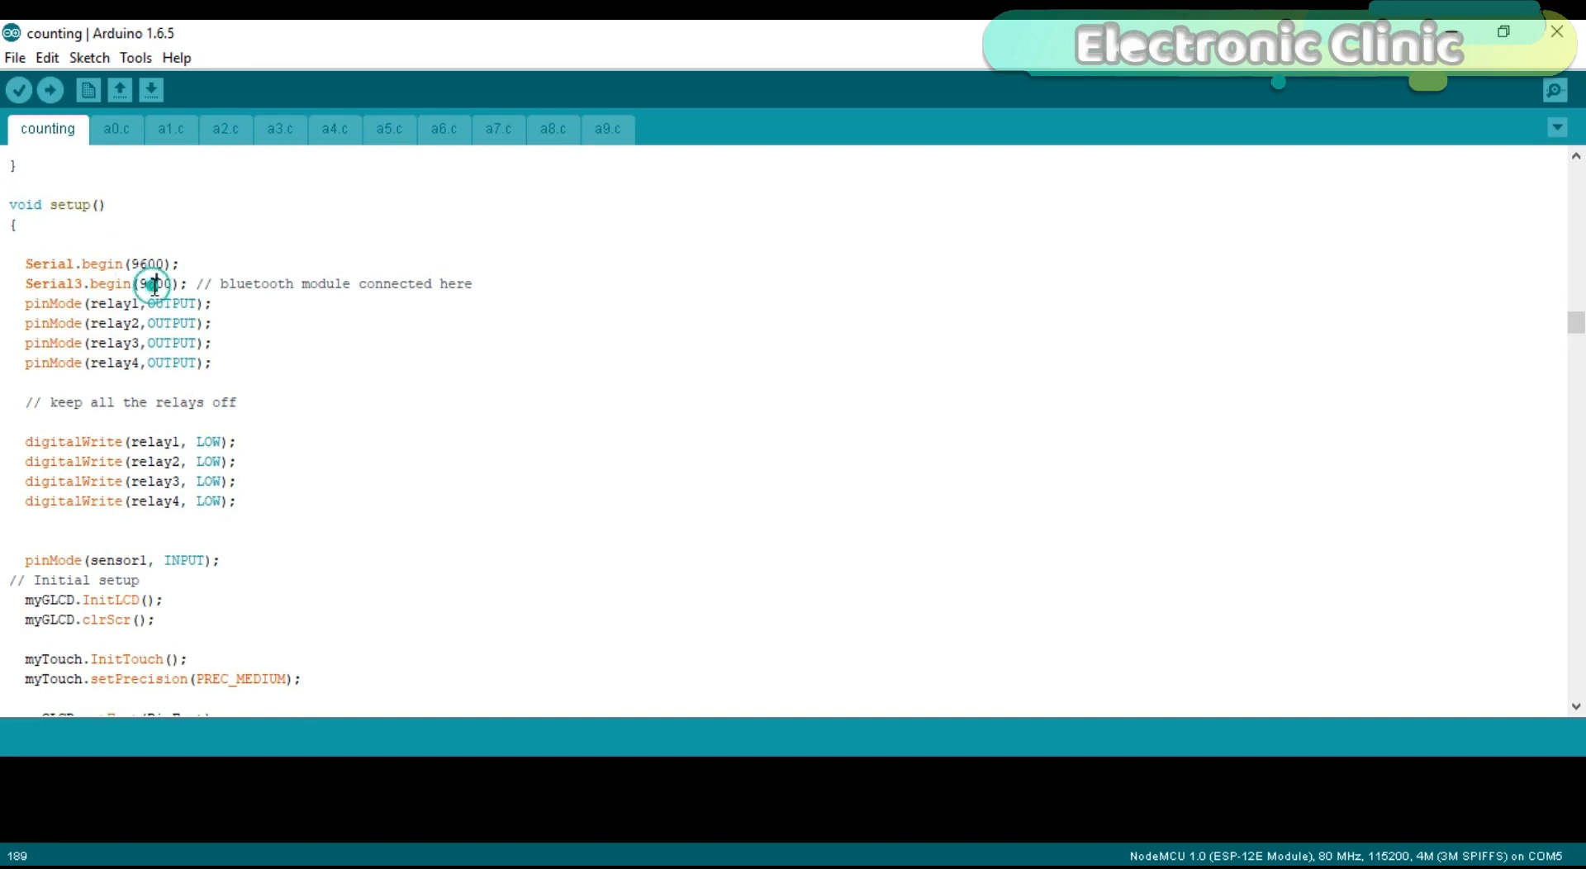
mouse_move(952, 348)
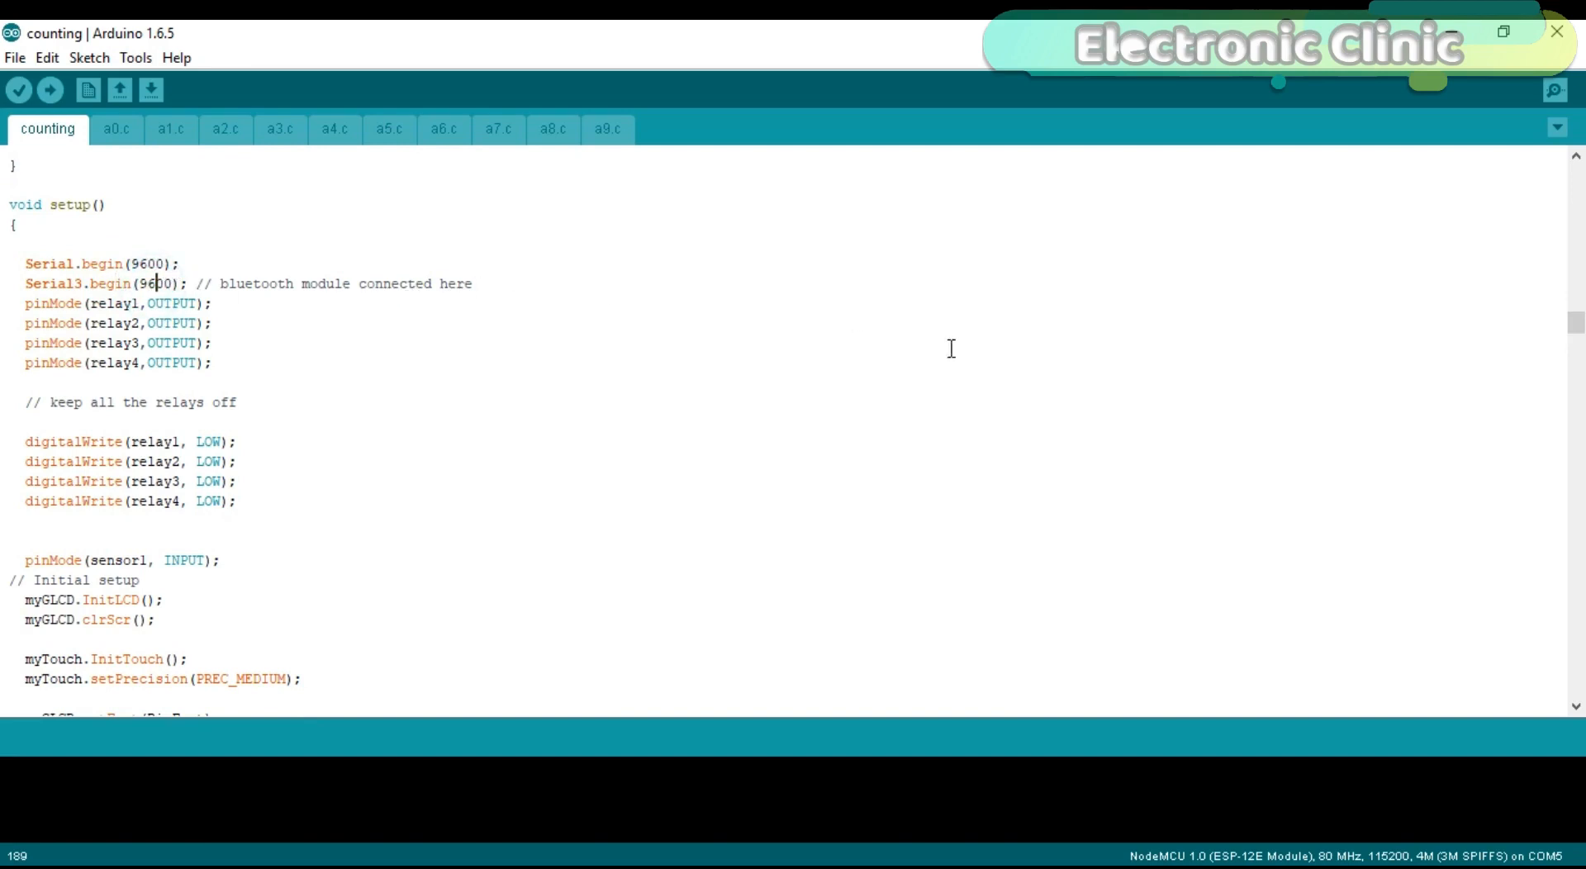
mouse_move(1554, 332)
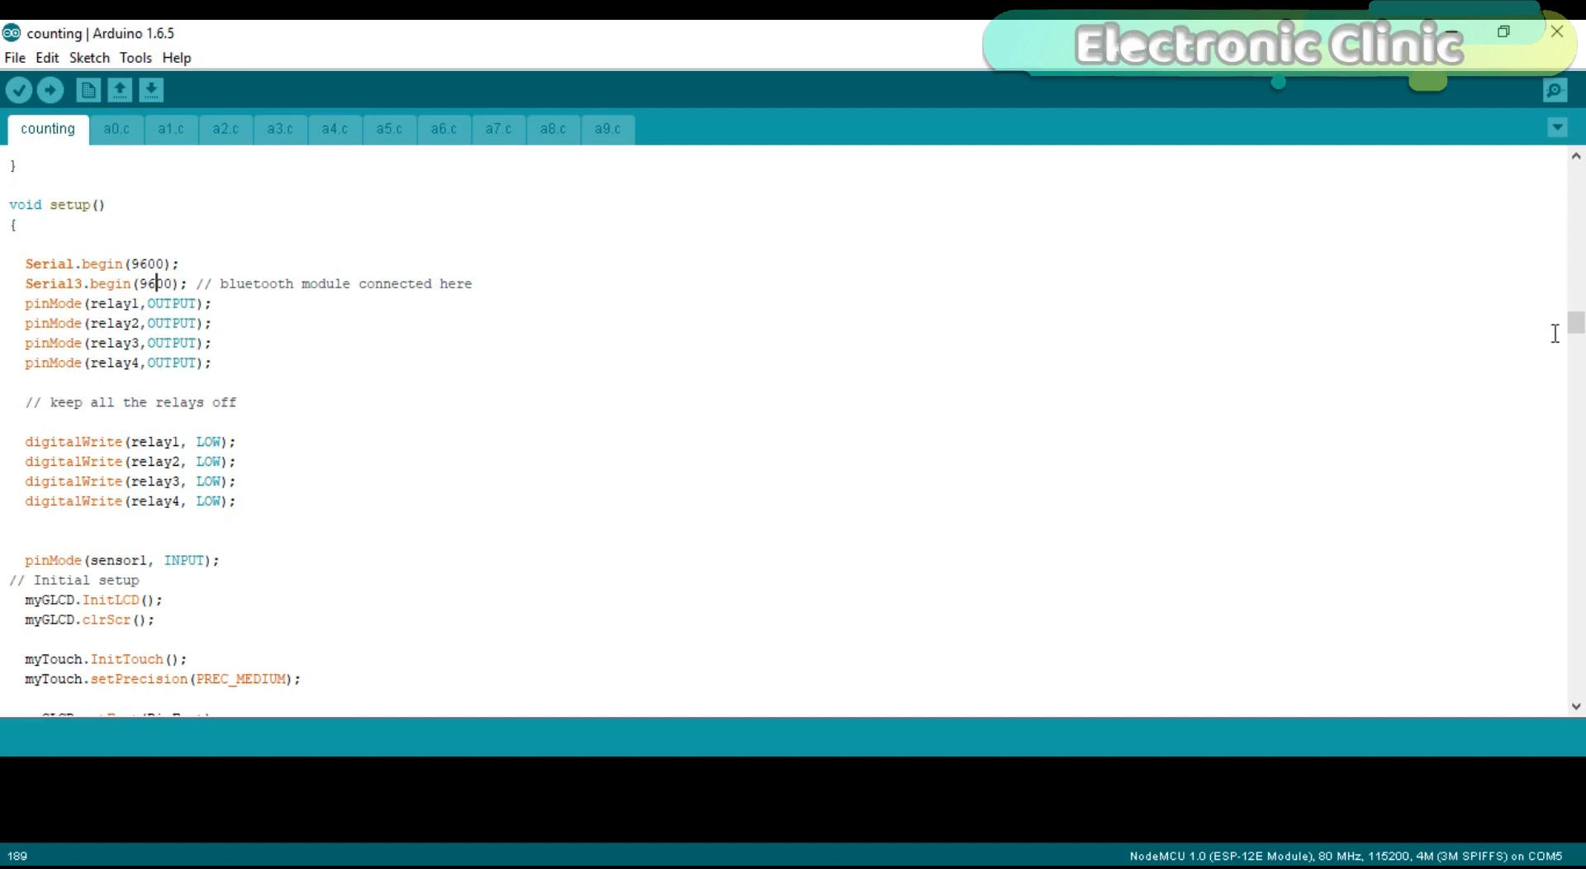
scroll(down, 3)
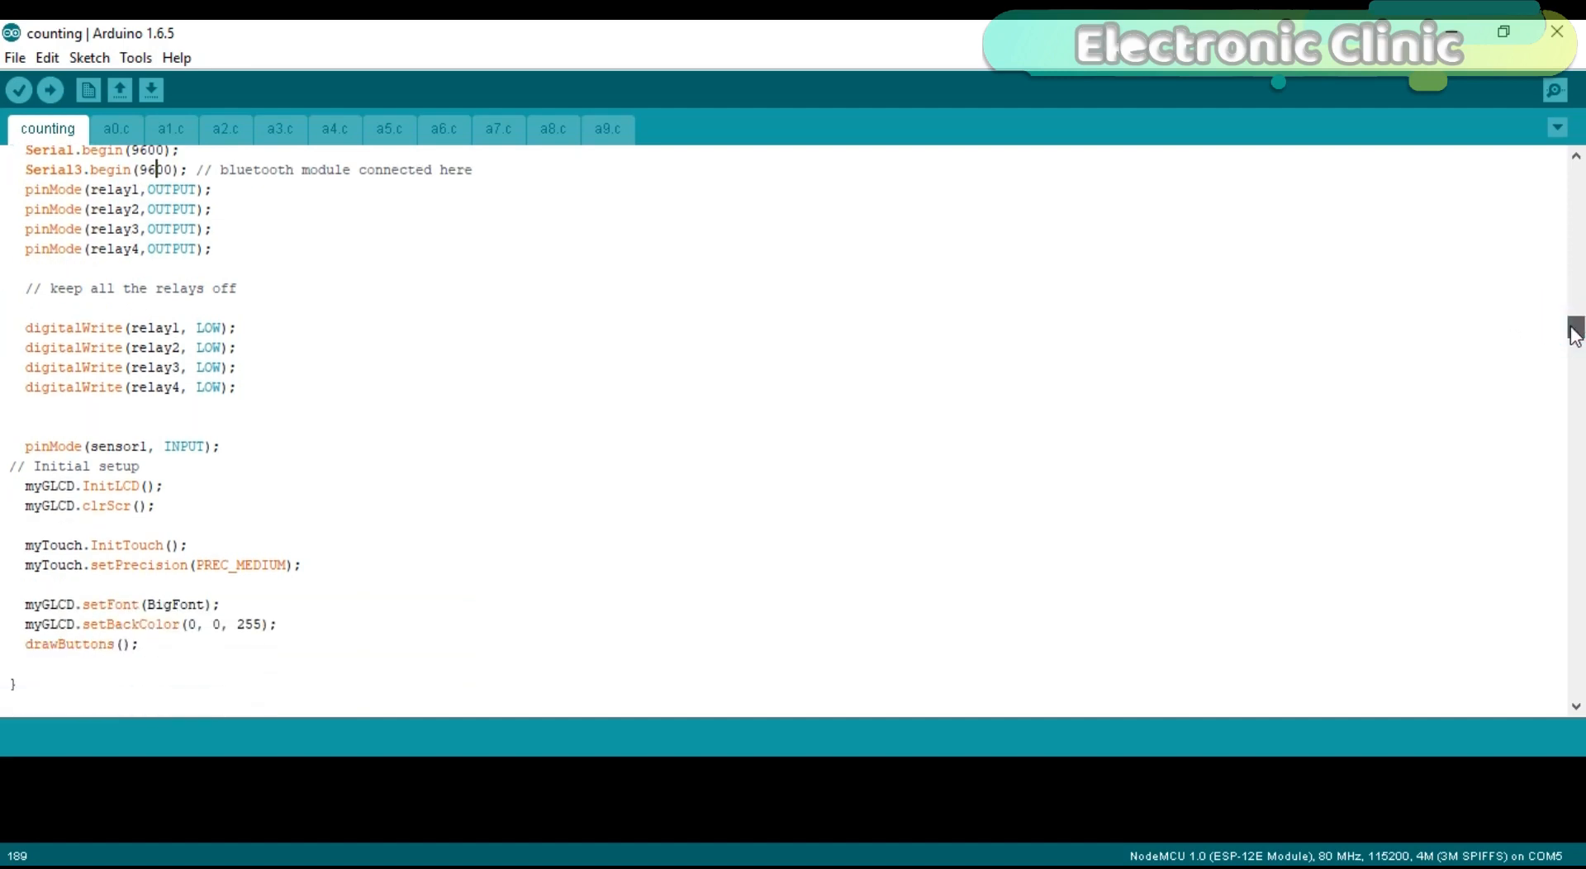
scroll(down, 3)
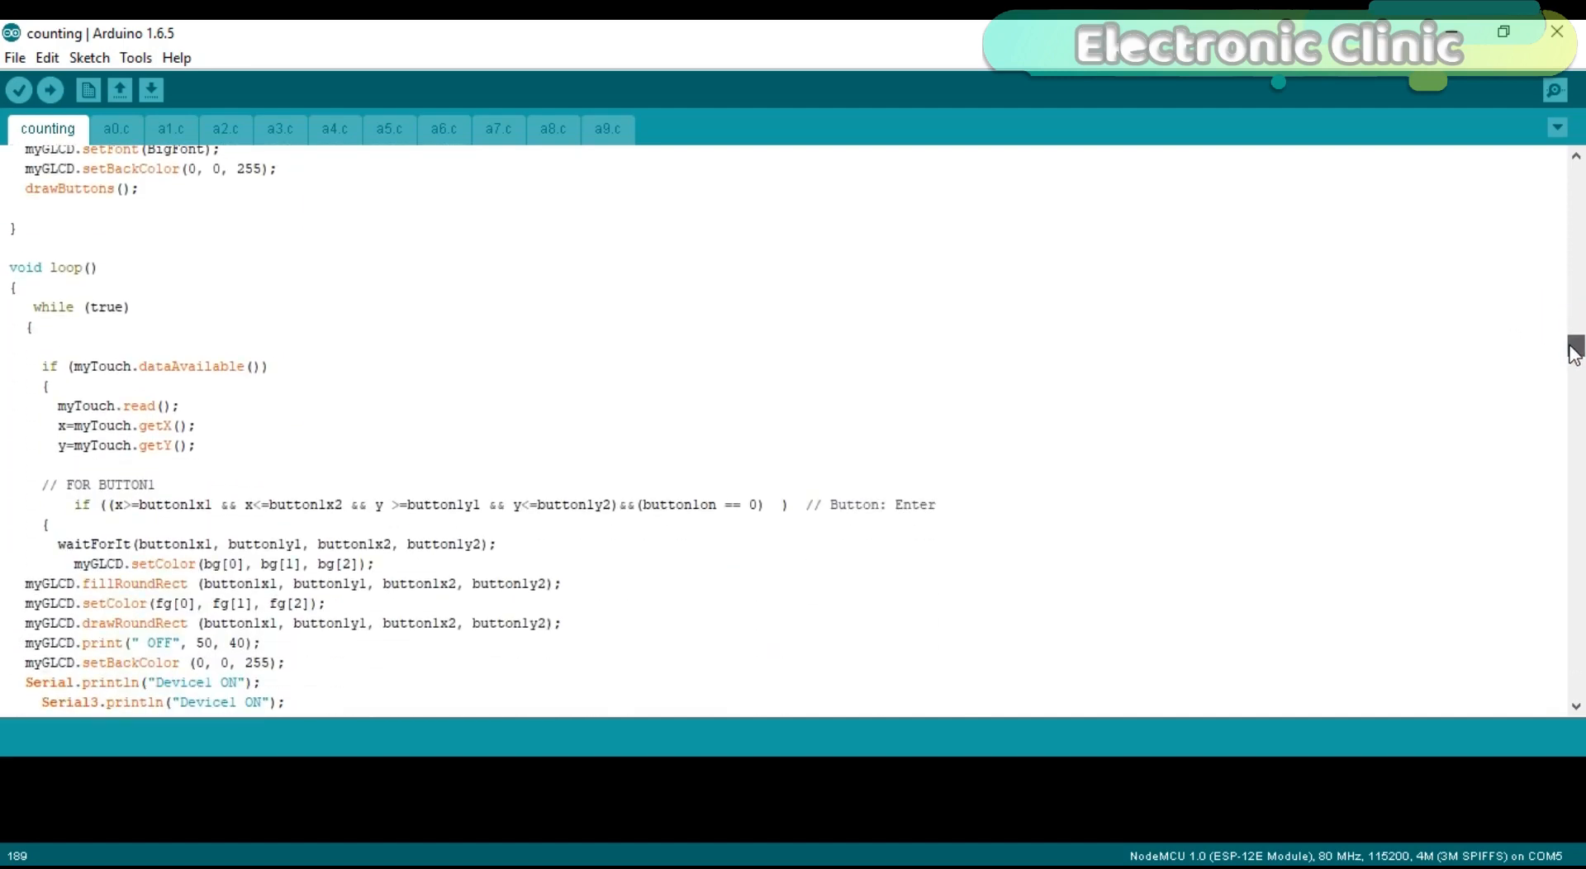
scroll(down, 3)
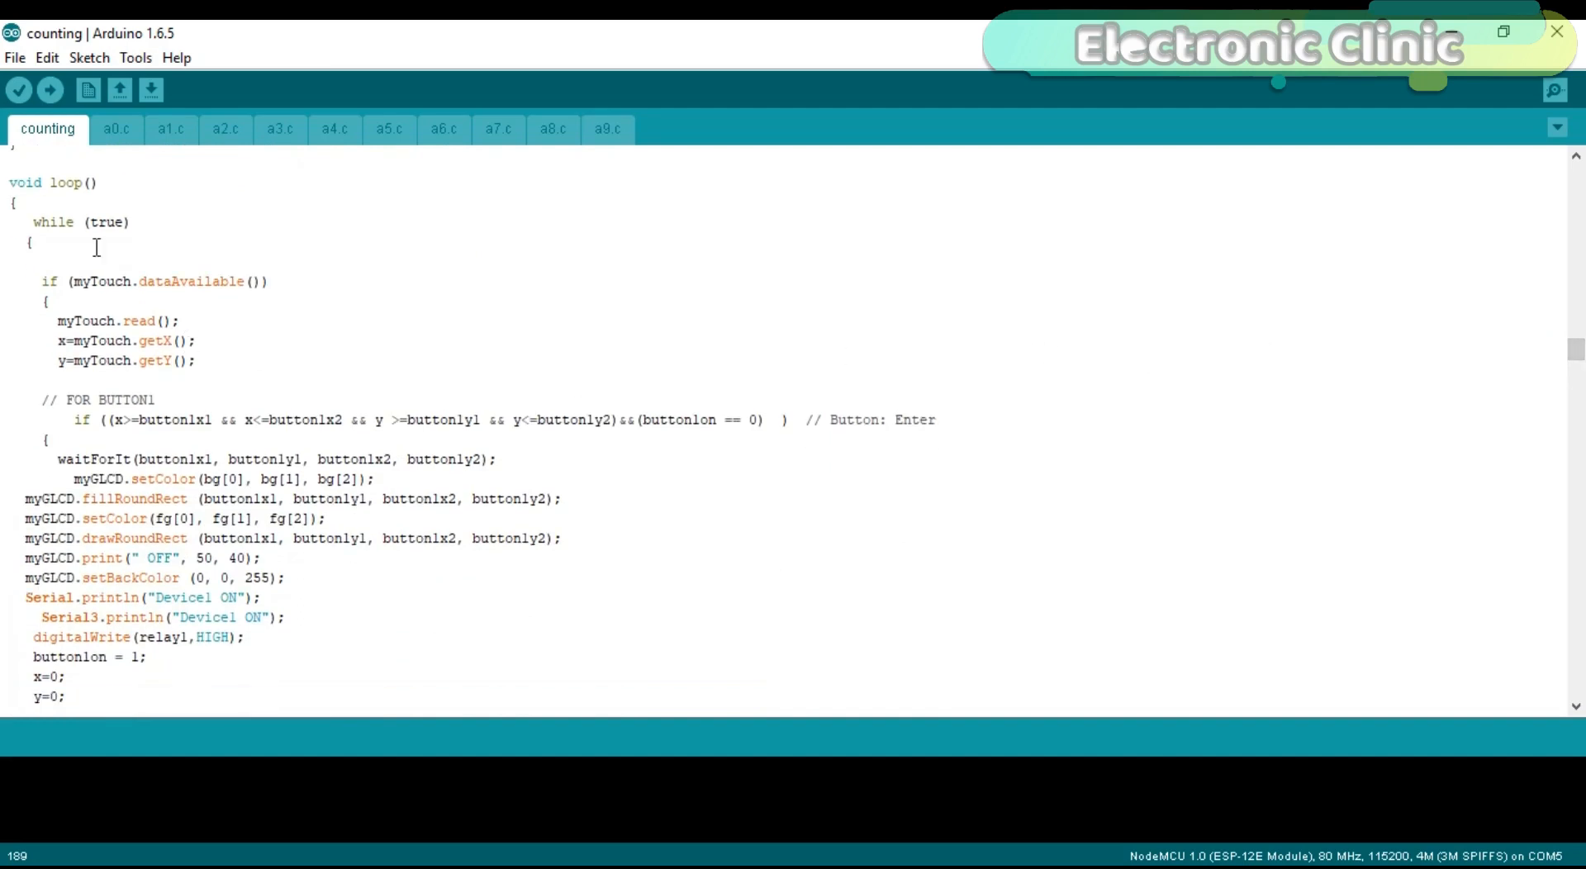
mouse_move(182, 559)
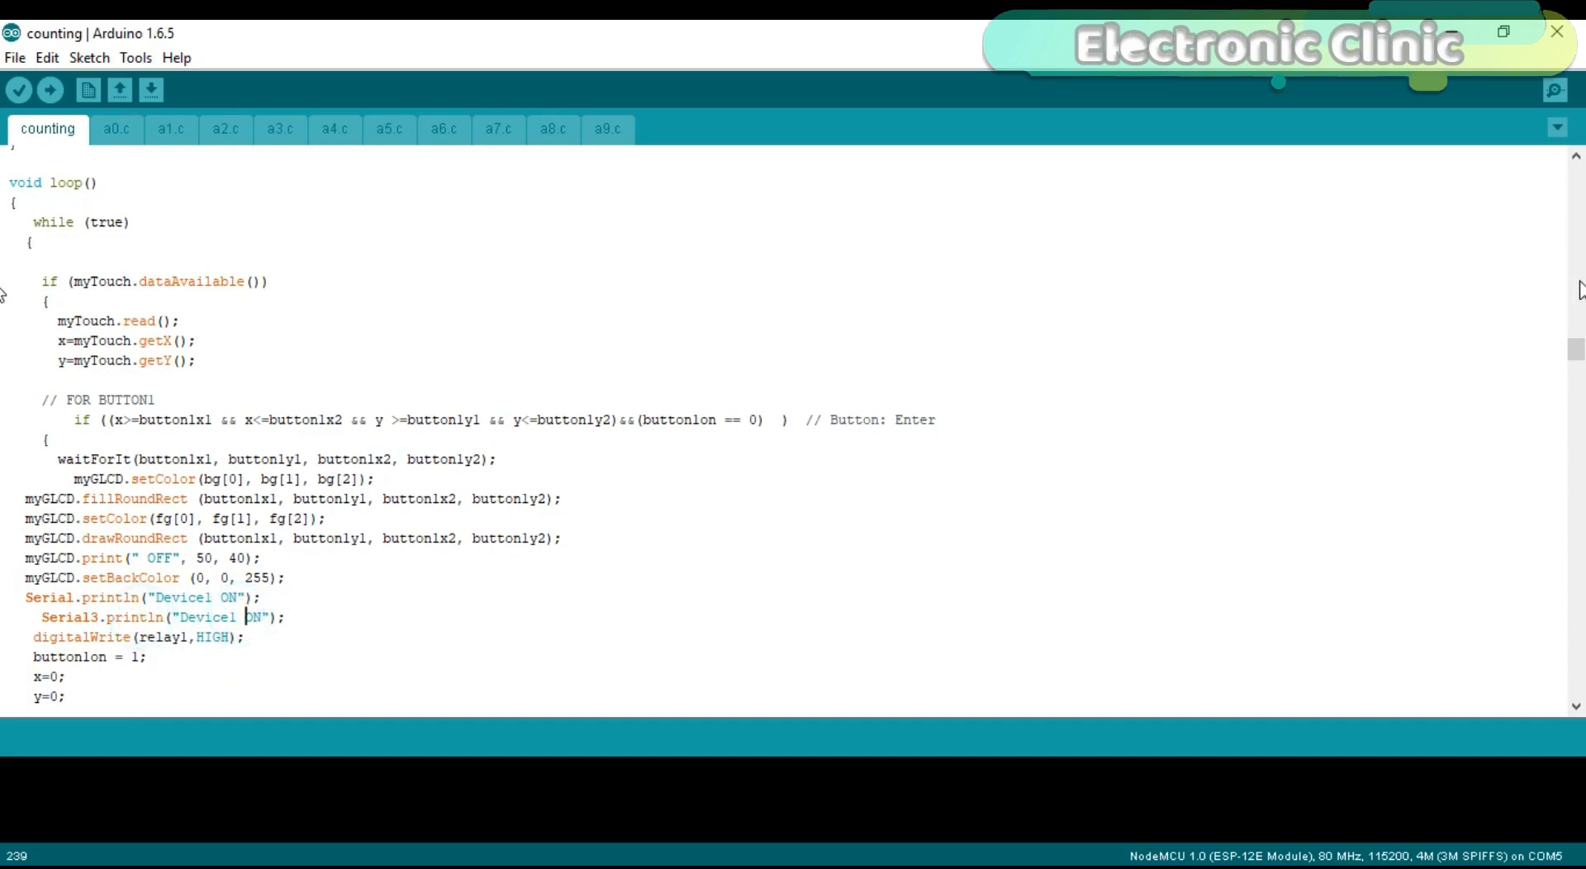
scroll(down, 3)
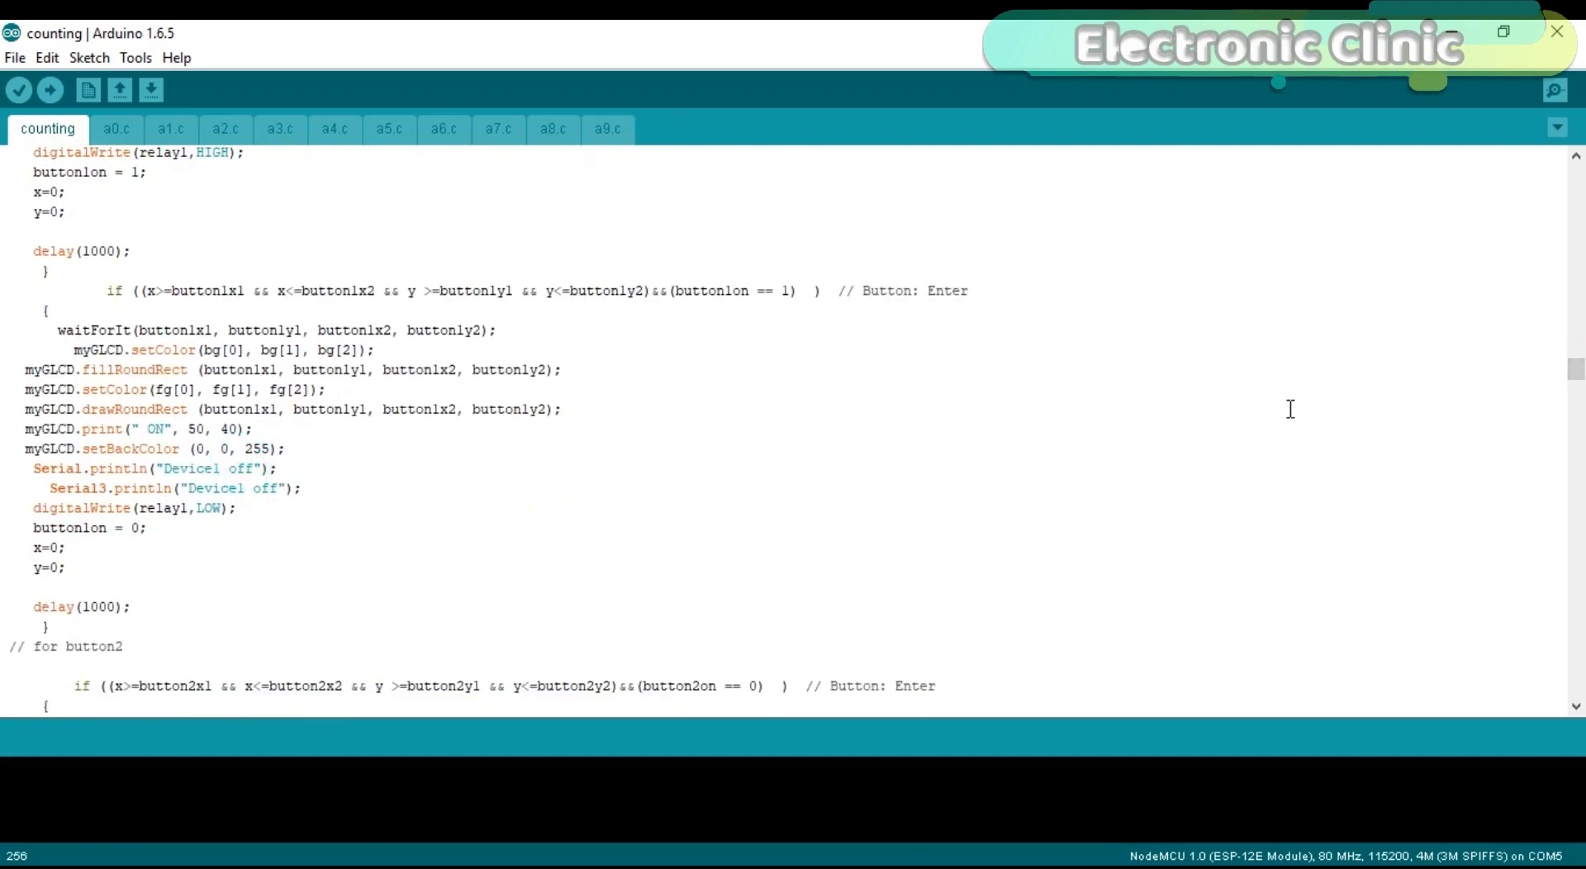
scroll(up, 3)
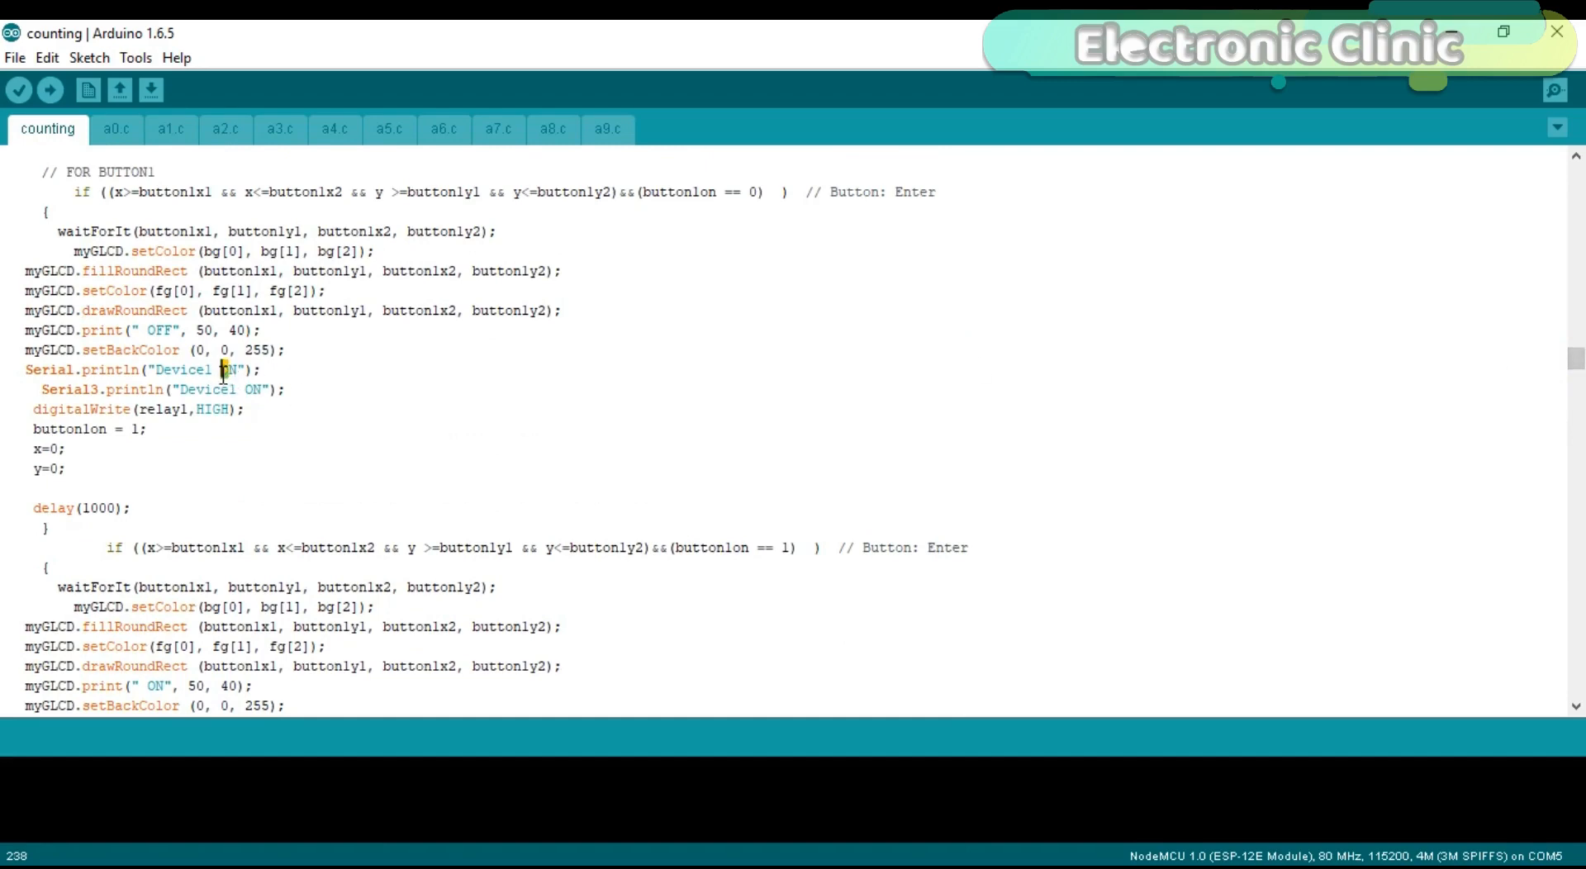
scroll(down, 3)
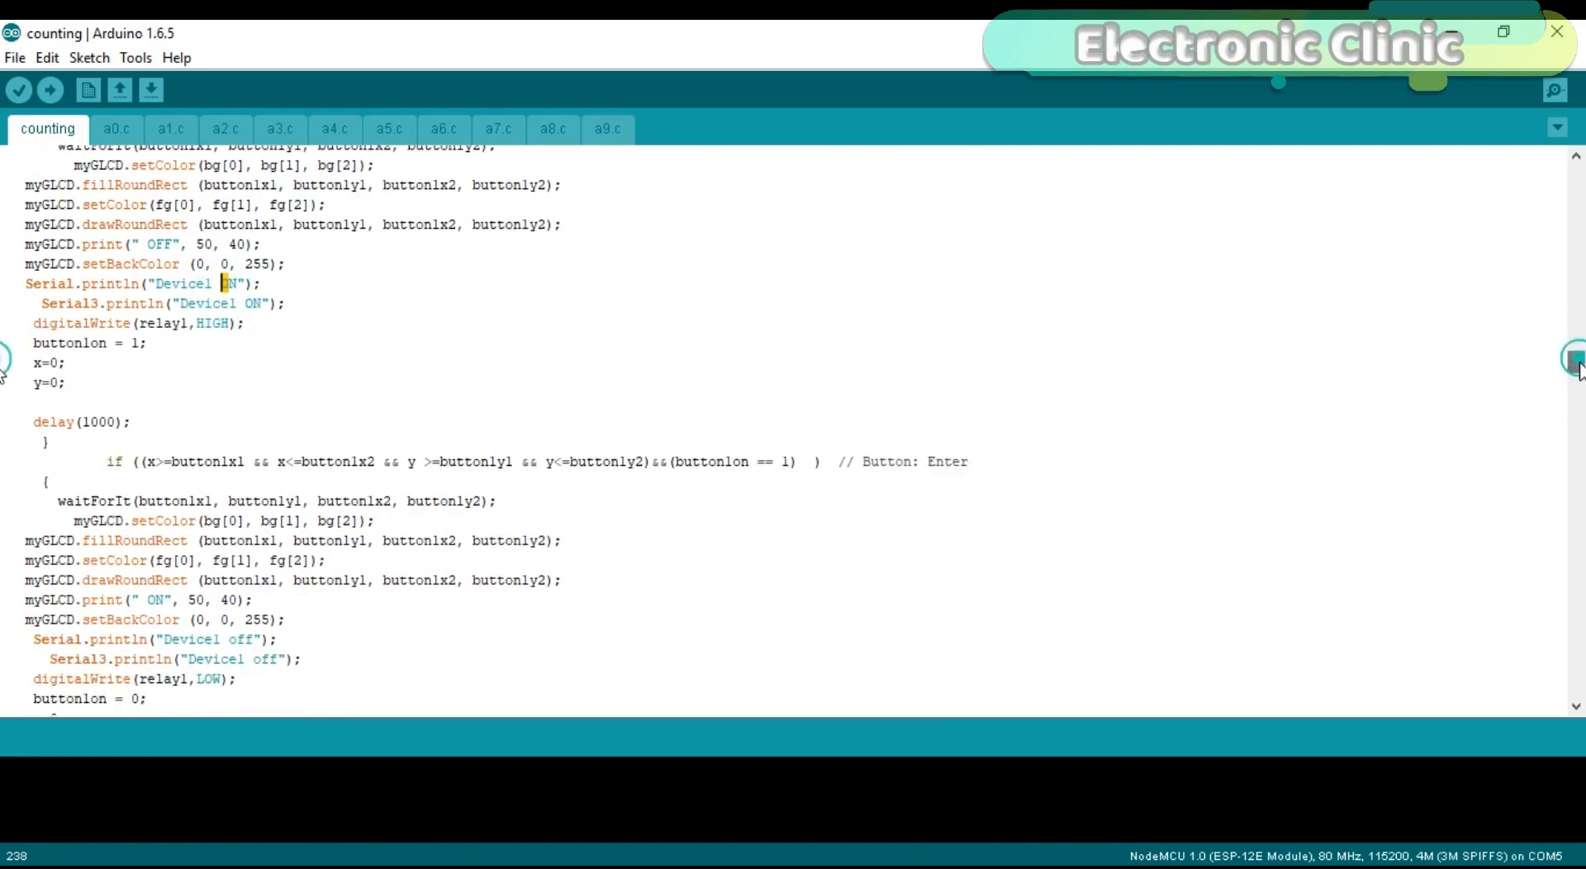
scroll(down, 3)
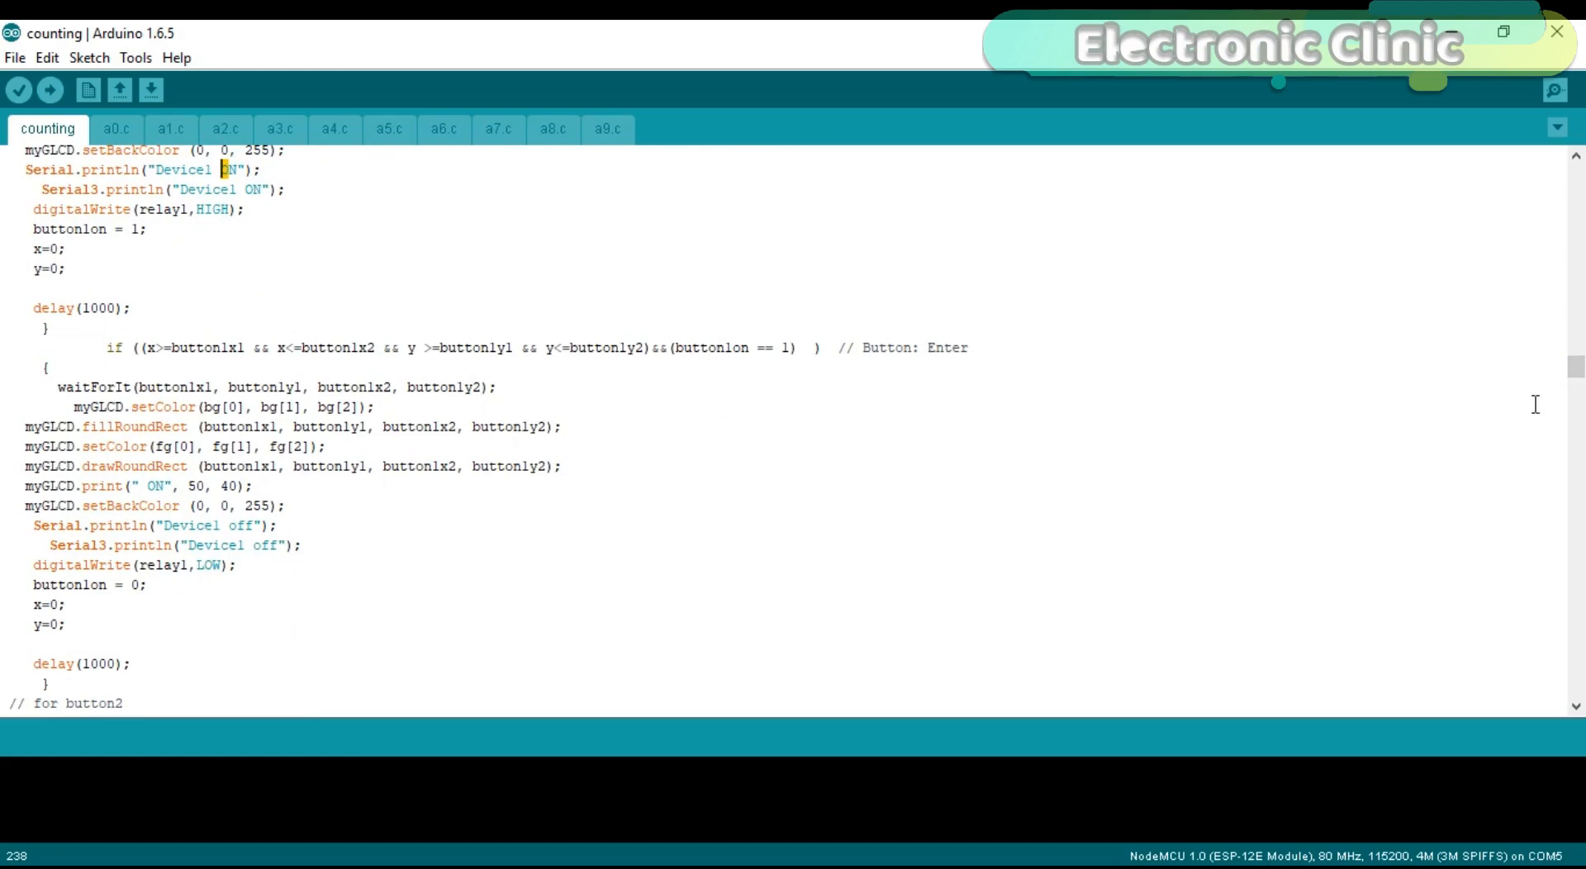
scroll(down, 3)
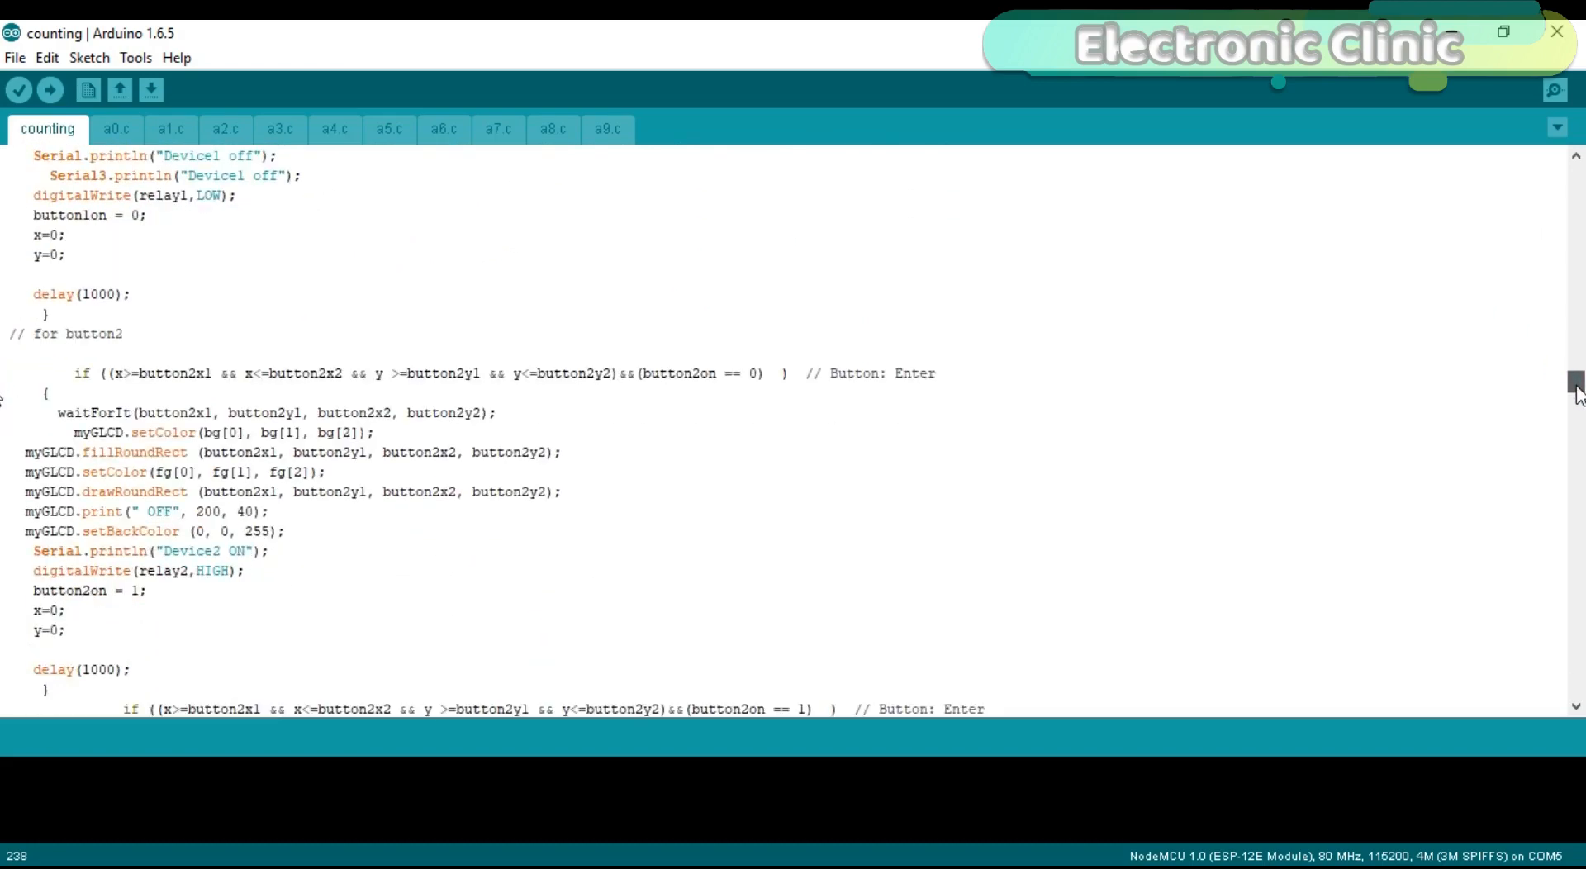
scroll(down, 3)
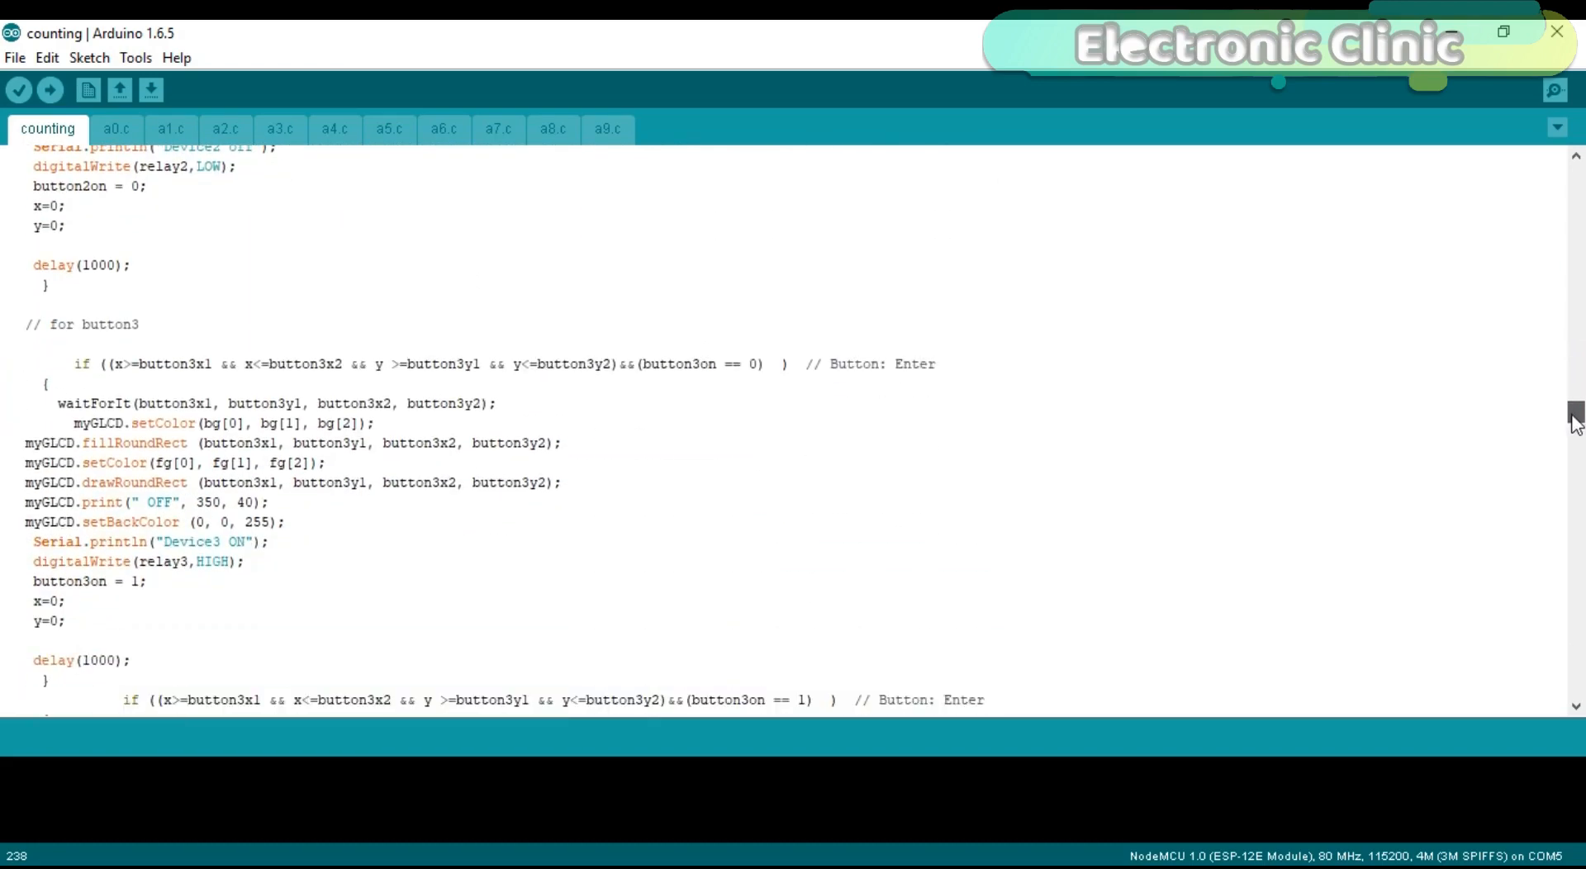
scroll(down, 3)
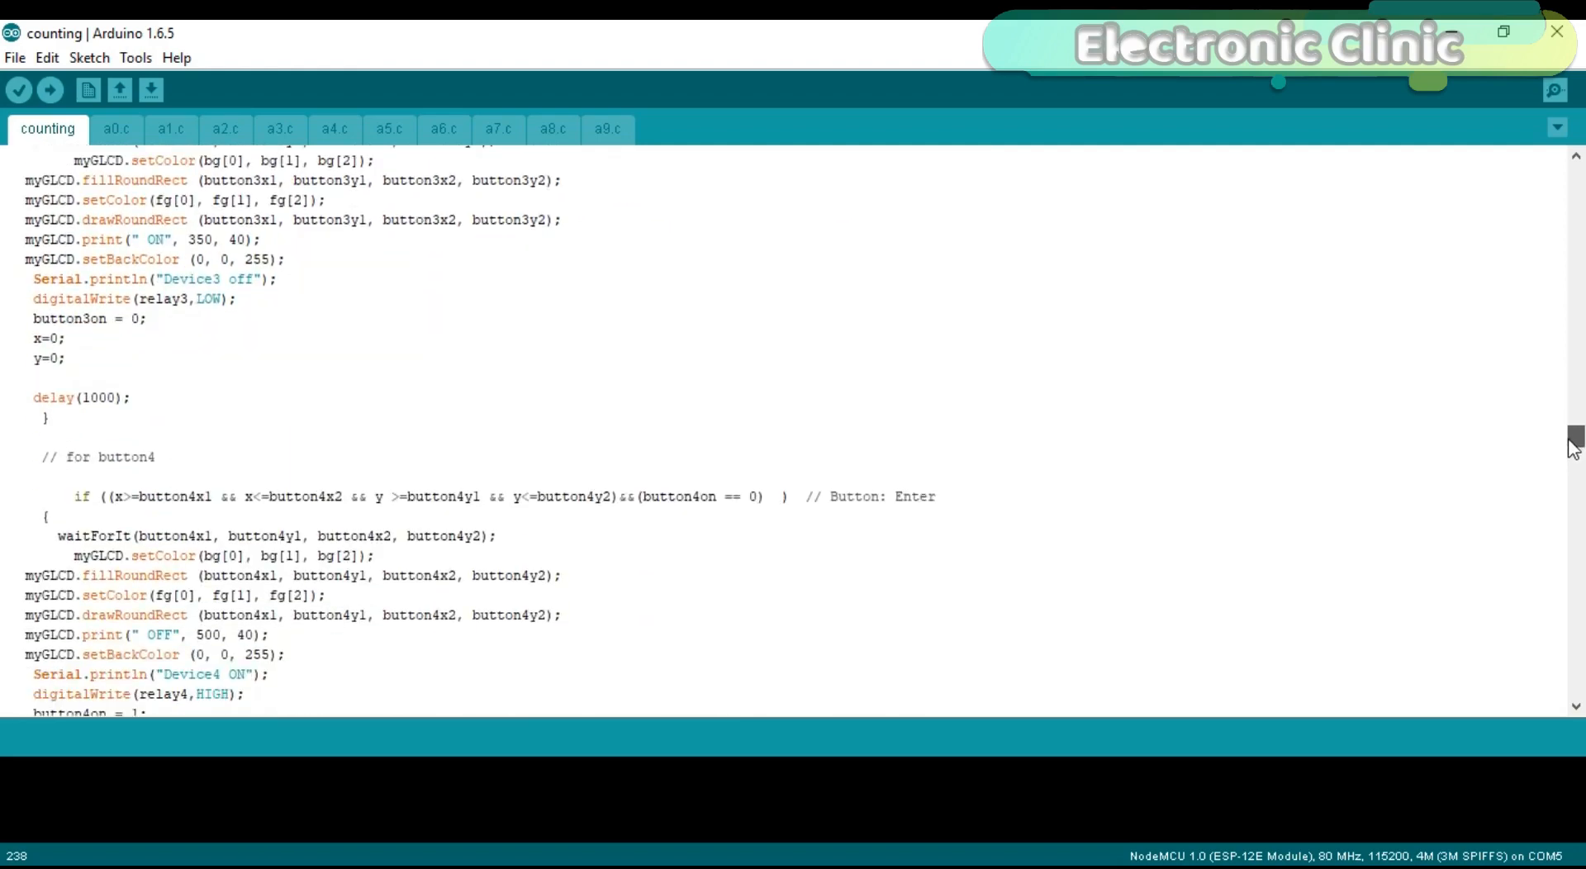
scroll(down, 3)
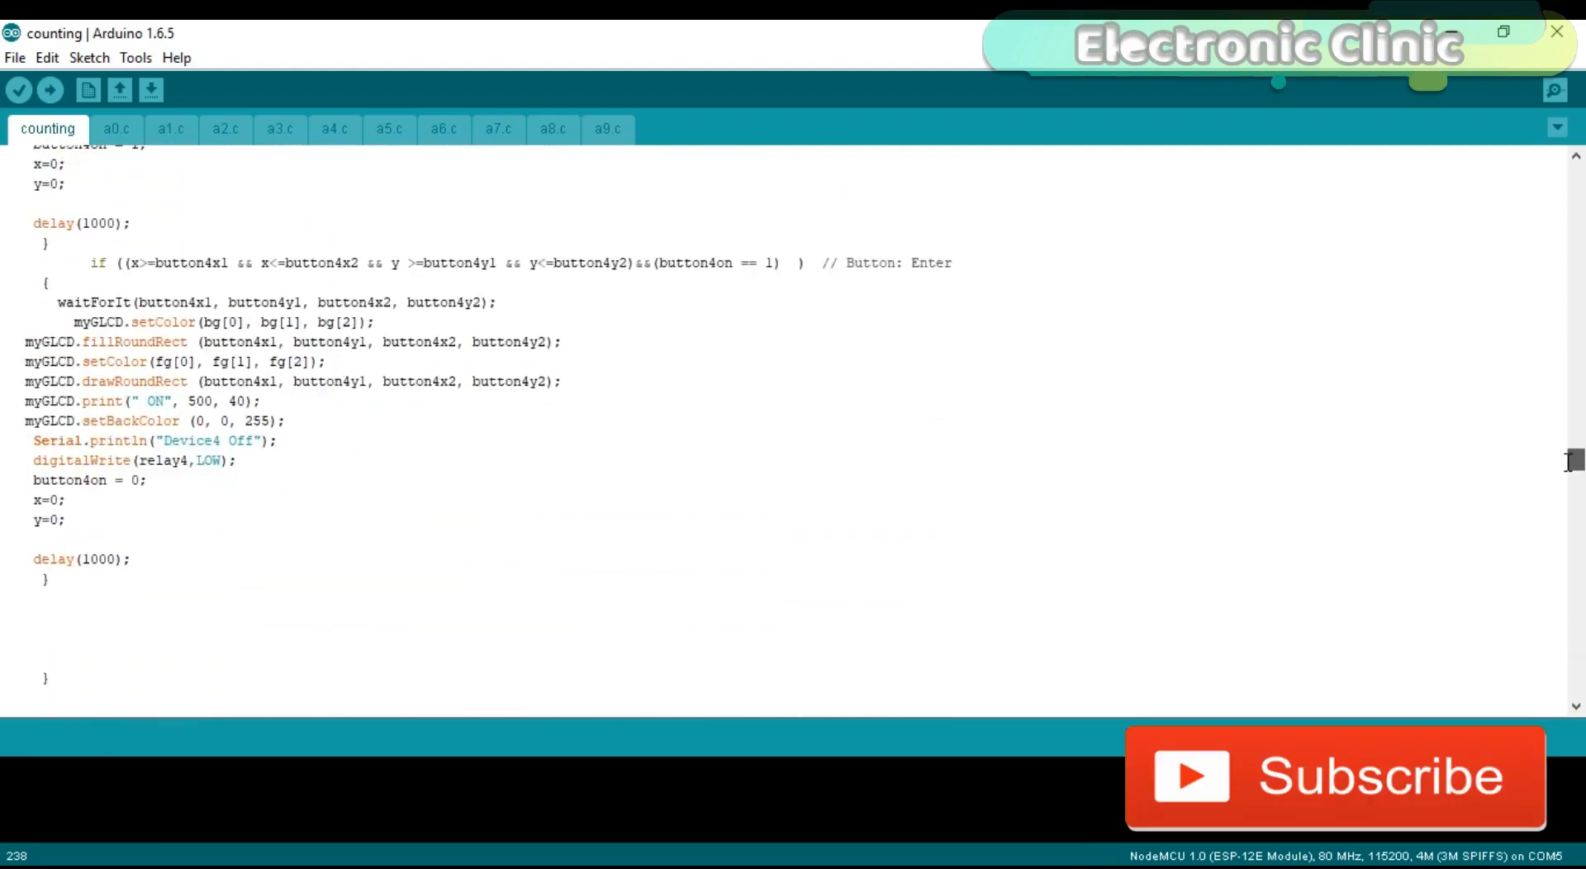
scroll(down, 3)
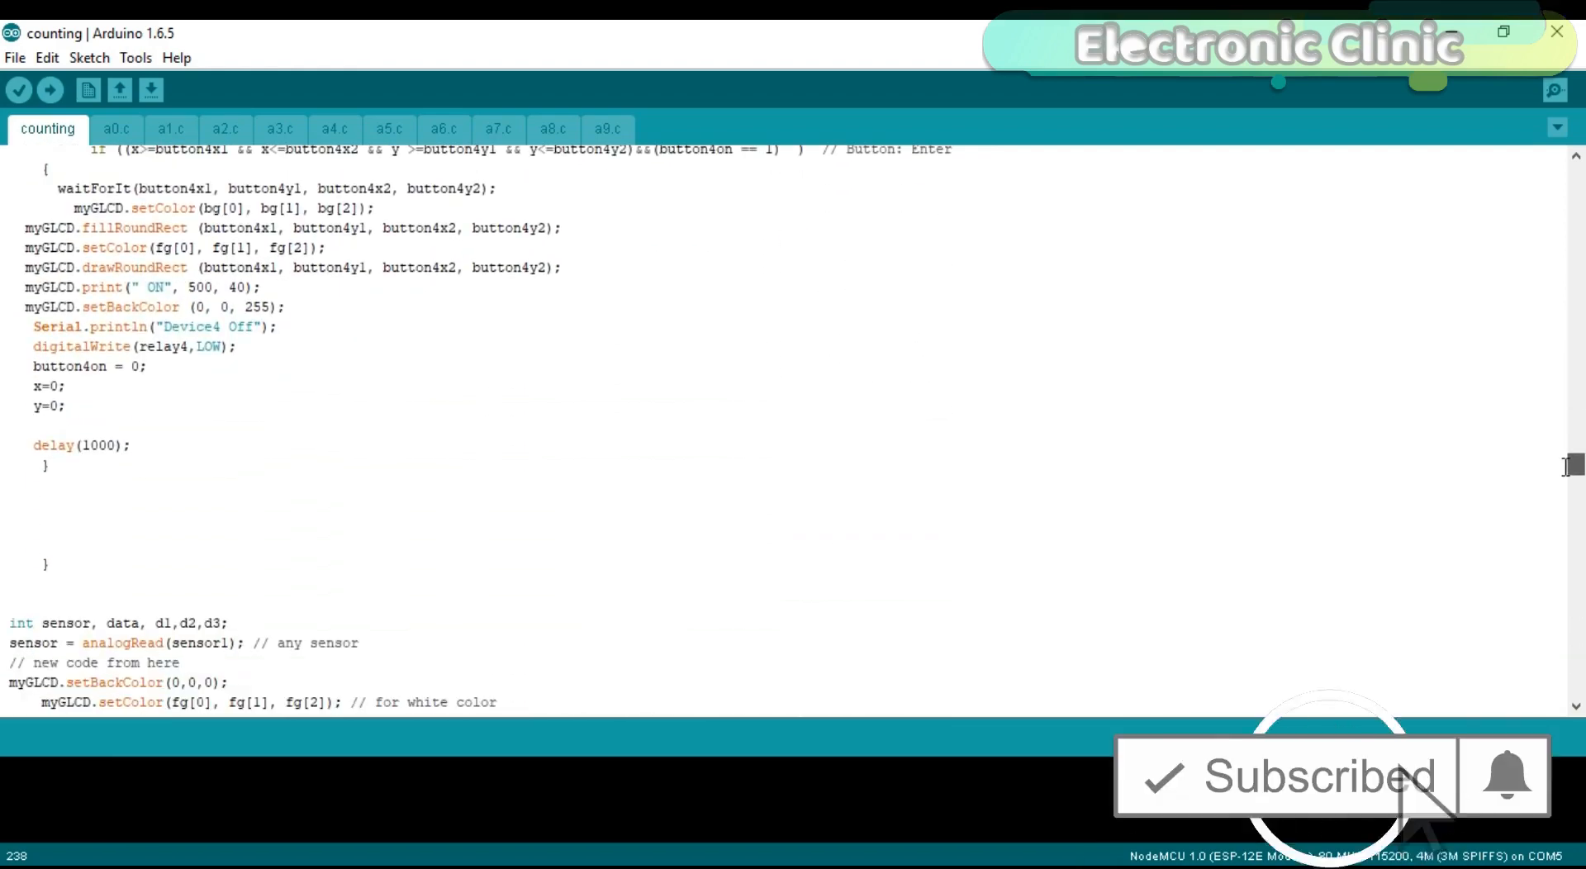
scroll(down, 3)
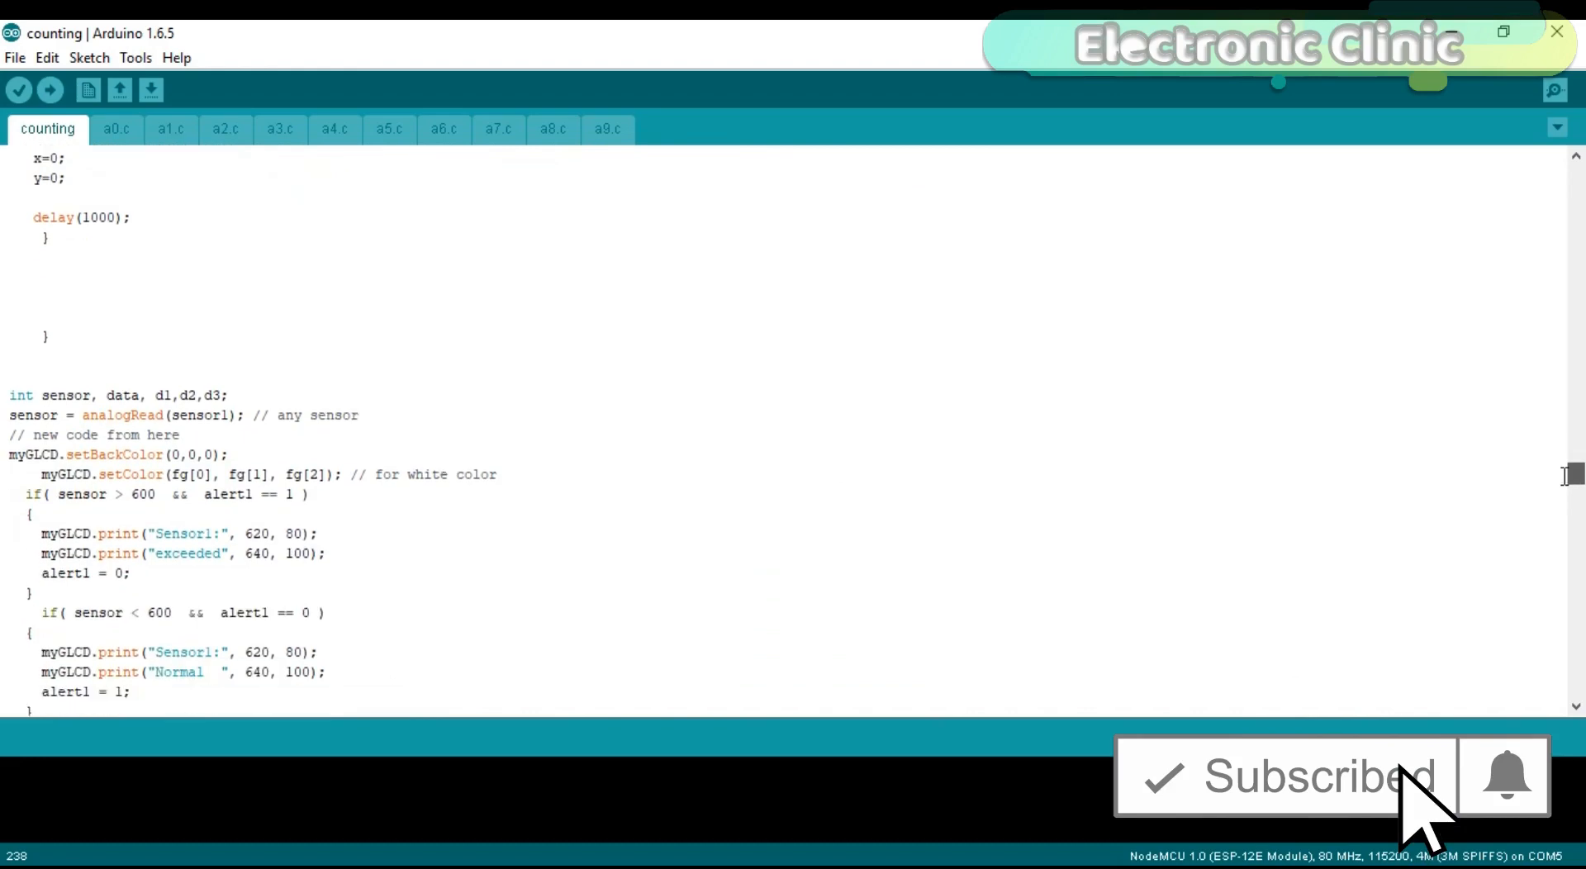
scroll(down, 3)
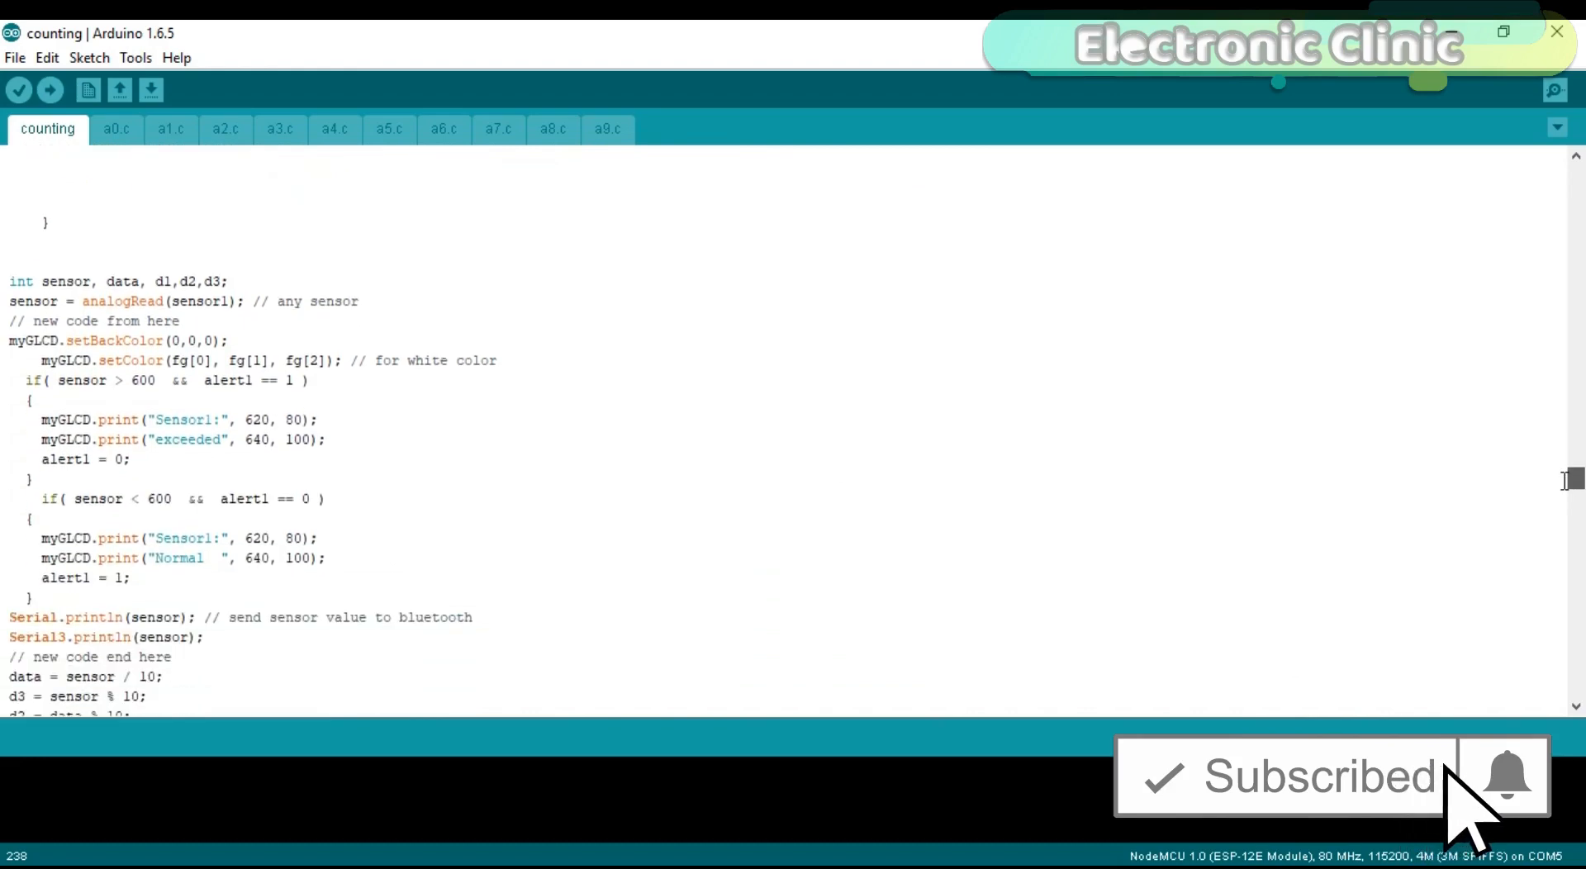
scroll(down, 3)
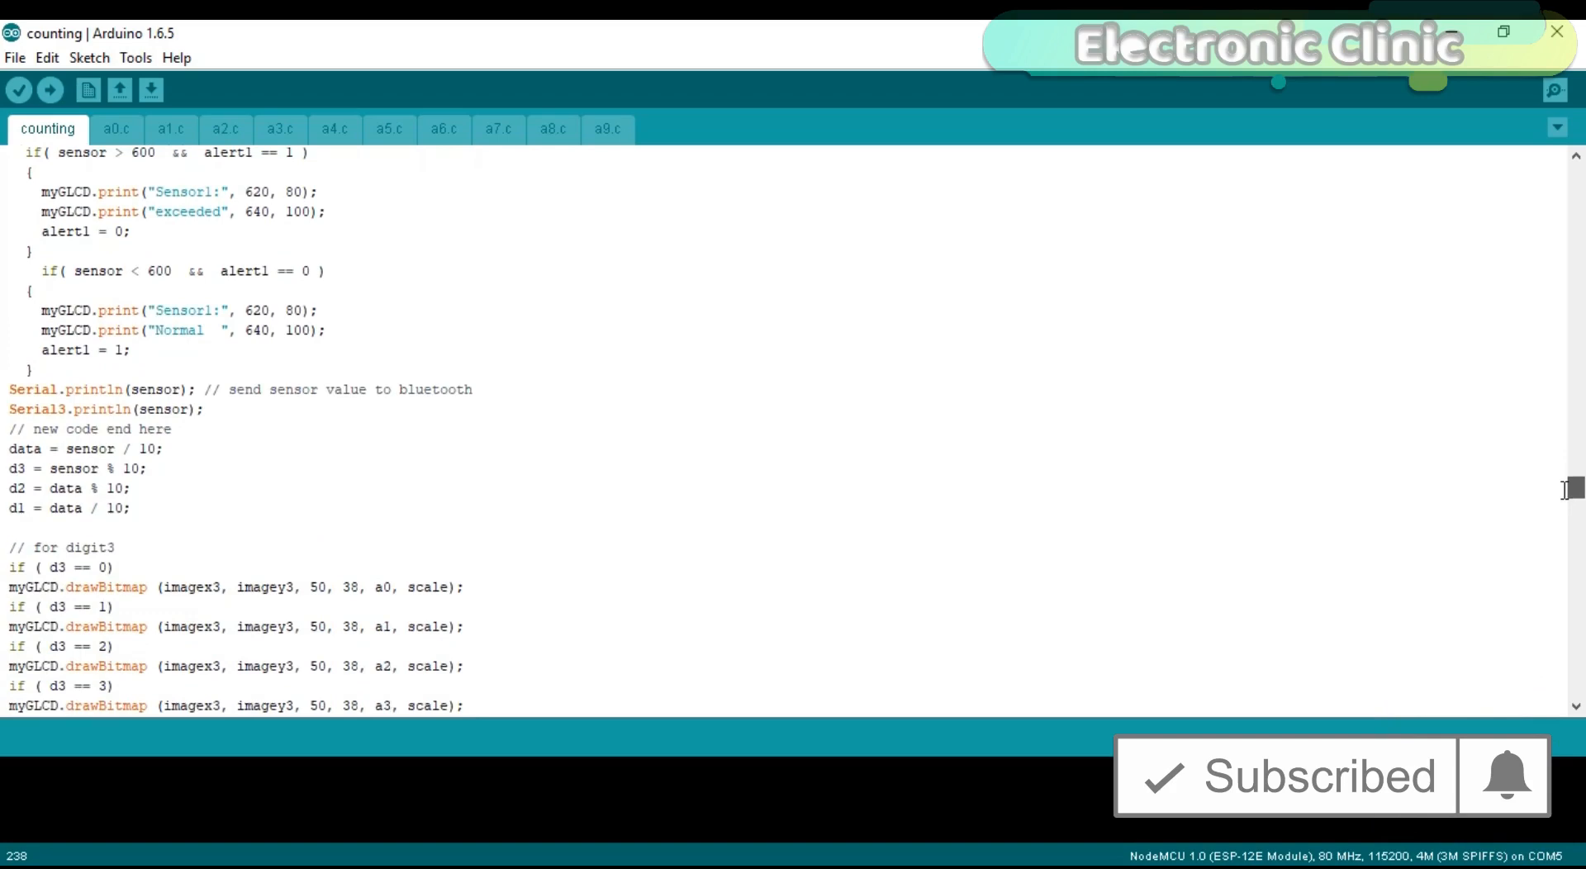
scroll(up, 3)
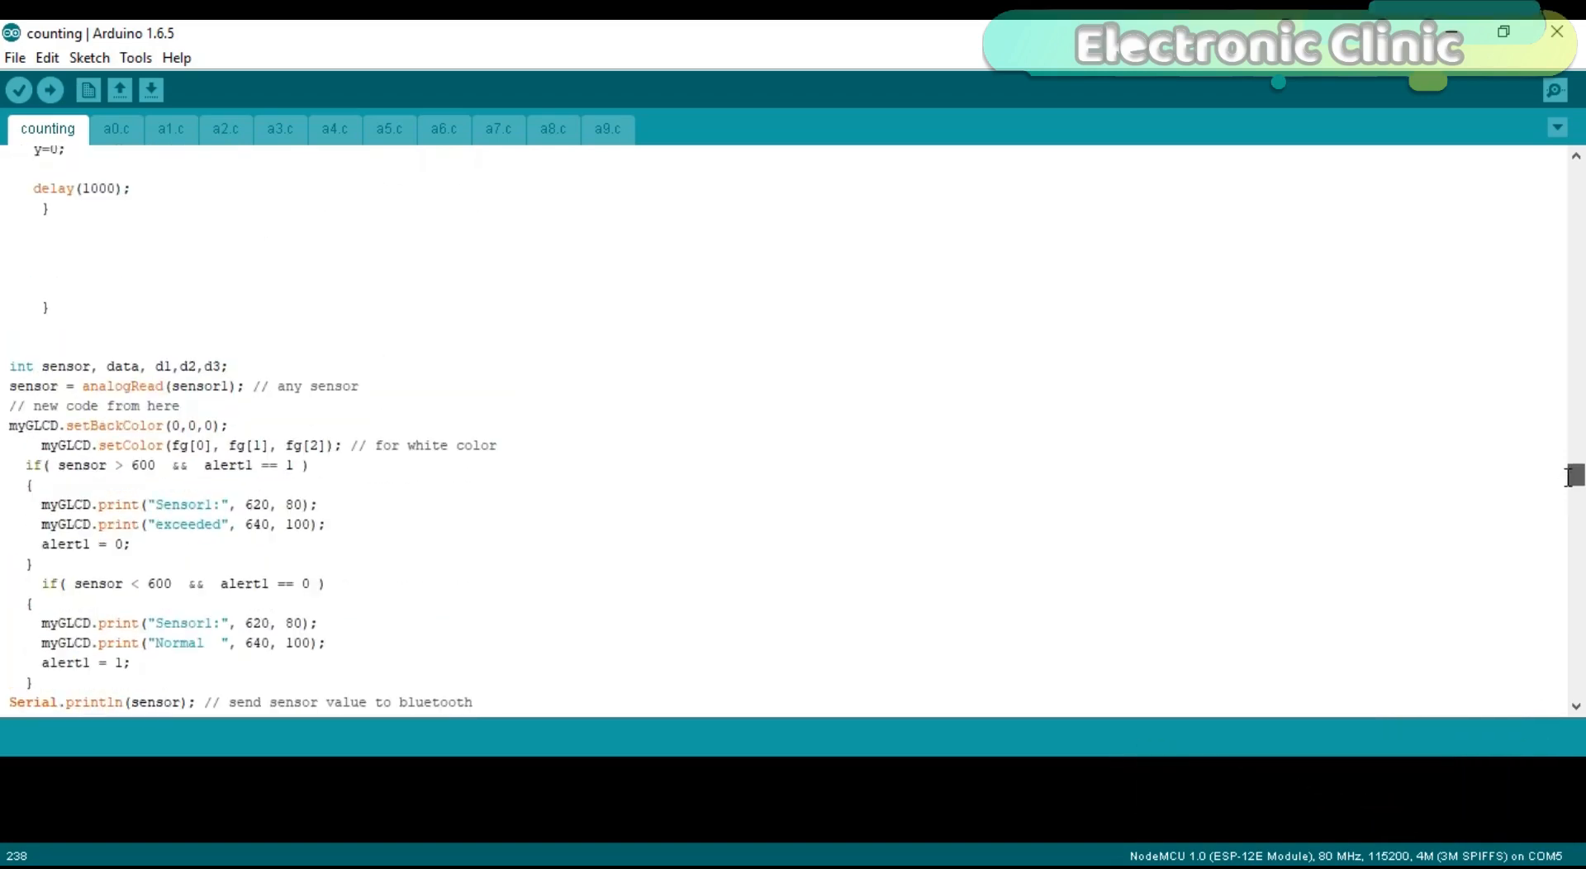
scroll(down, 3)
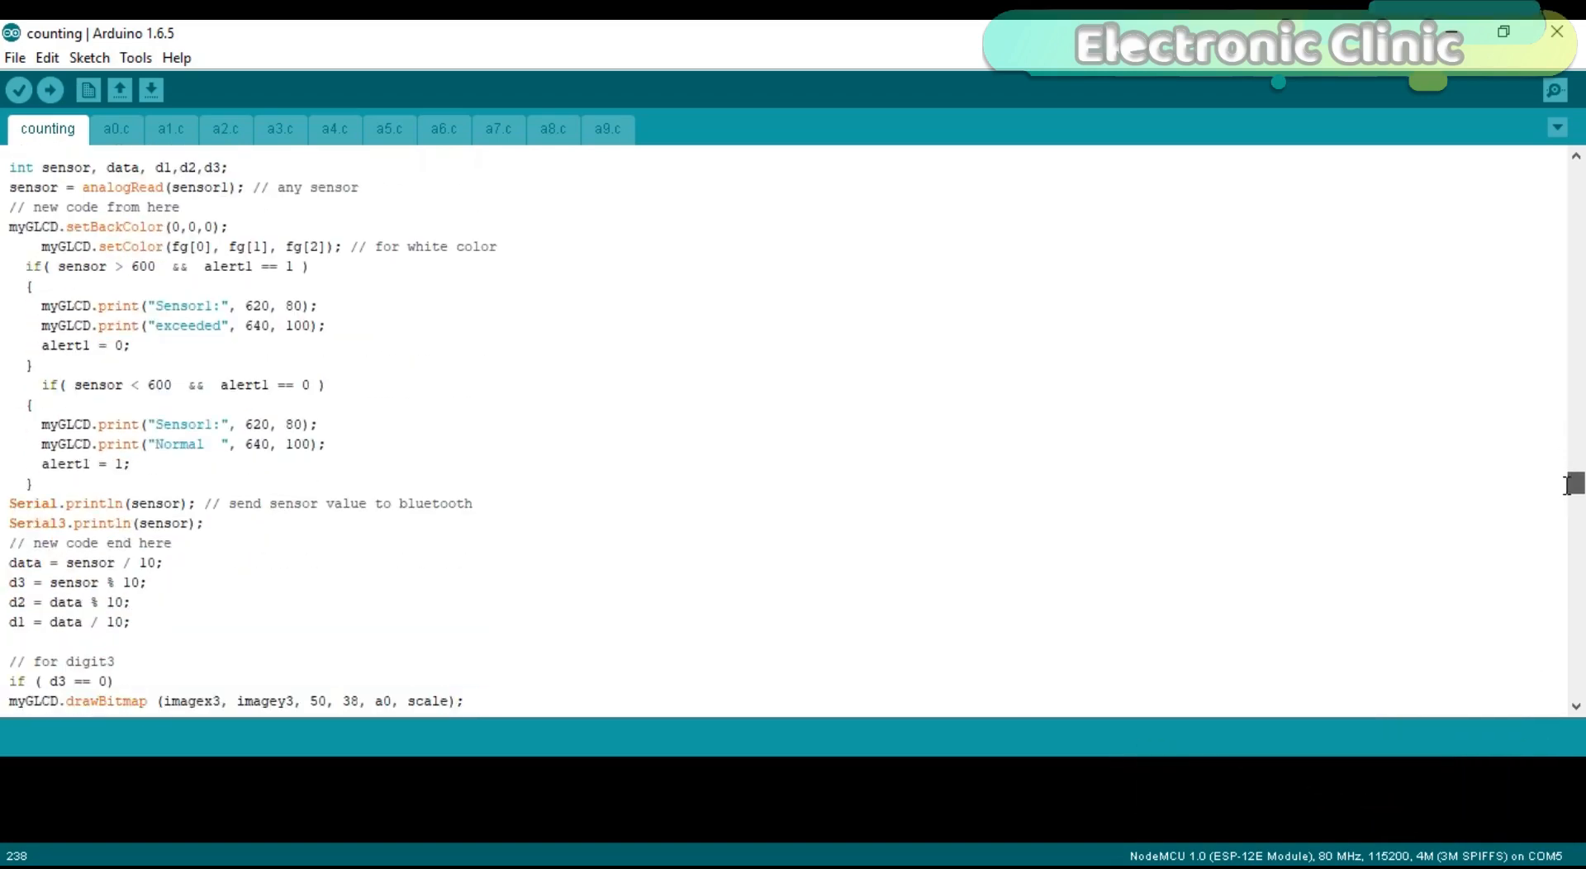
scroll(up, 3)
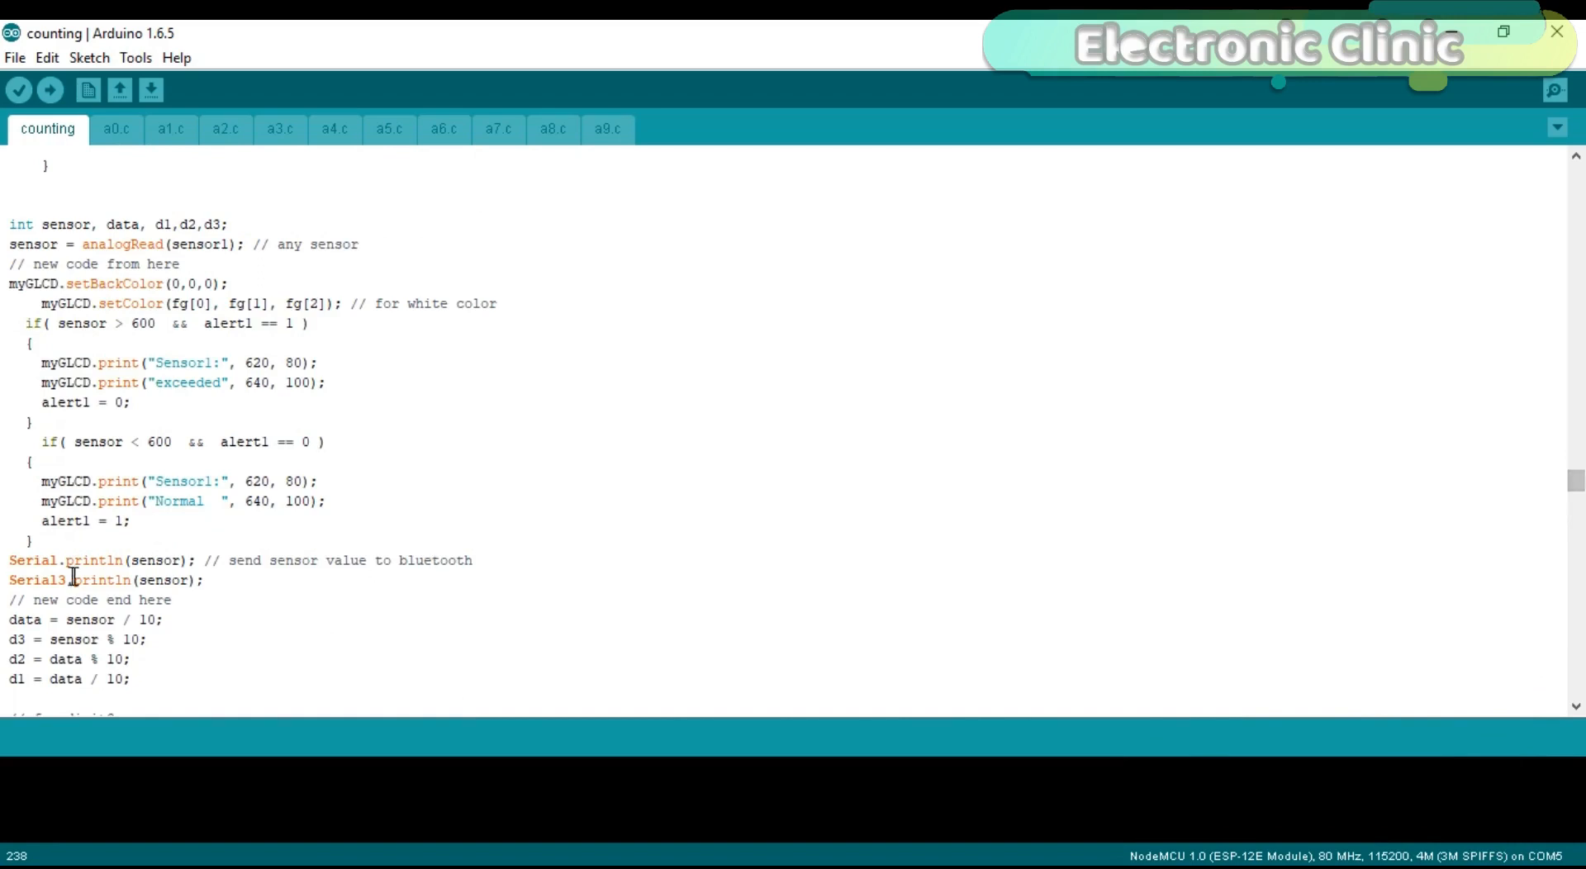
double_click(61, 579)
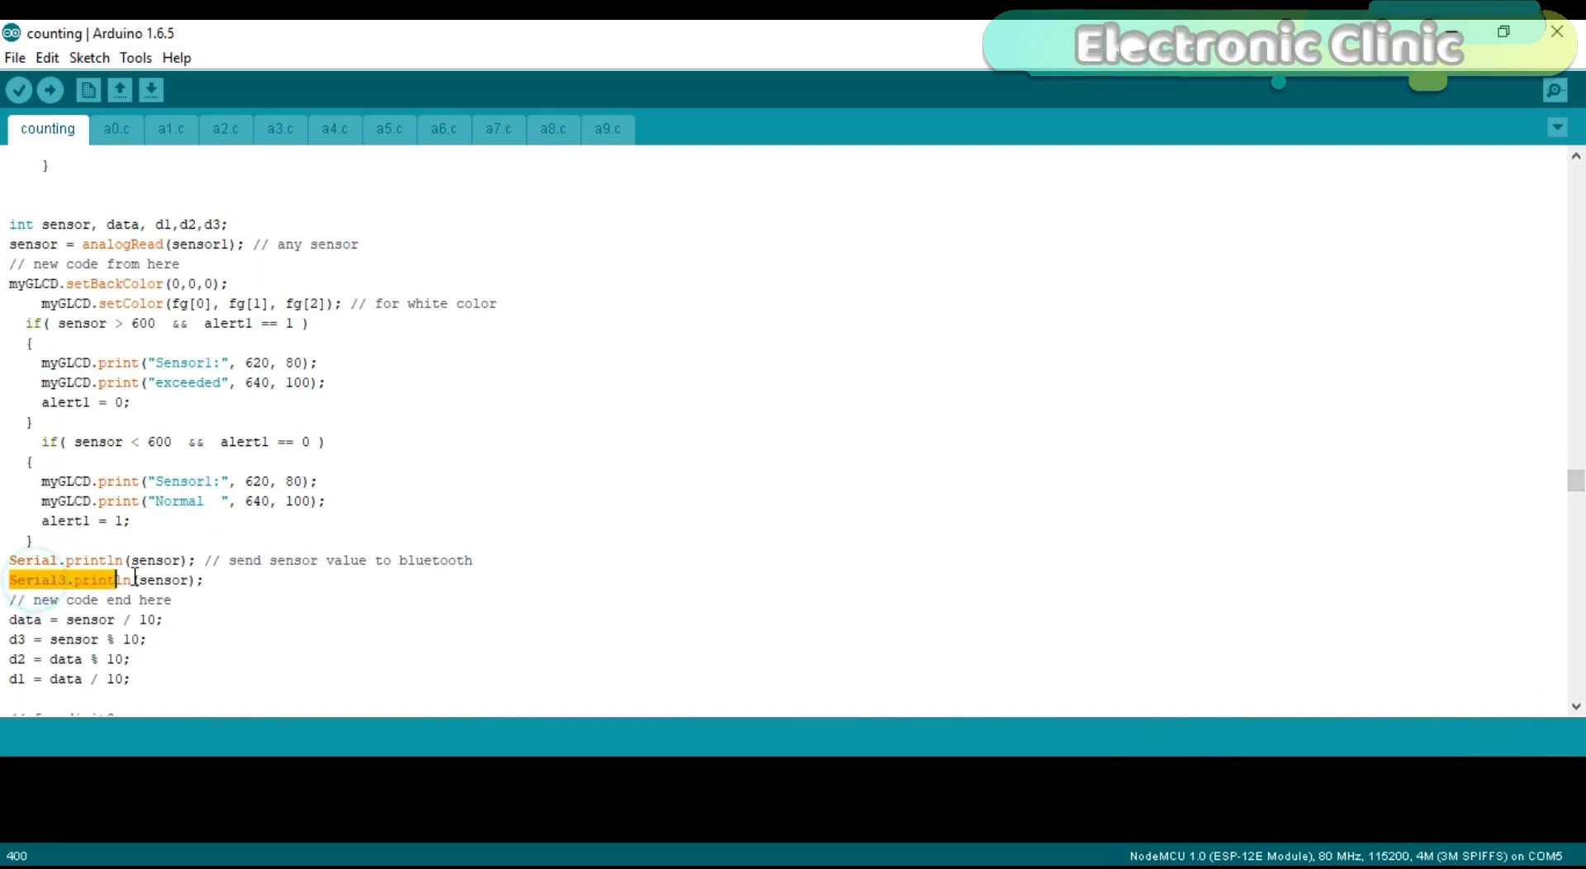
click(1290, 430)
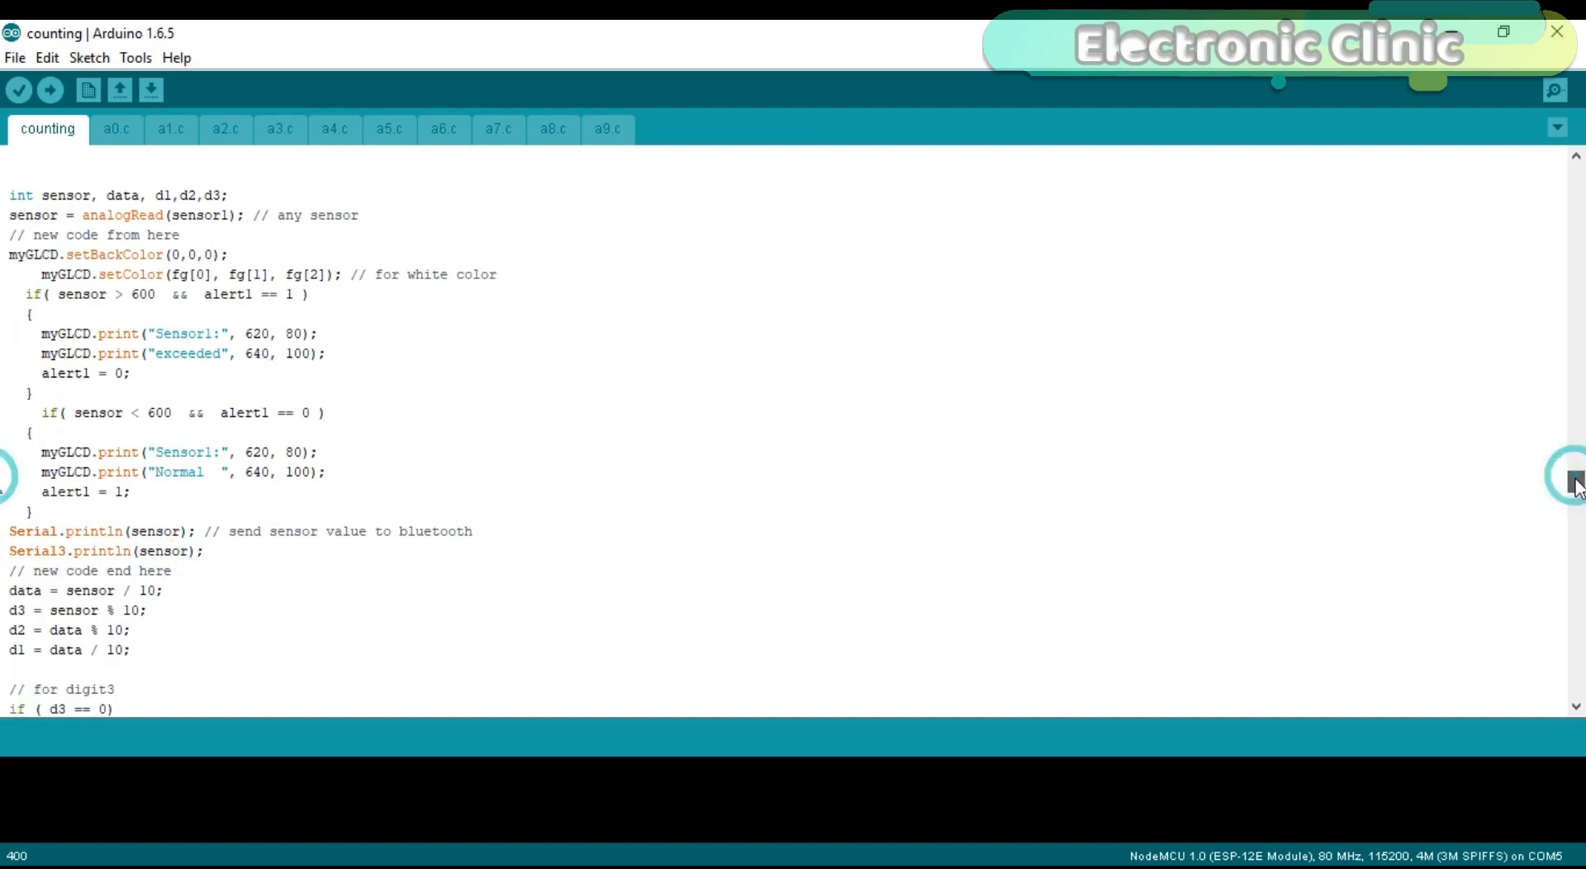
scroll(down, 3)
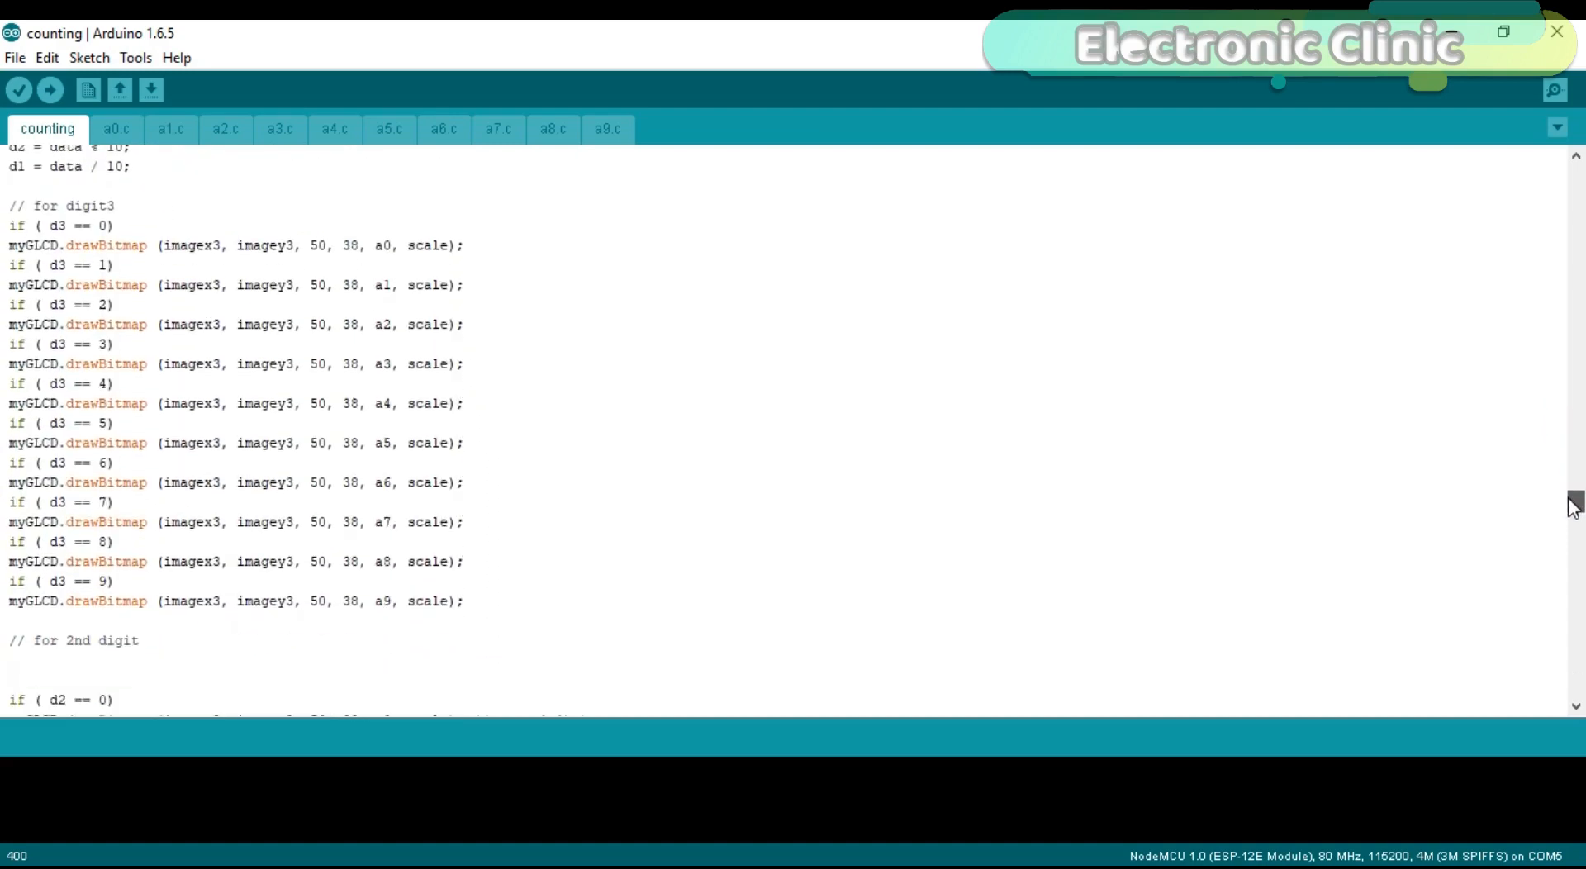
scroll(down, 3)
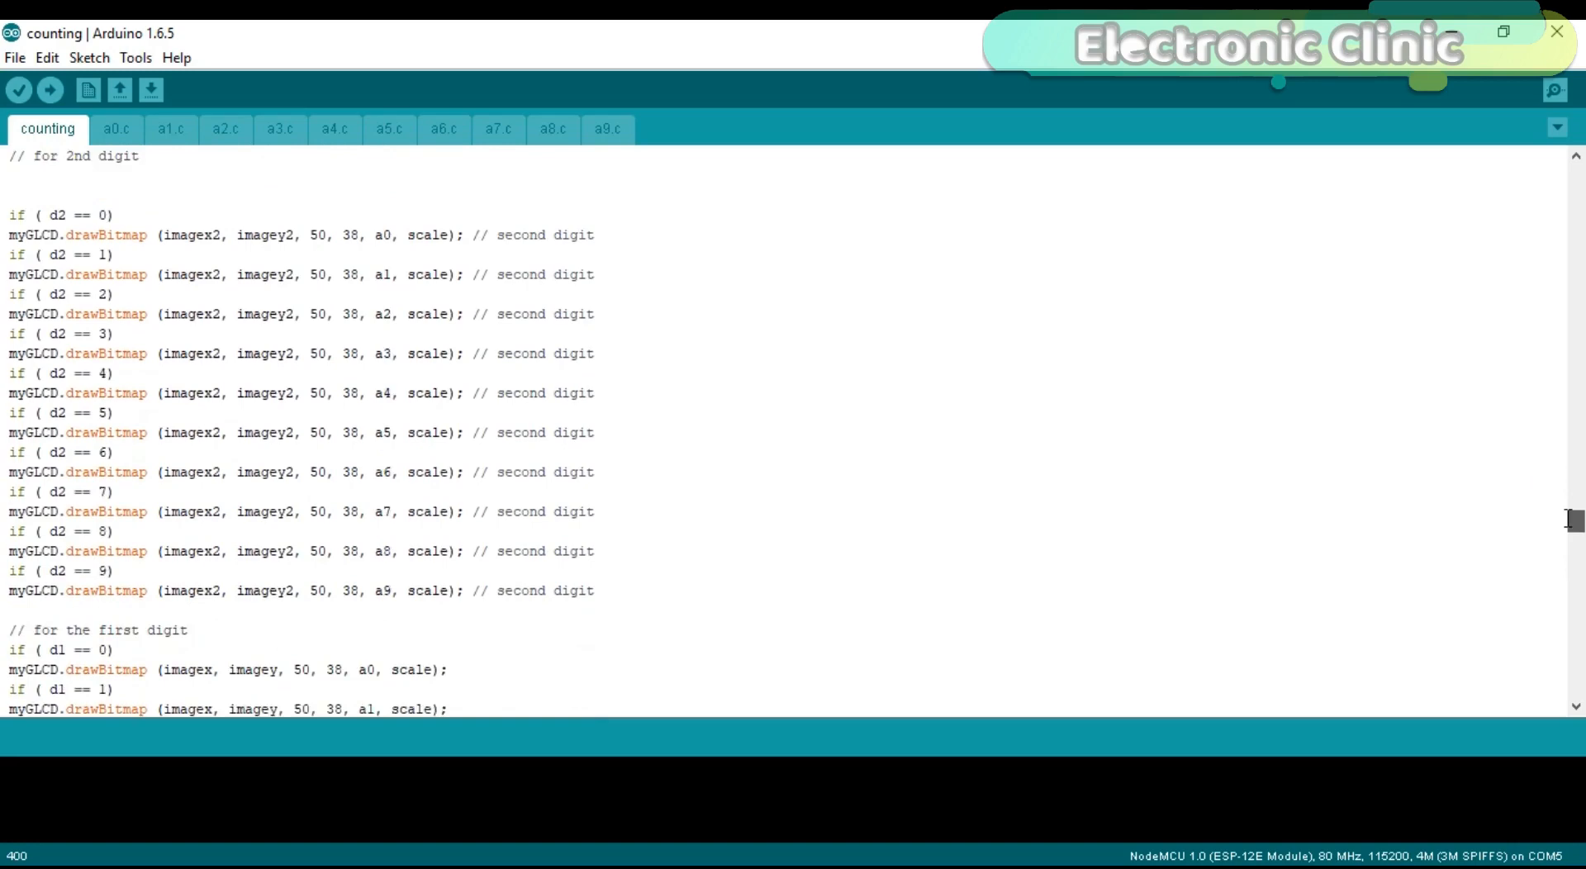
scroll(down, 3)
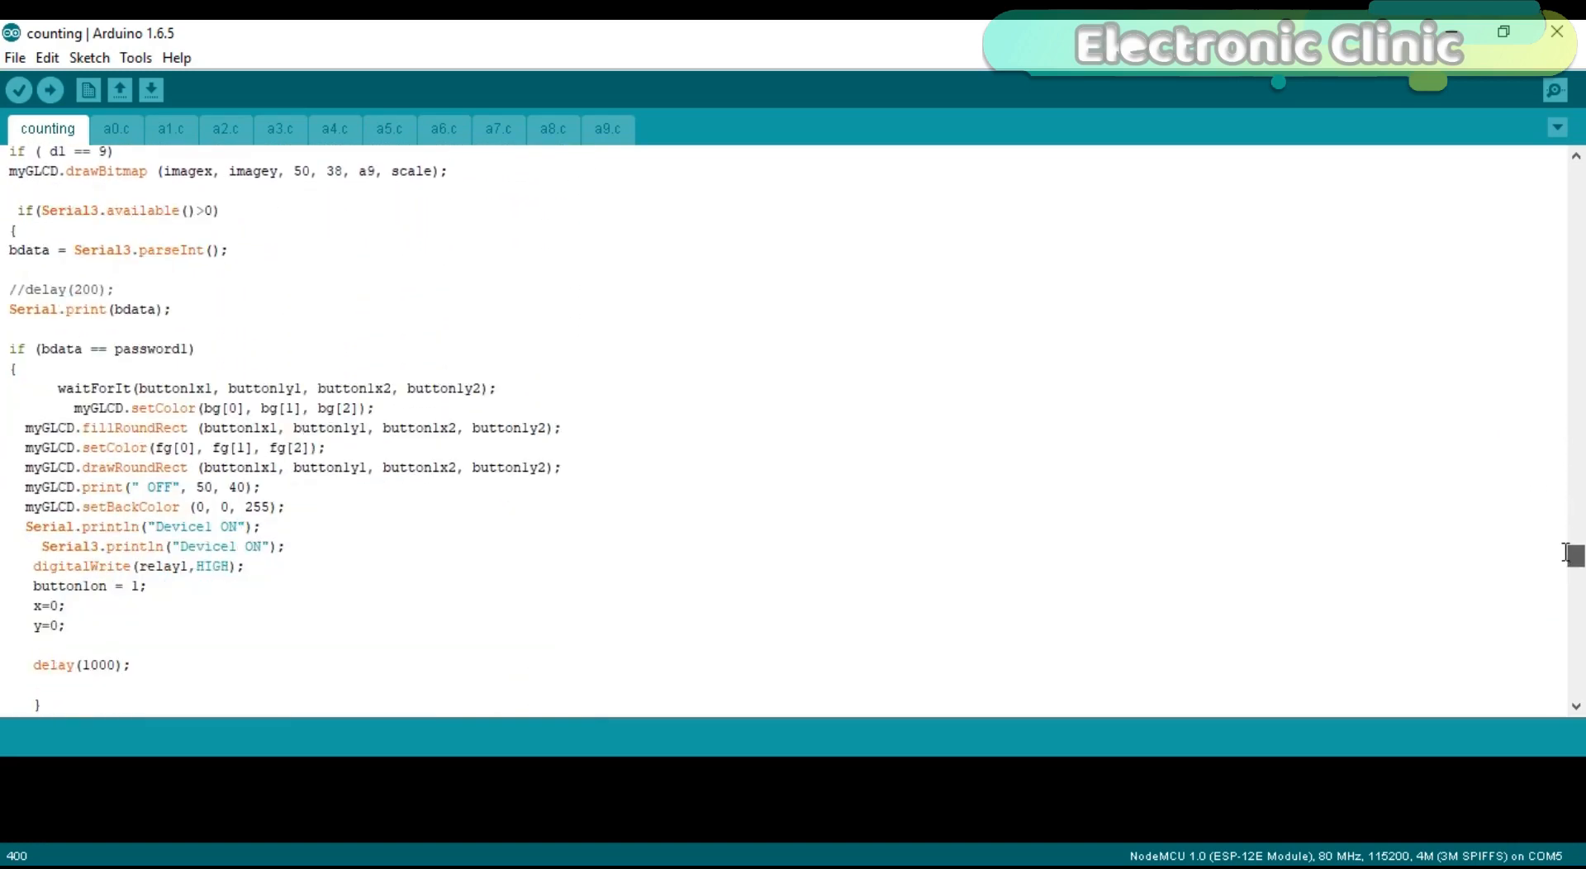
scroll(up, 3)
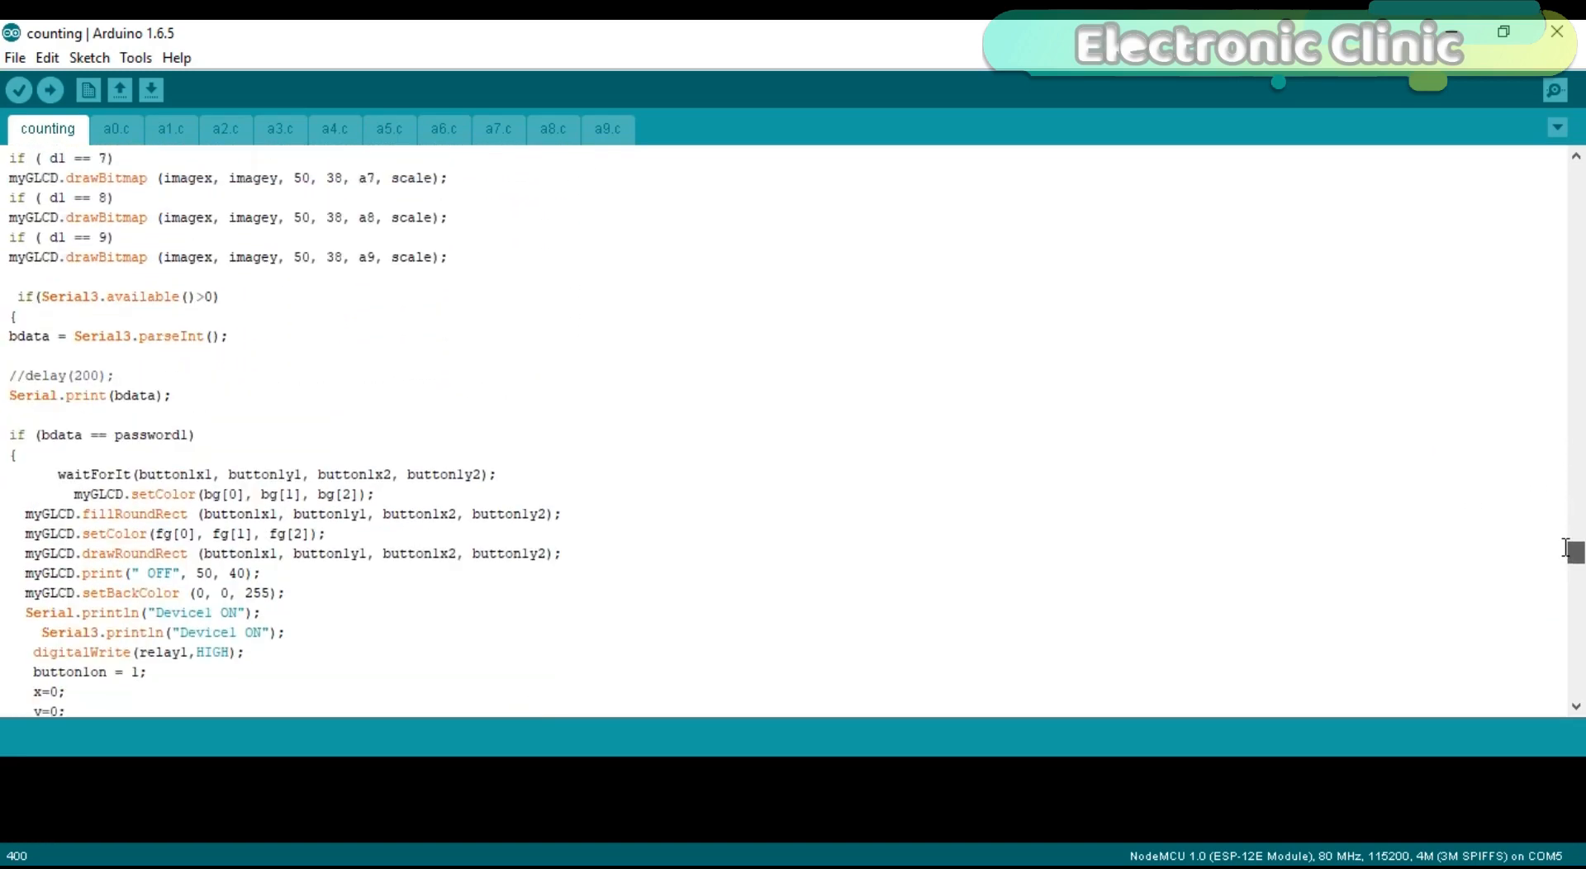
scroll(down, 3)
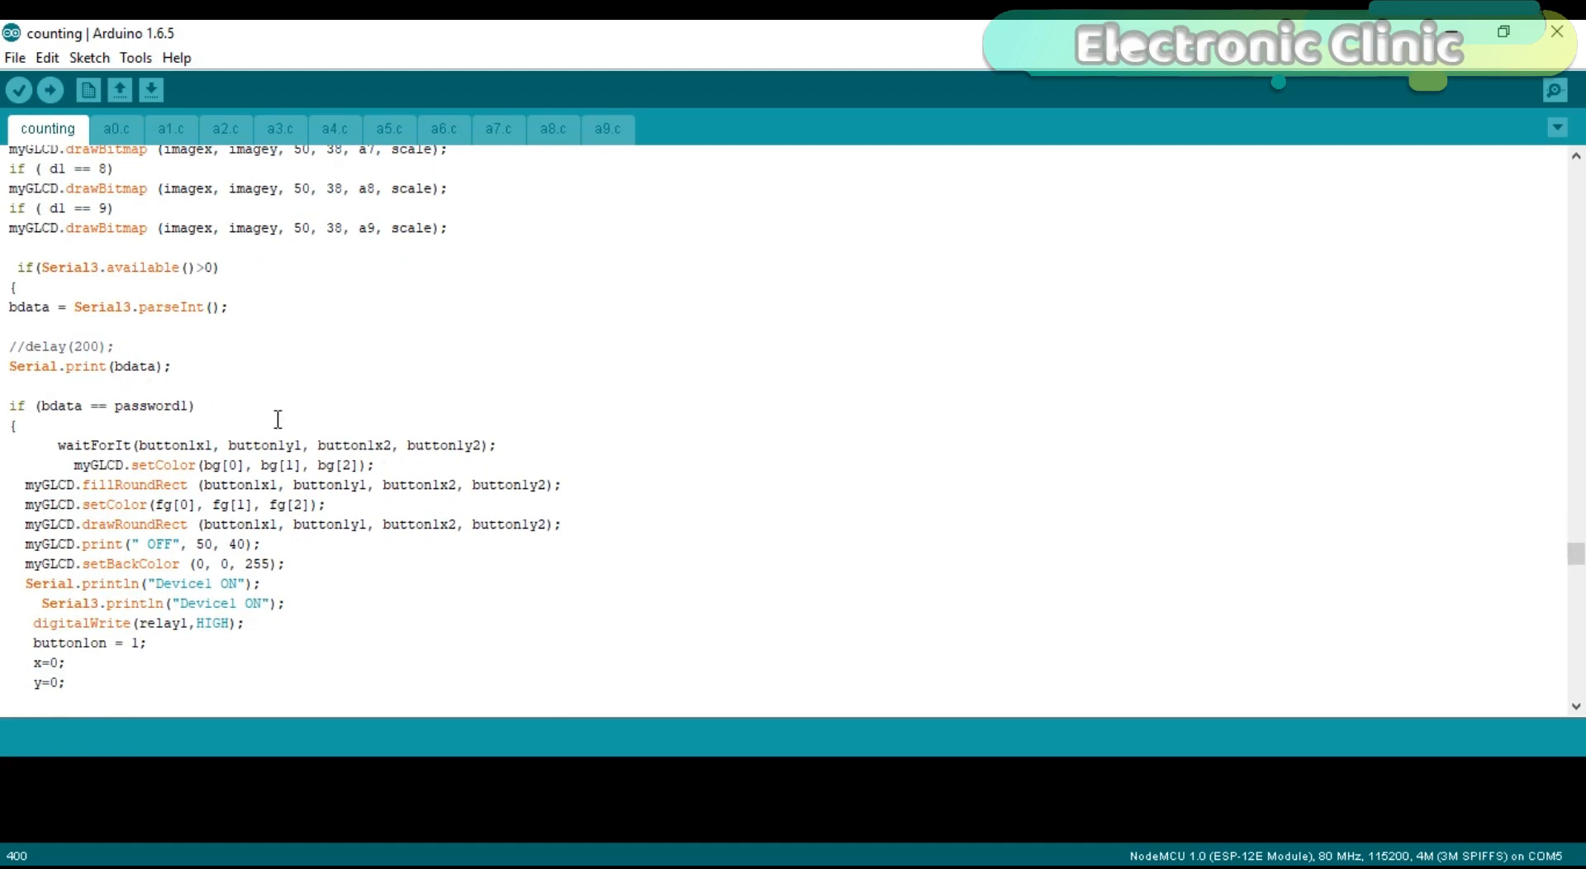
mouse_move(202, 365)
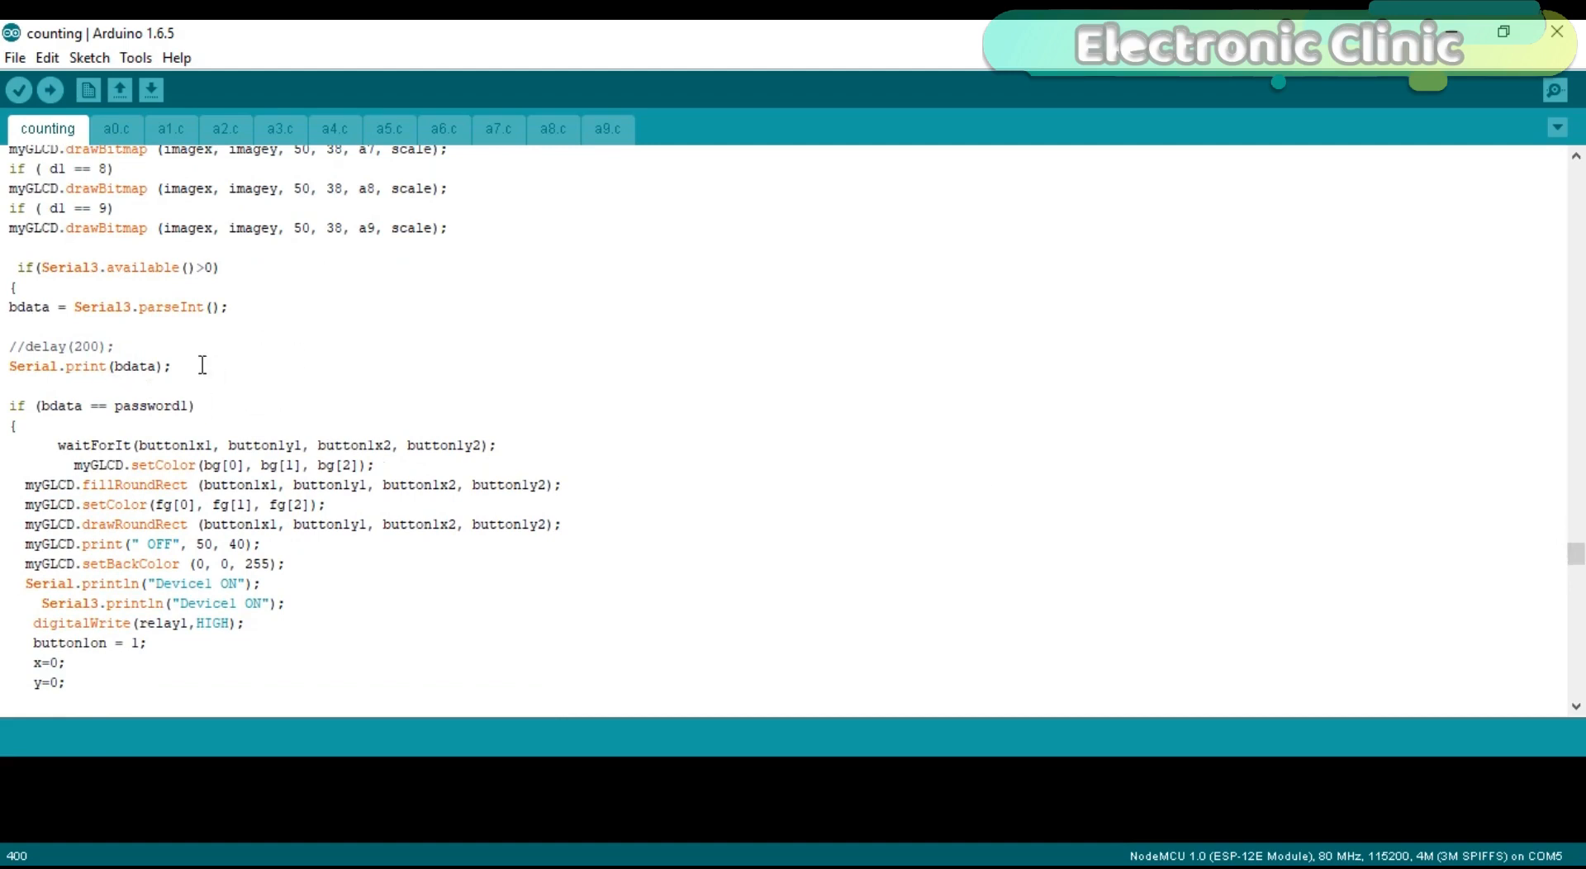
click(215, 267)
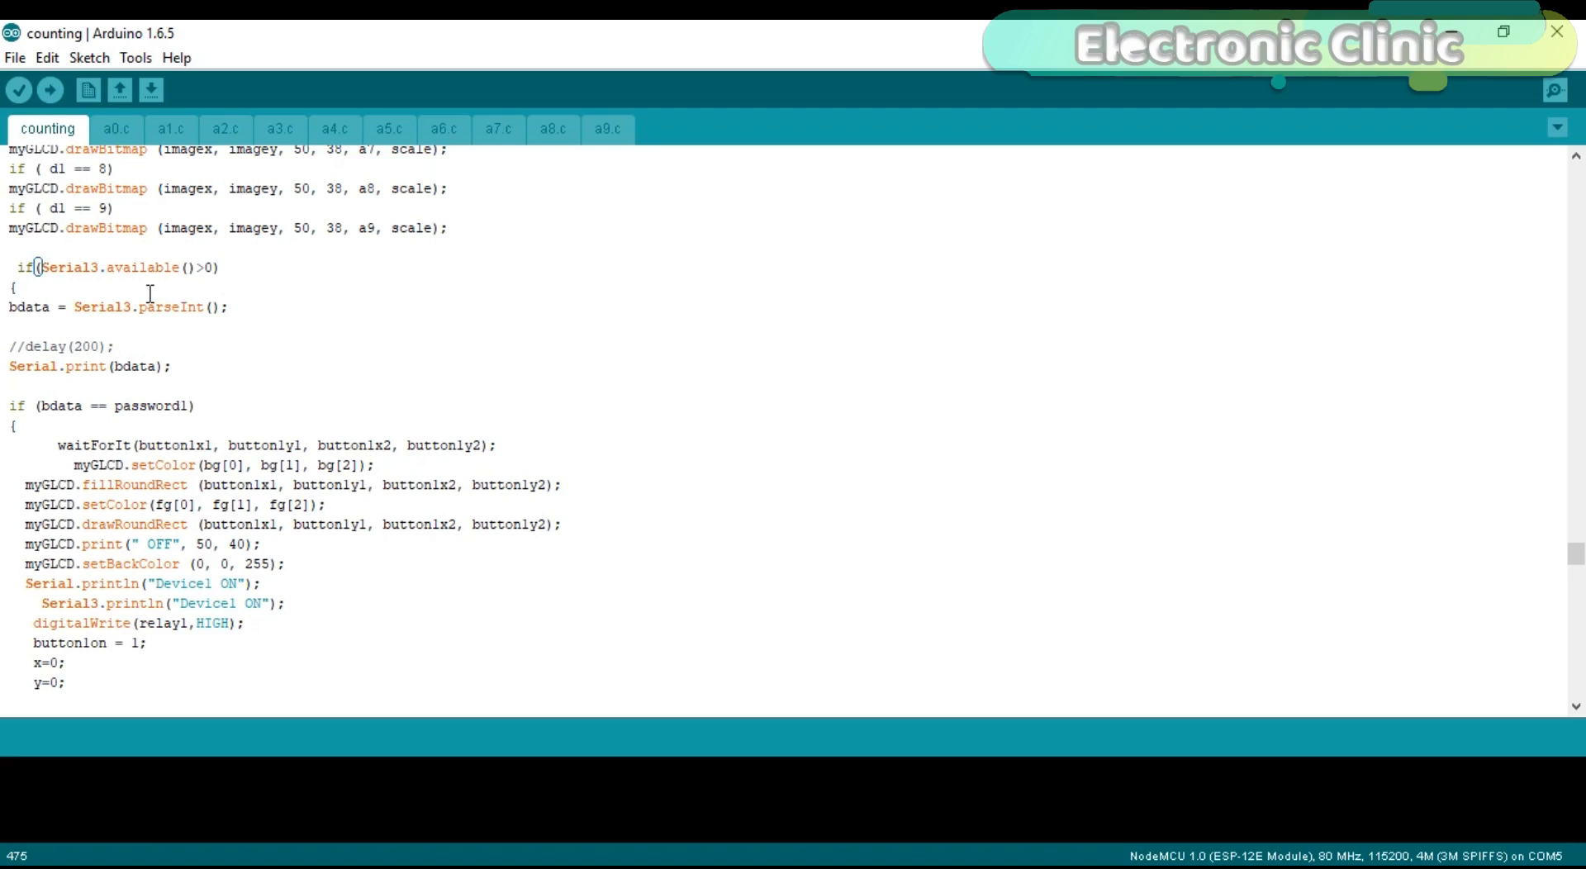
mouse_move(33, 312)
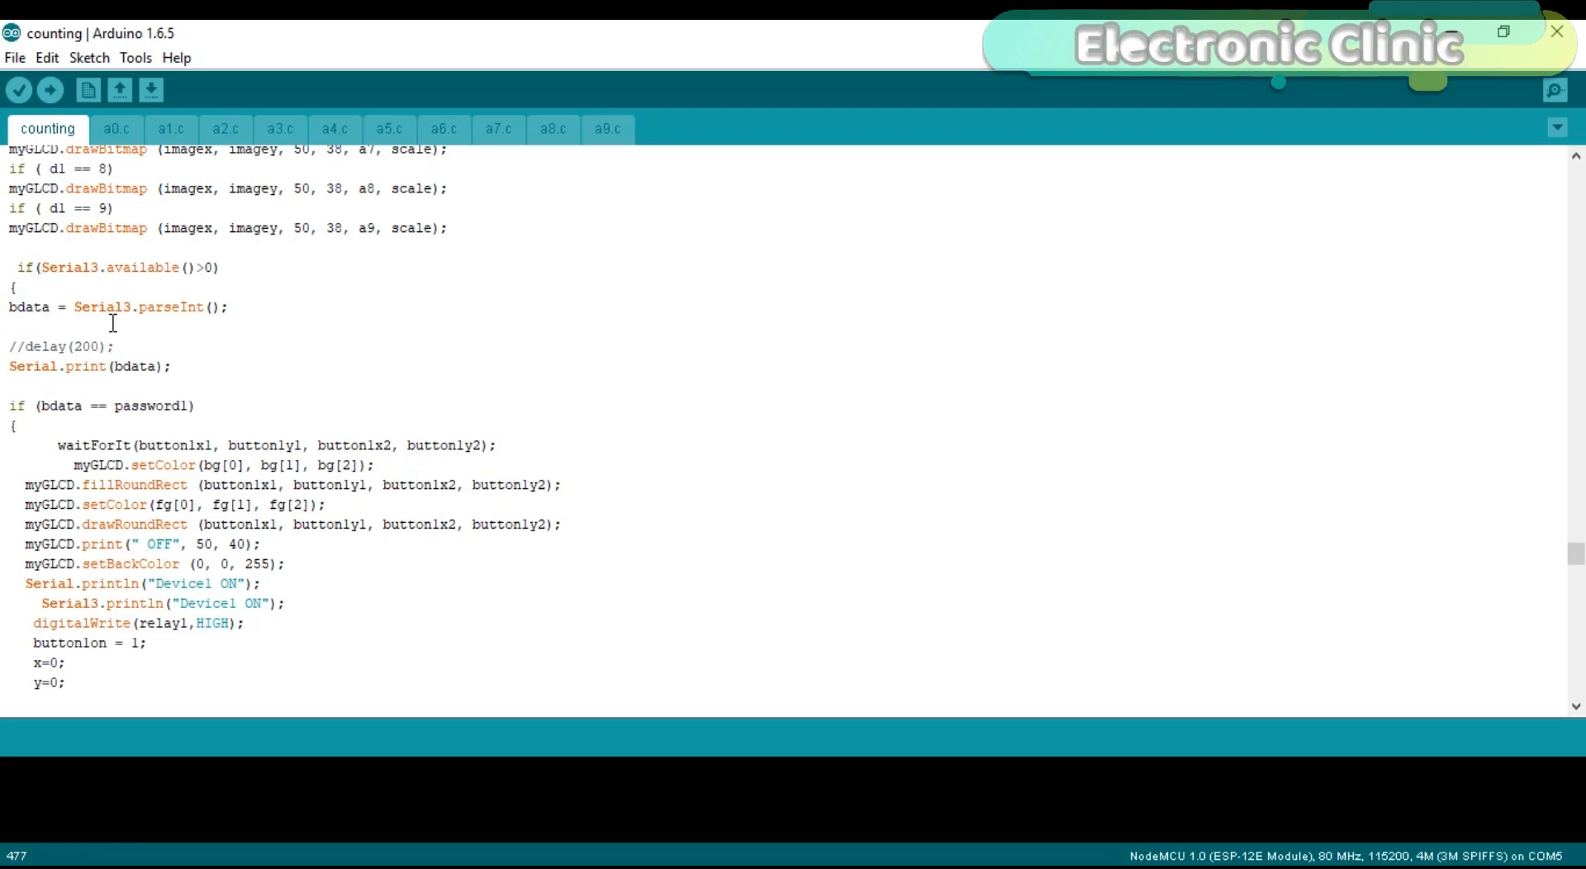
mouse_move(438, 339)
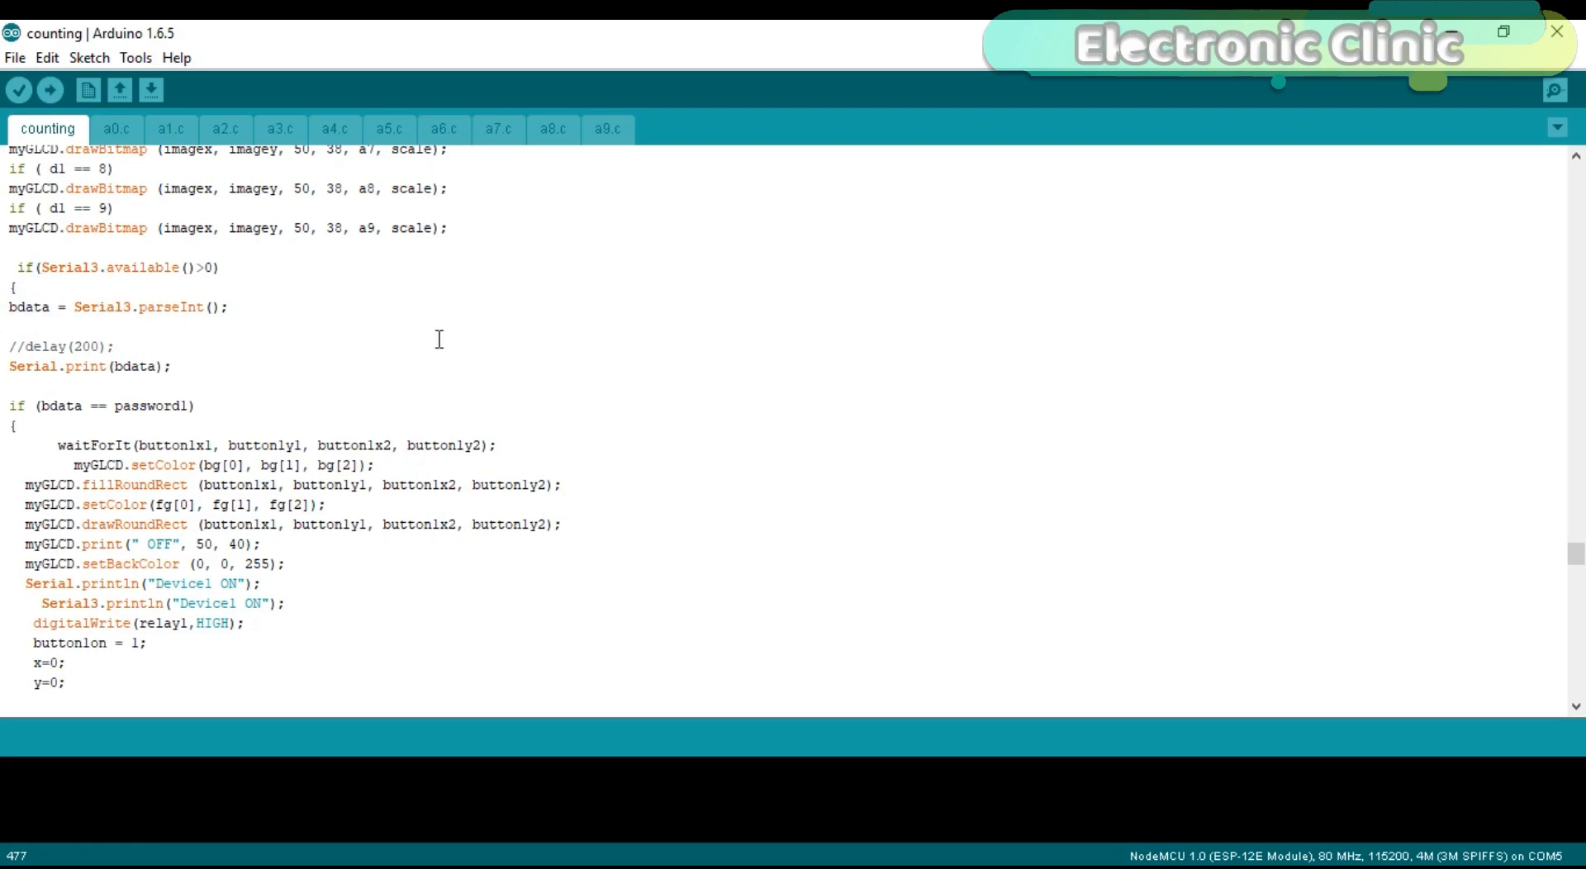
mouse_move(1575, 557)
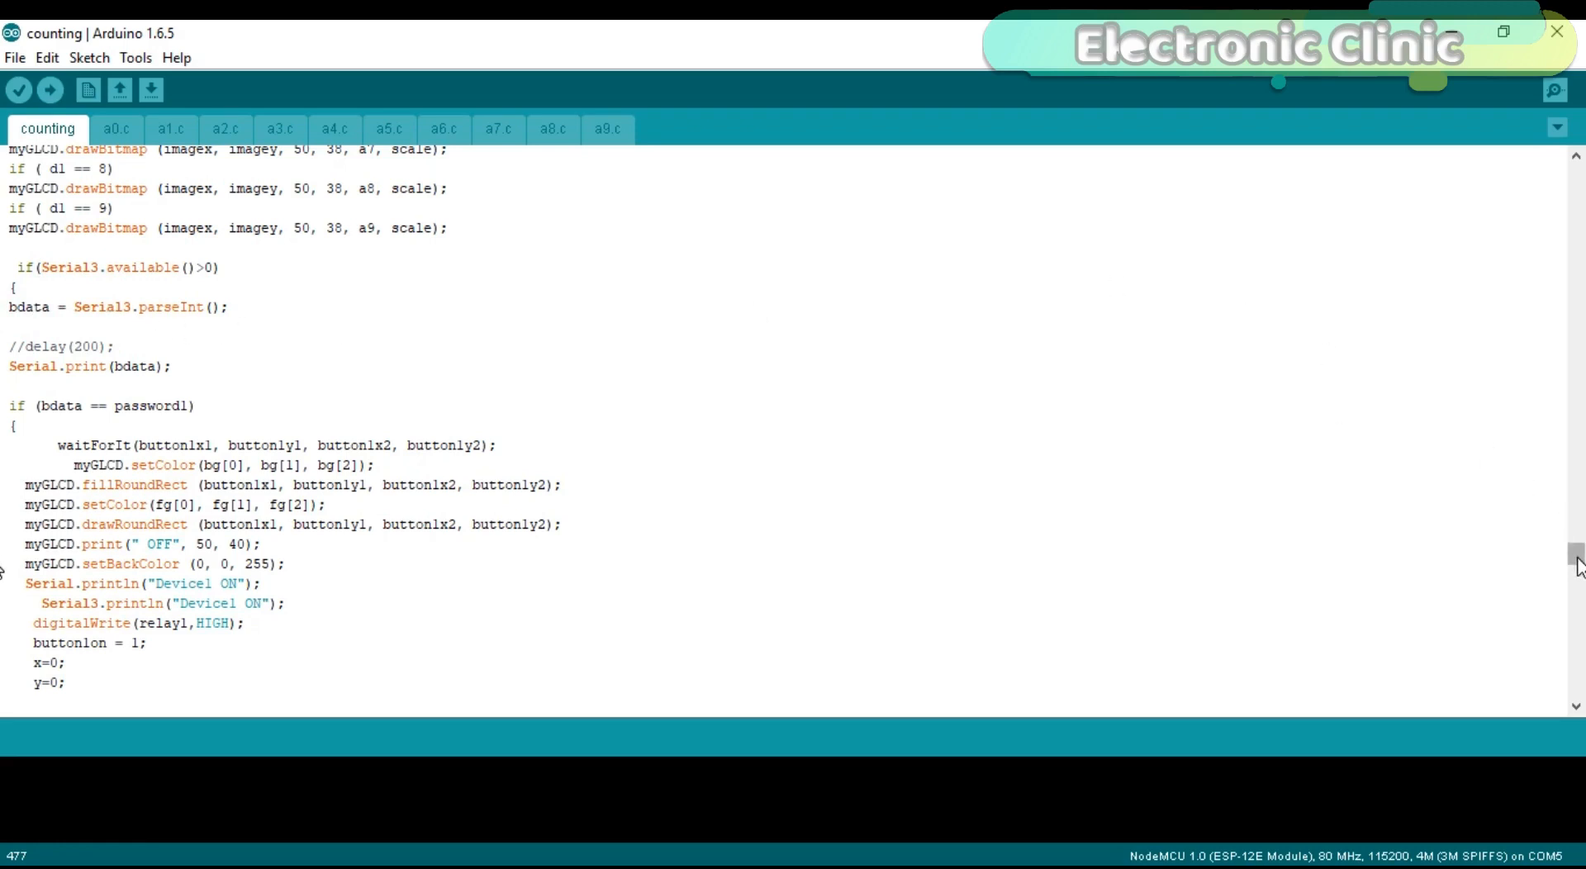
scroll(down, 3)
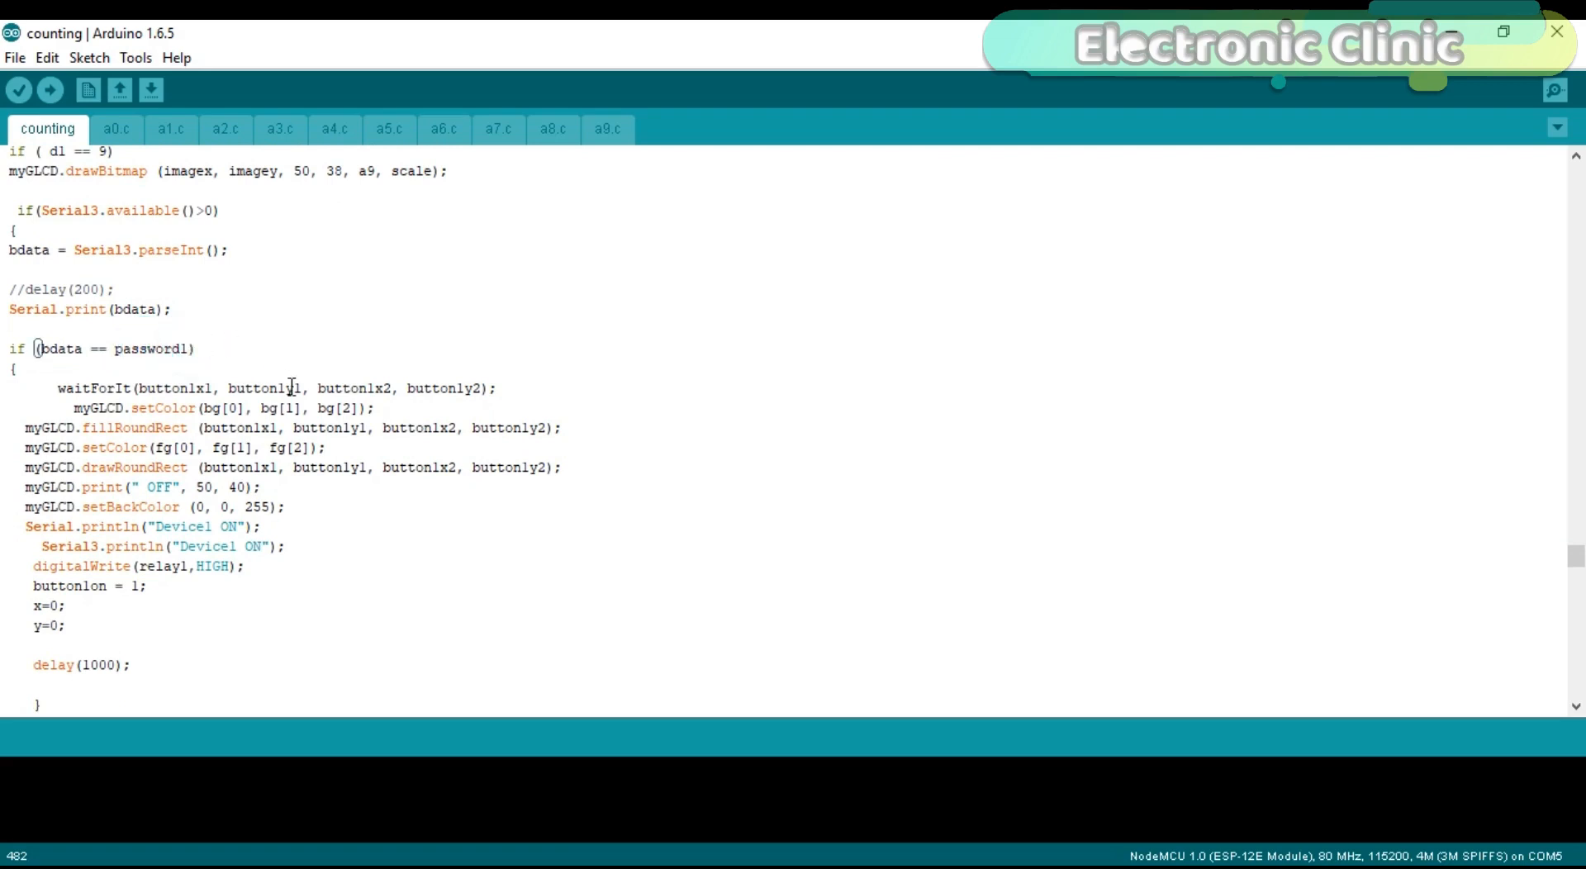
mouse_move(171, 411)
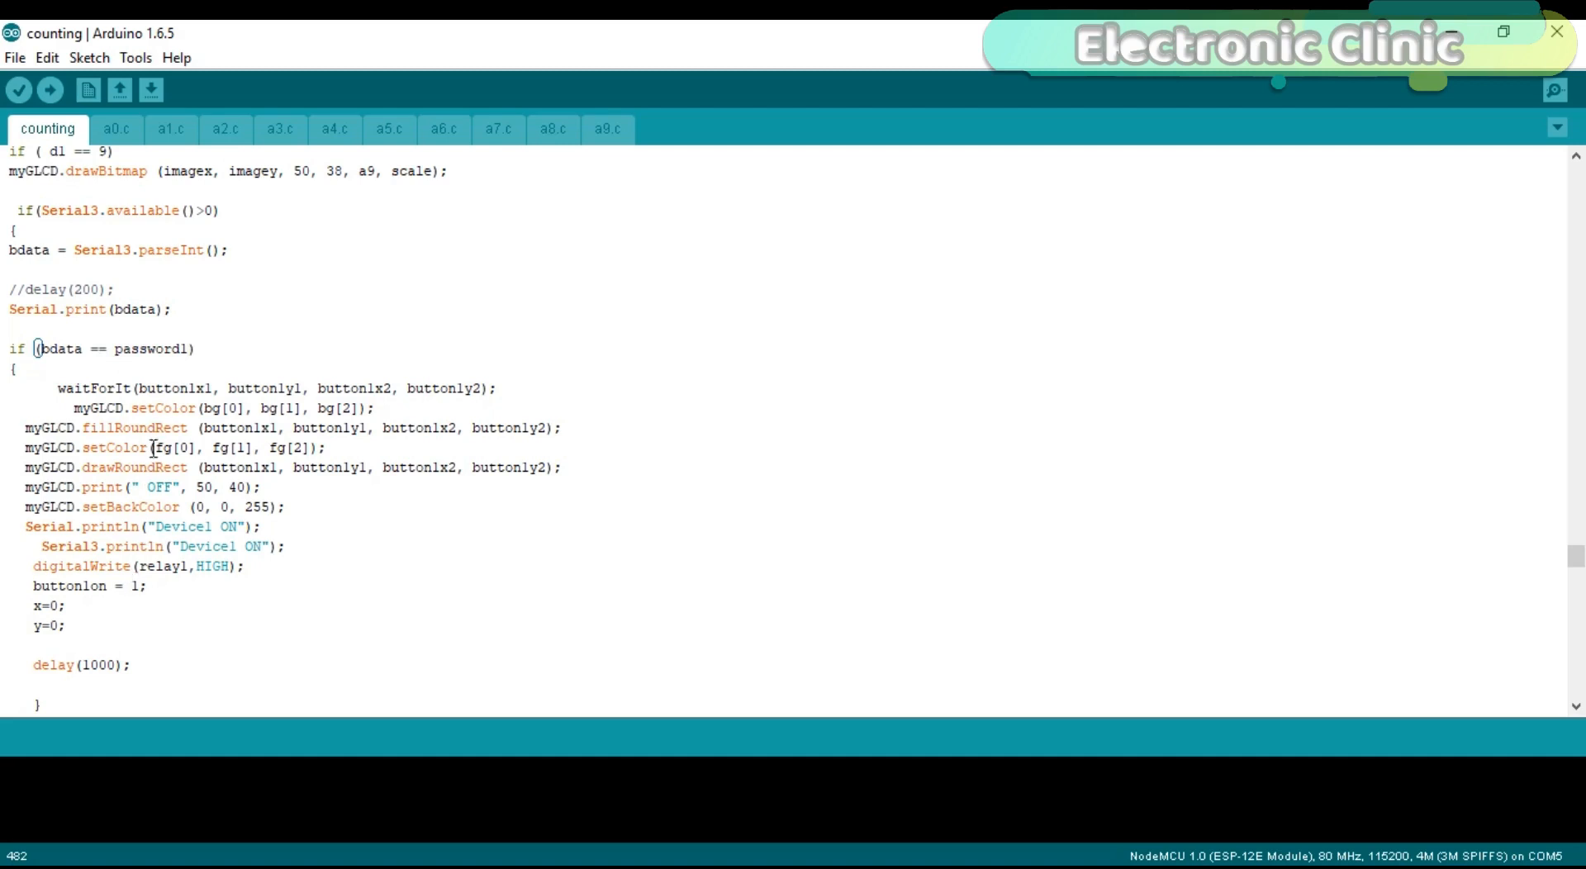
click(69, 624)
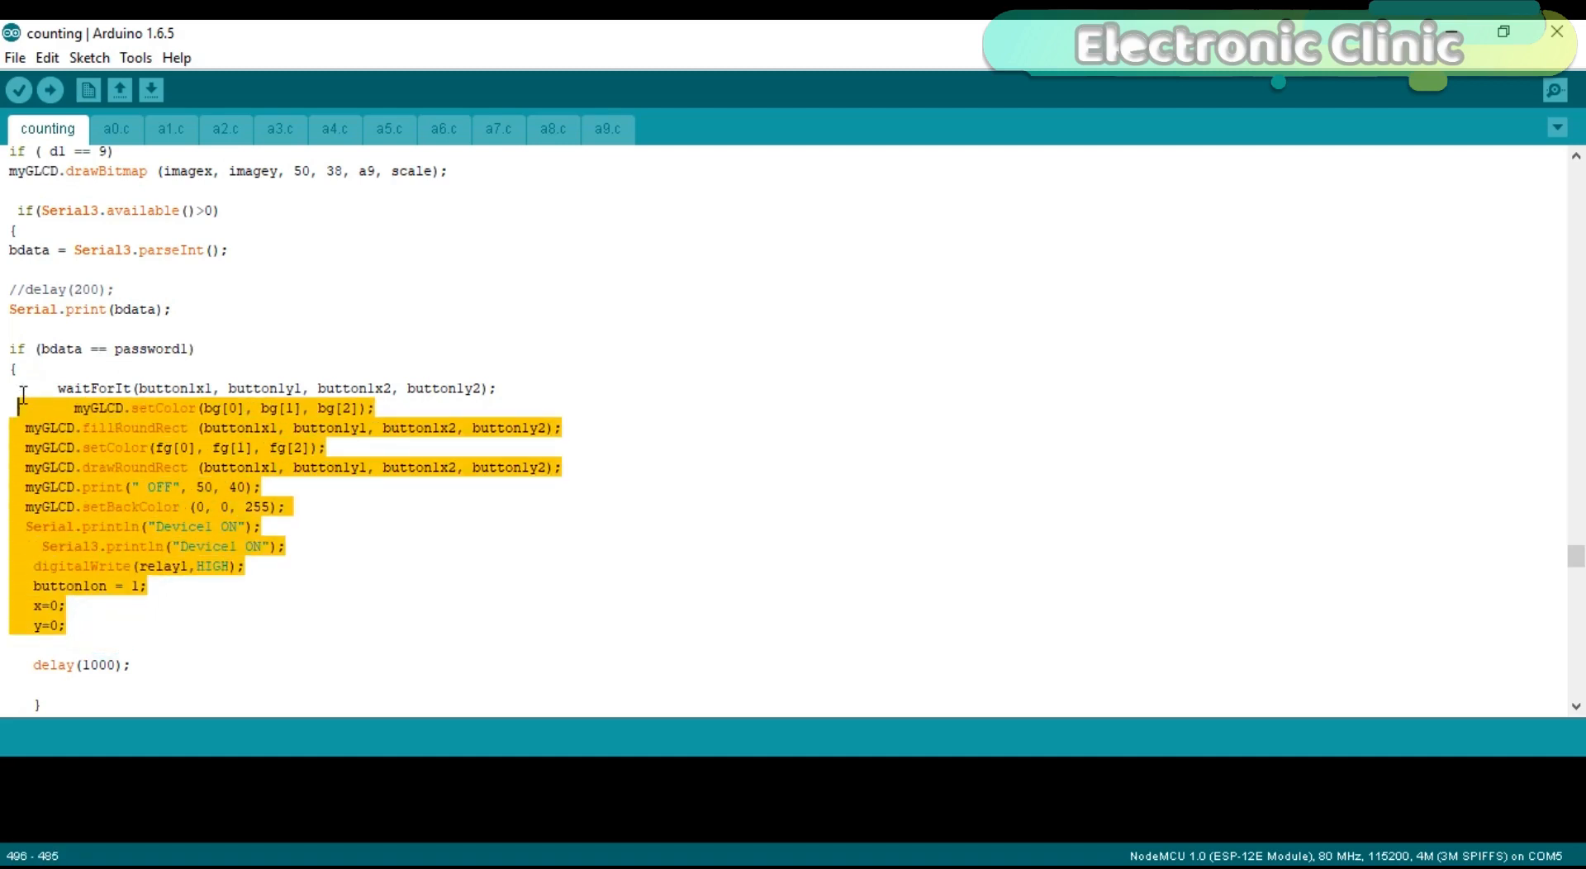
click(208, 487)
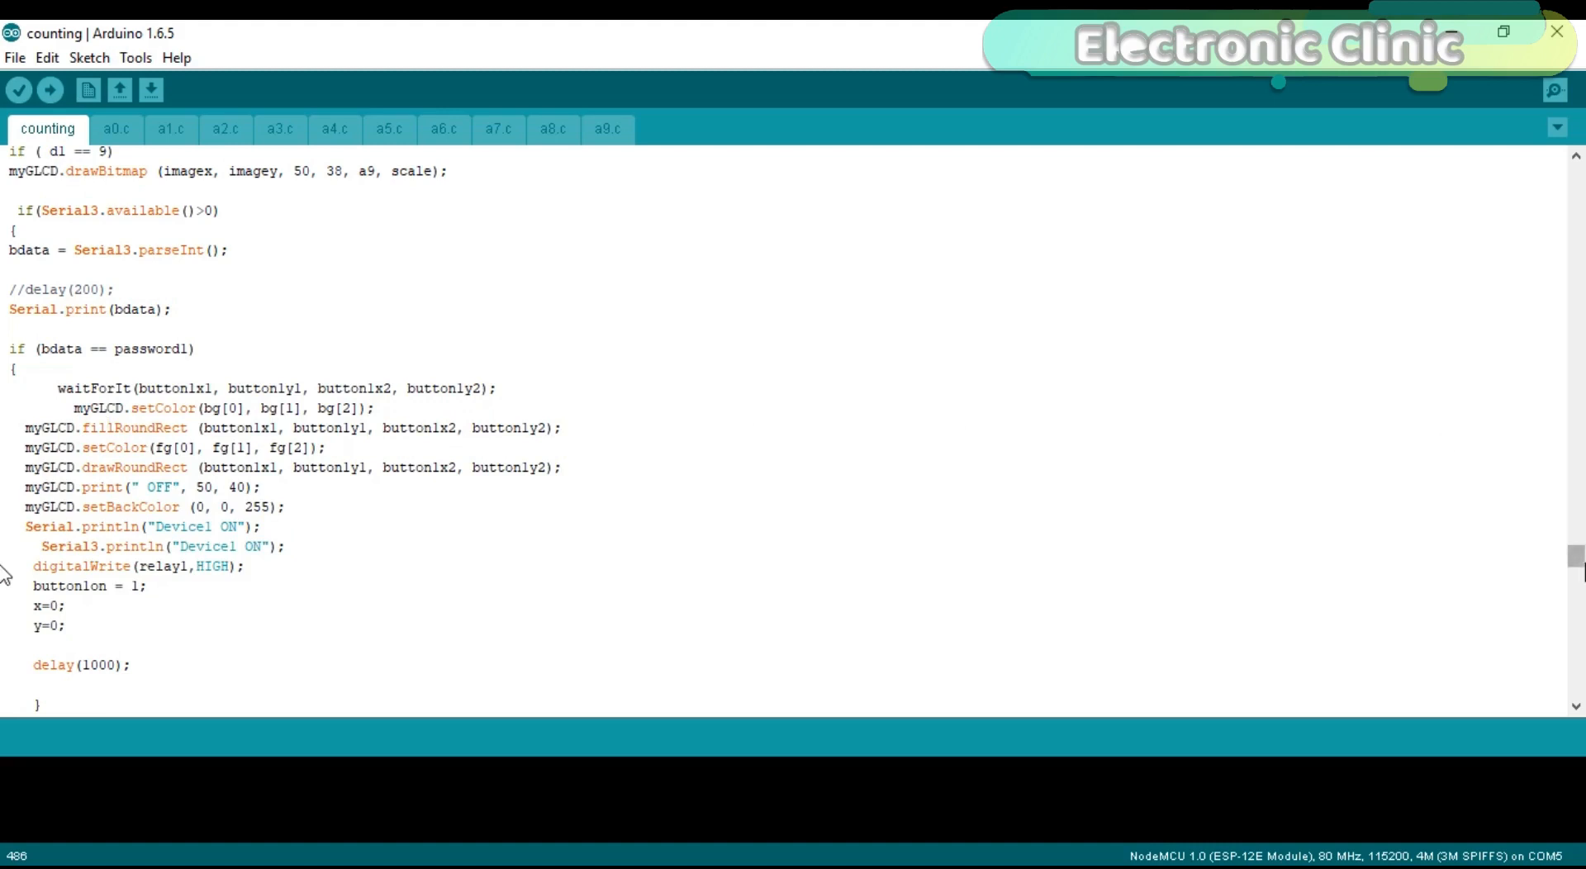
scroll(down, 3)
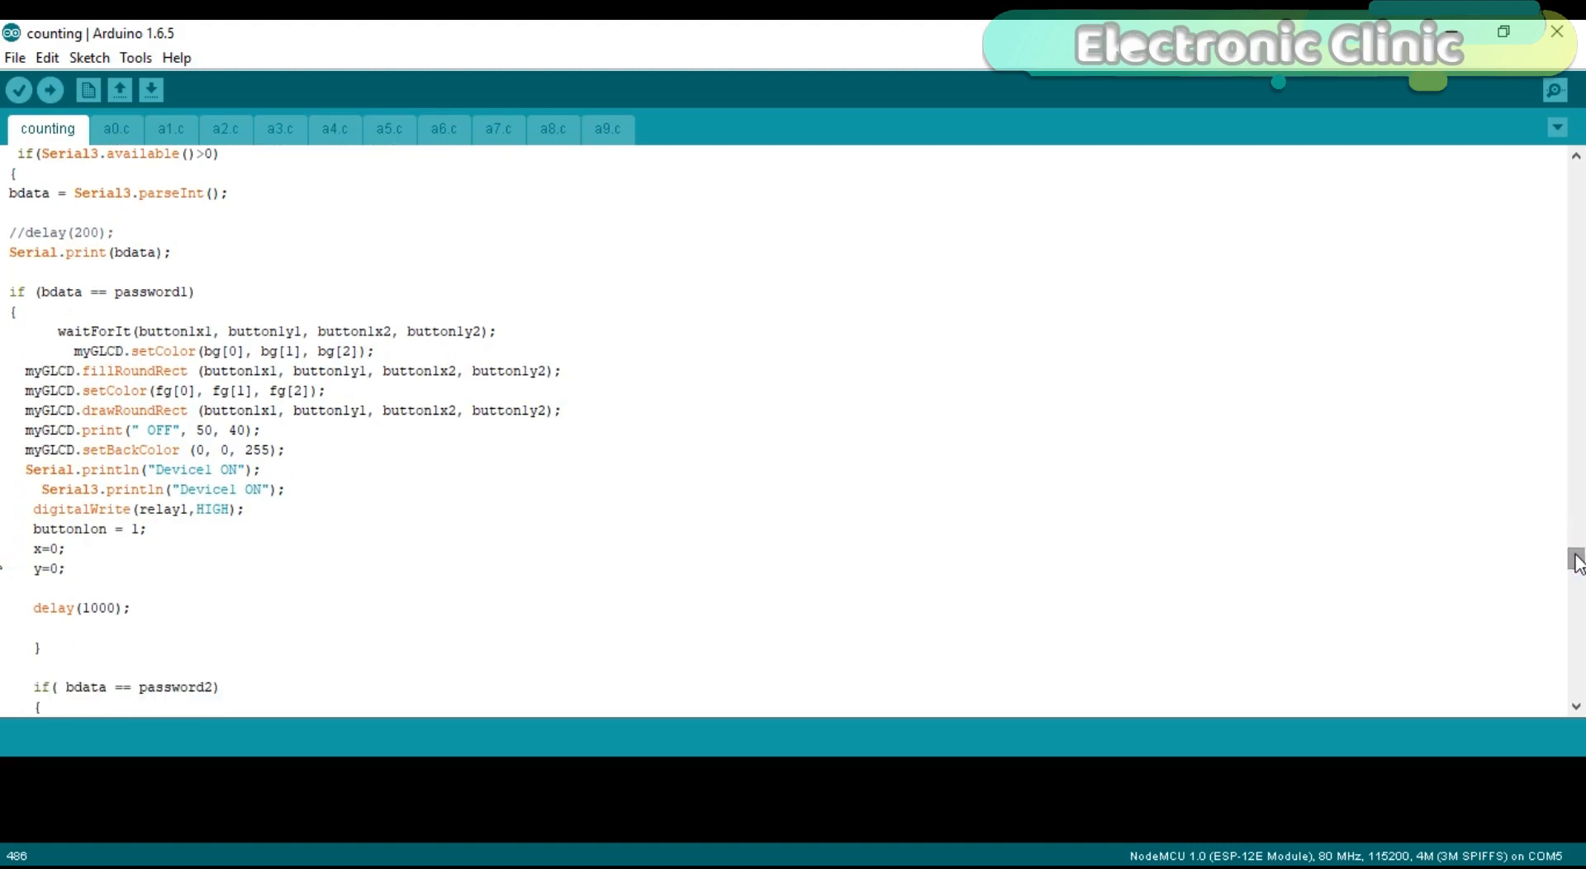
mouse_move(486, 399)
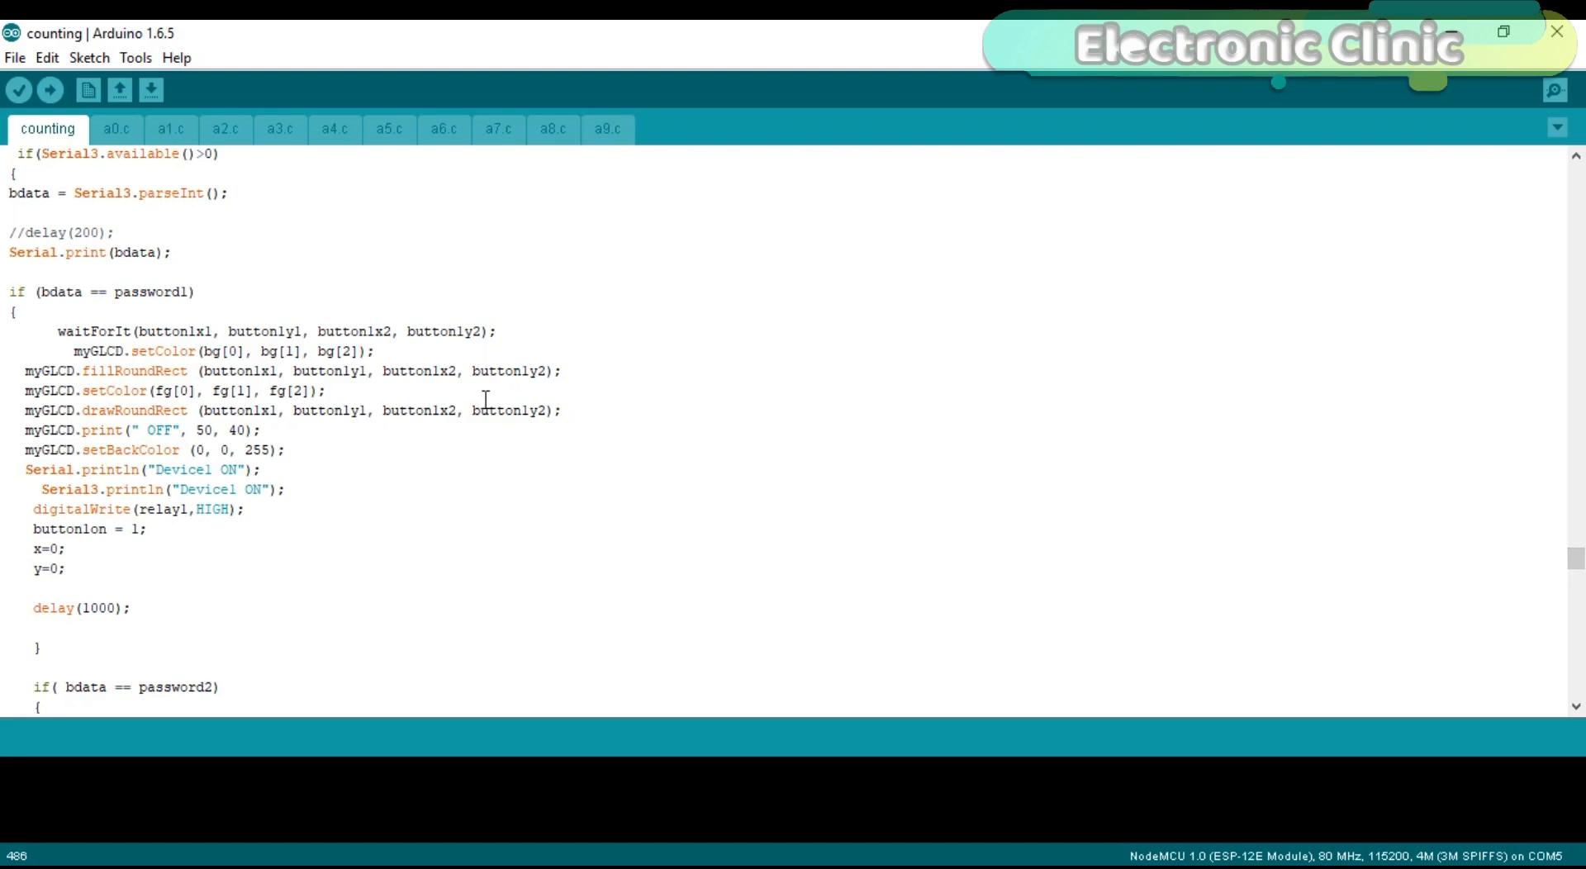
mouse_move(430, 484)
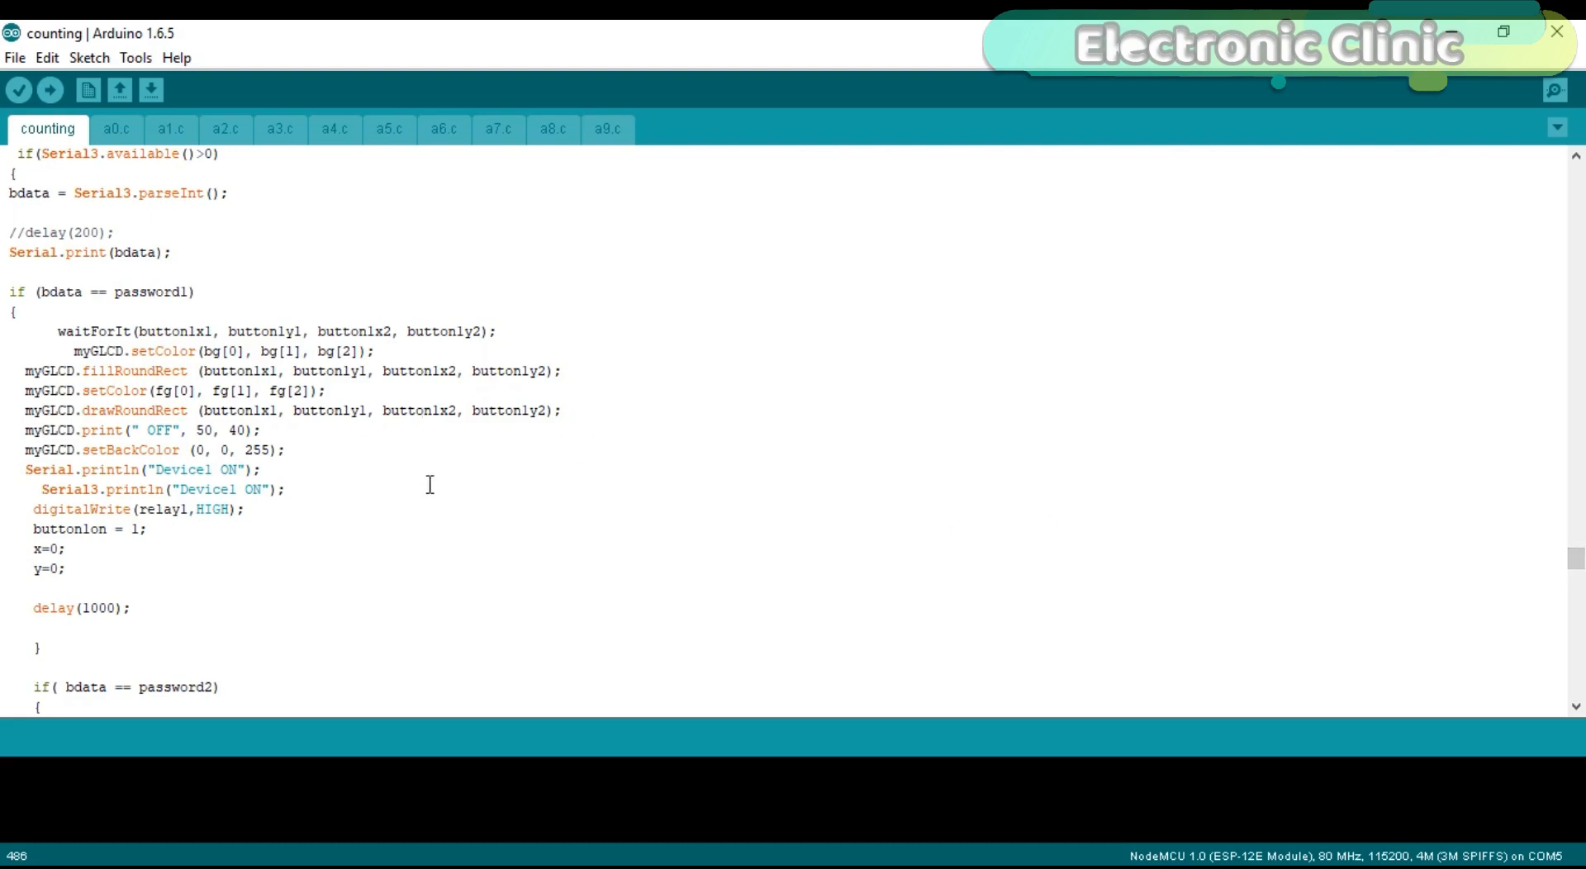
mouse_move(377, 452)
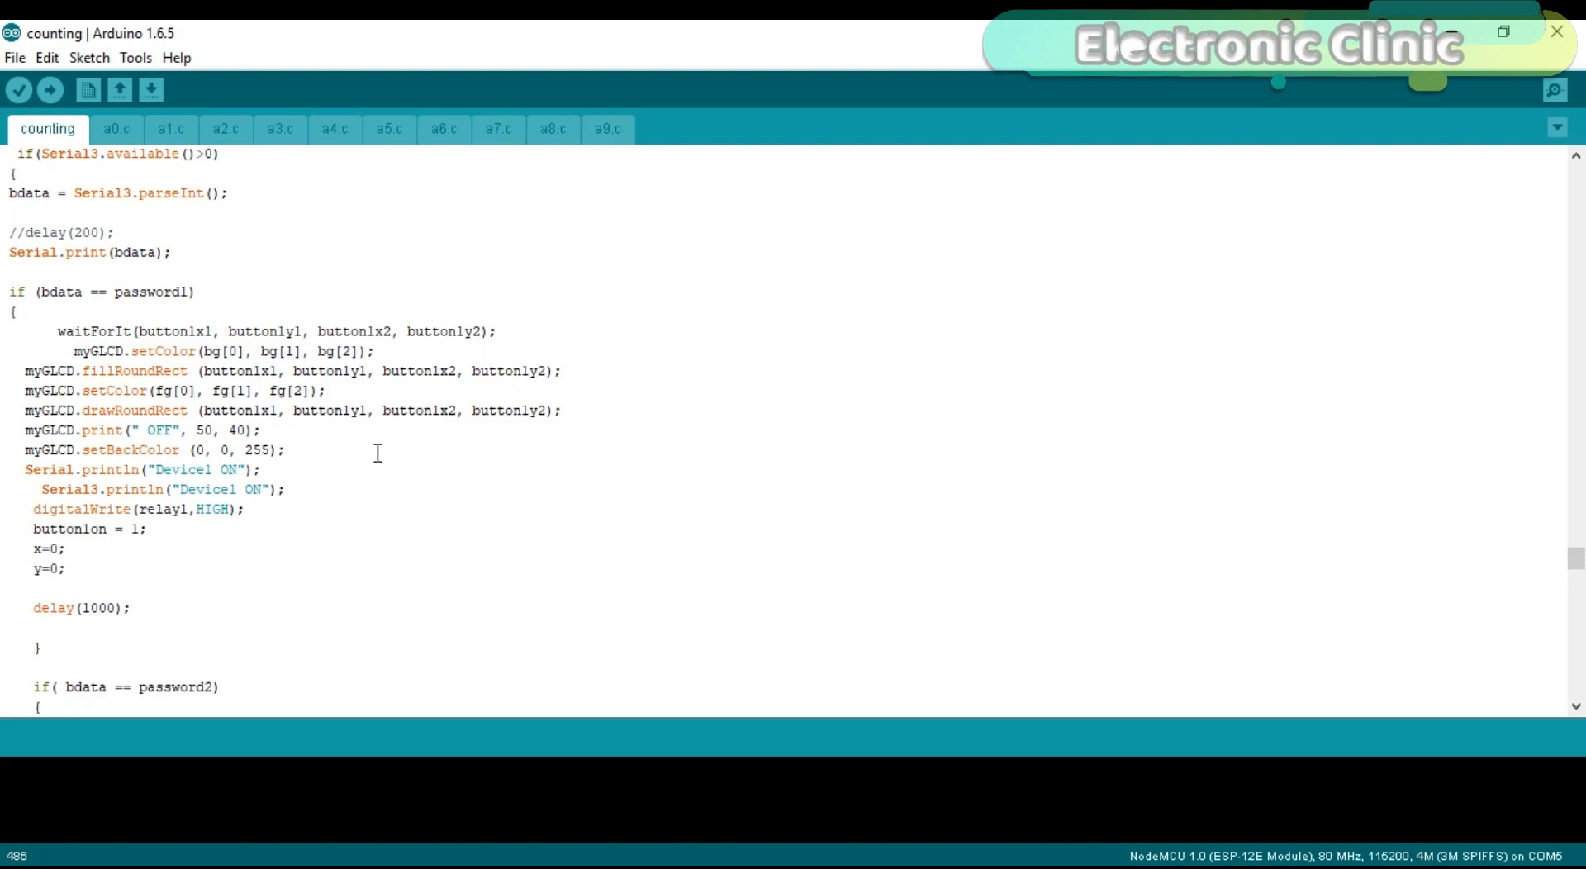
mouse_move(317, 479)
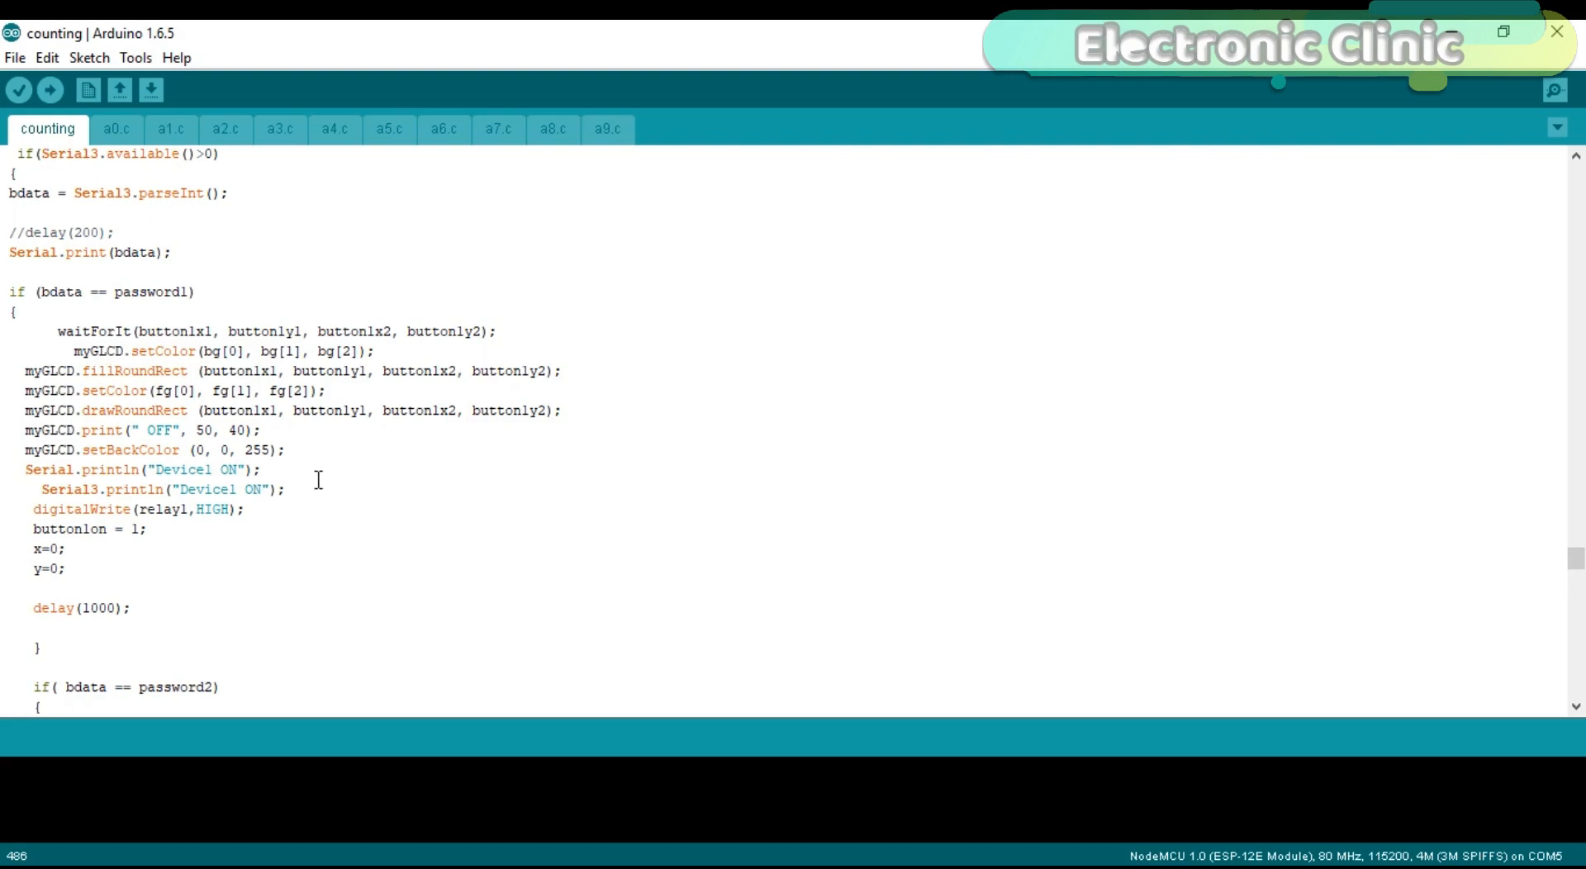
mouse_move(315, 431)
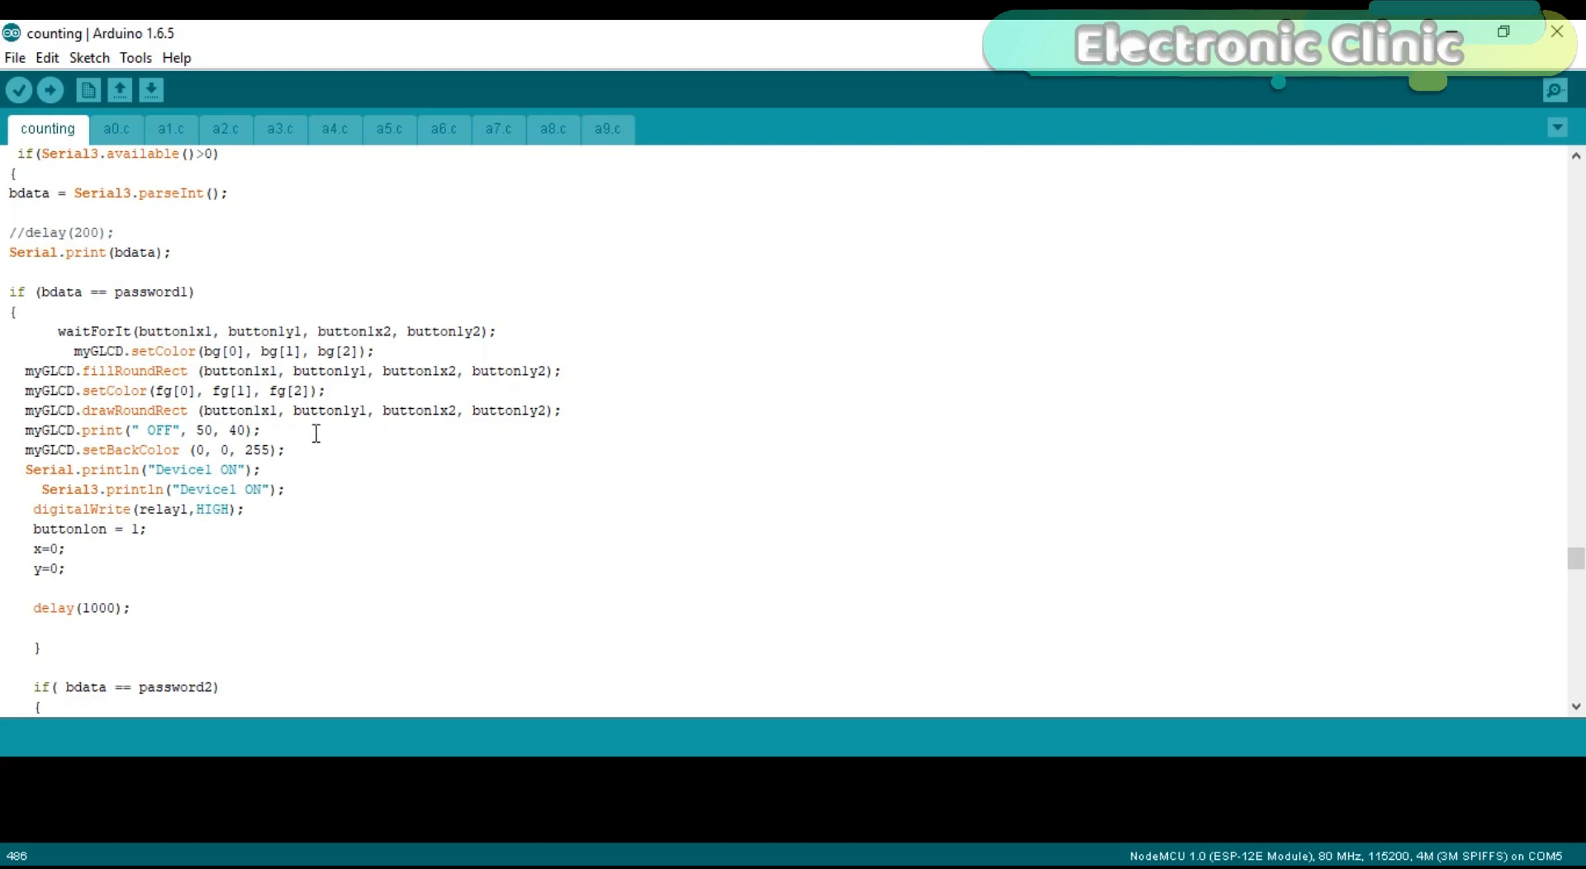
mouse_move(314, 448)
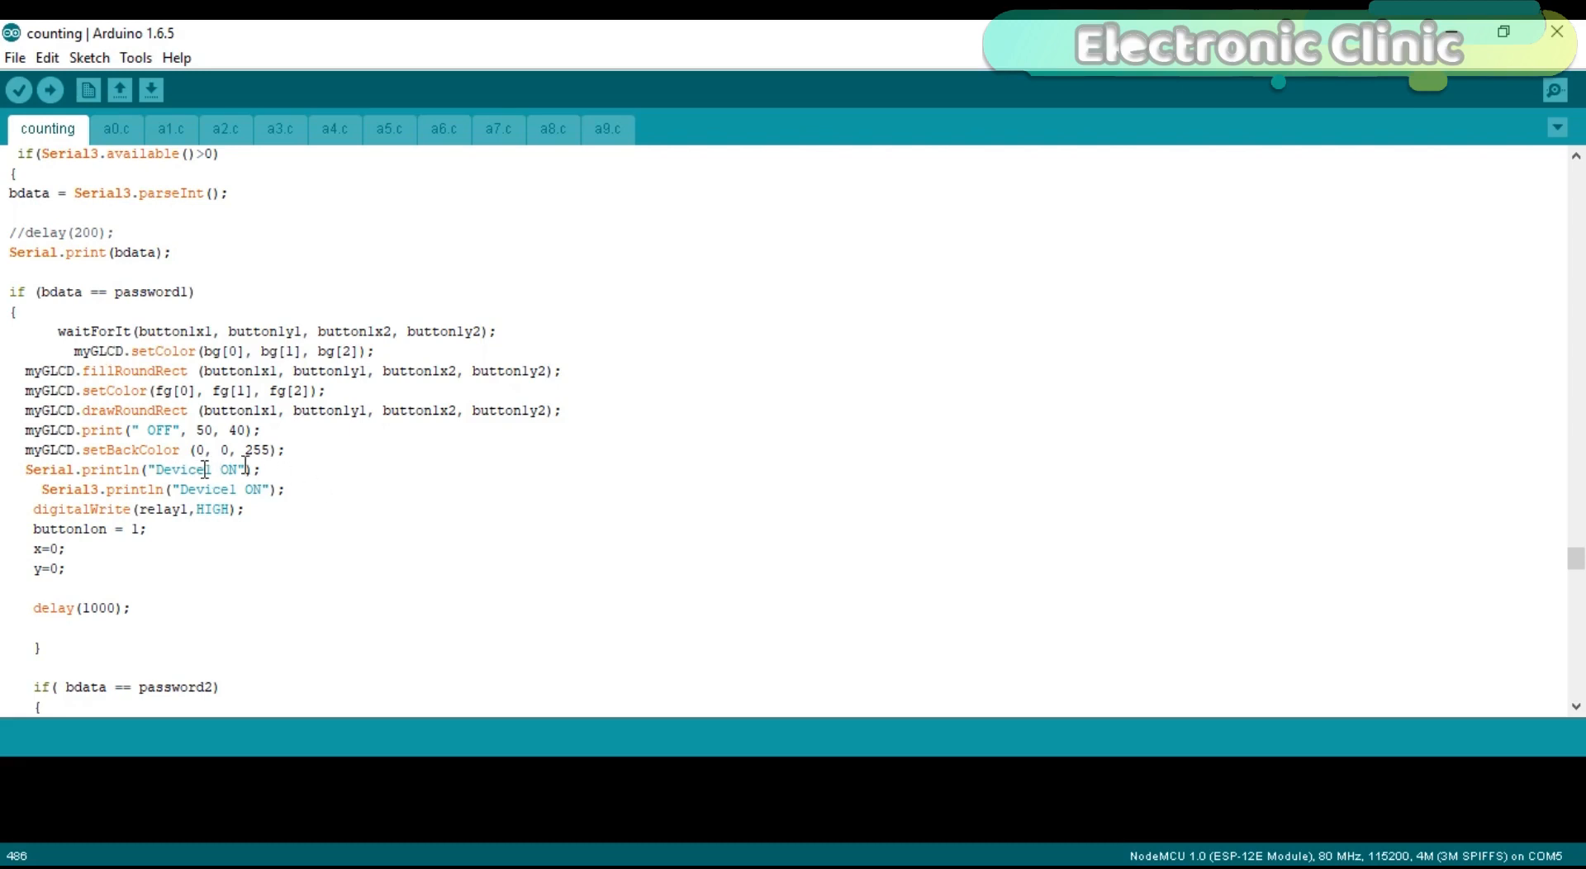
mouse_move(494, 461)
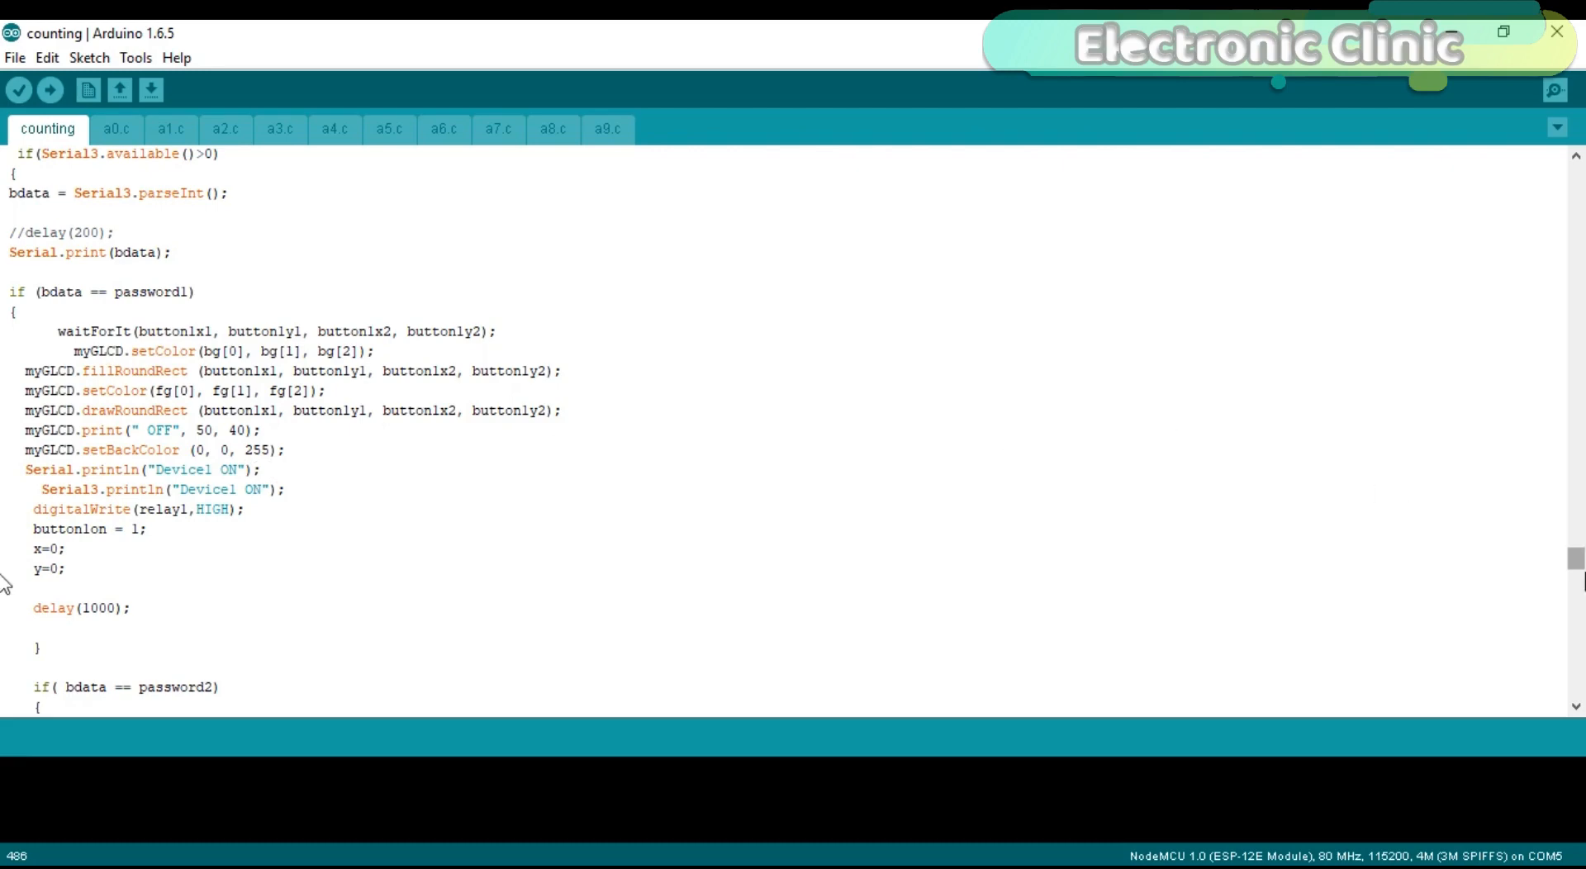
scroll(down, 3)
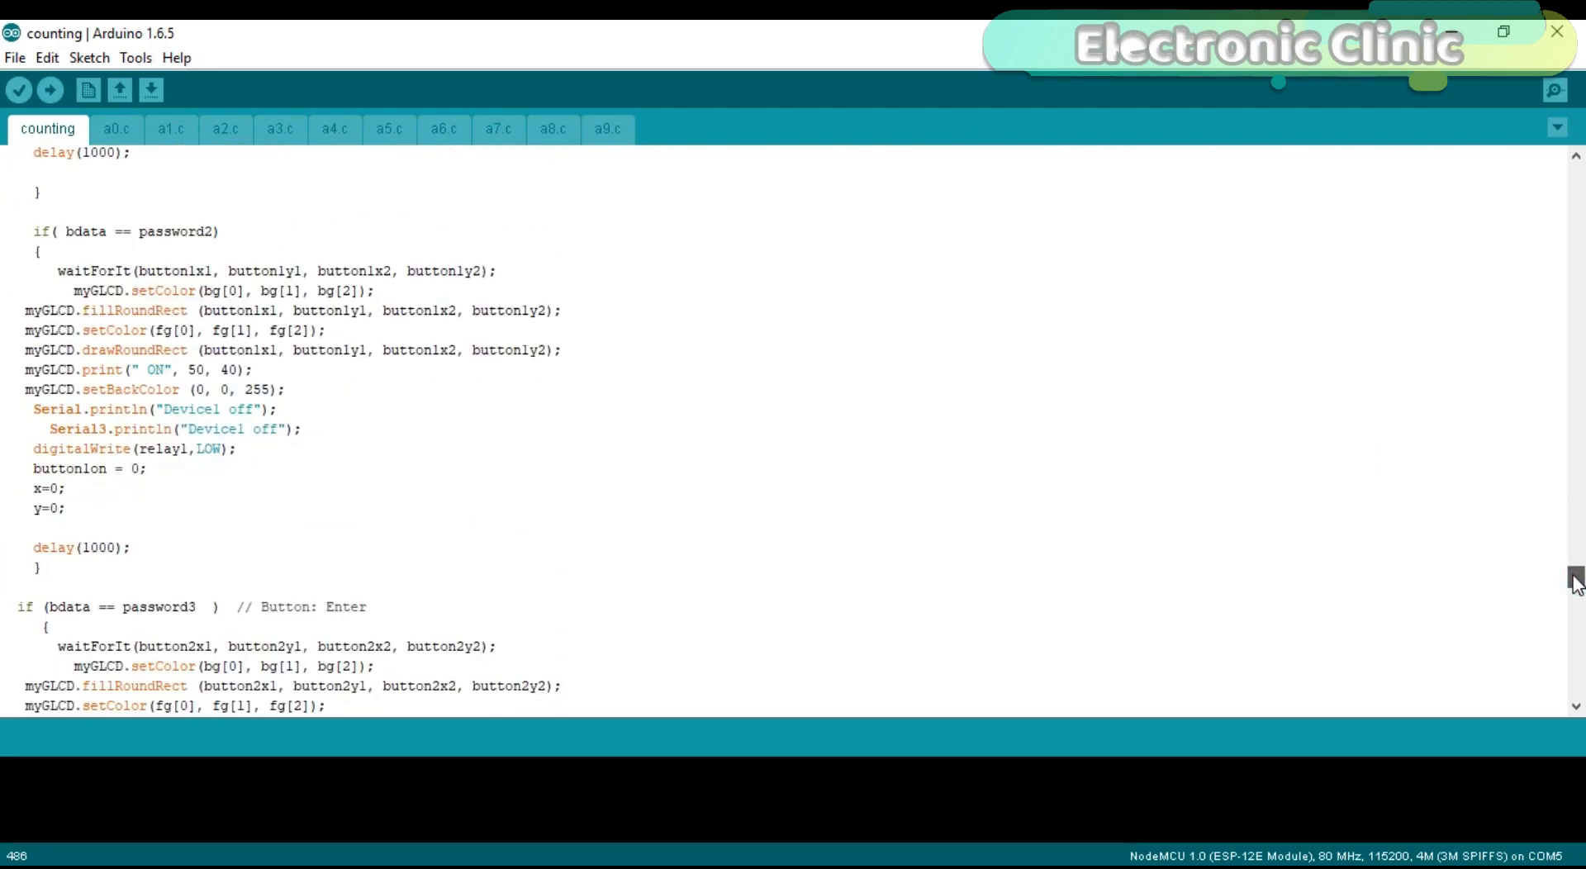
scroll(down, 3)
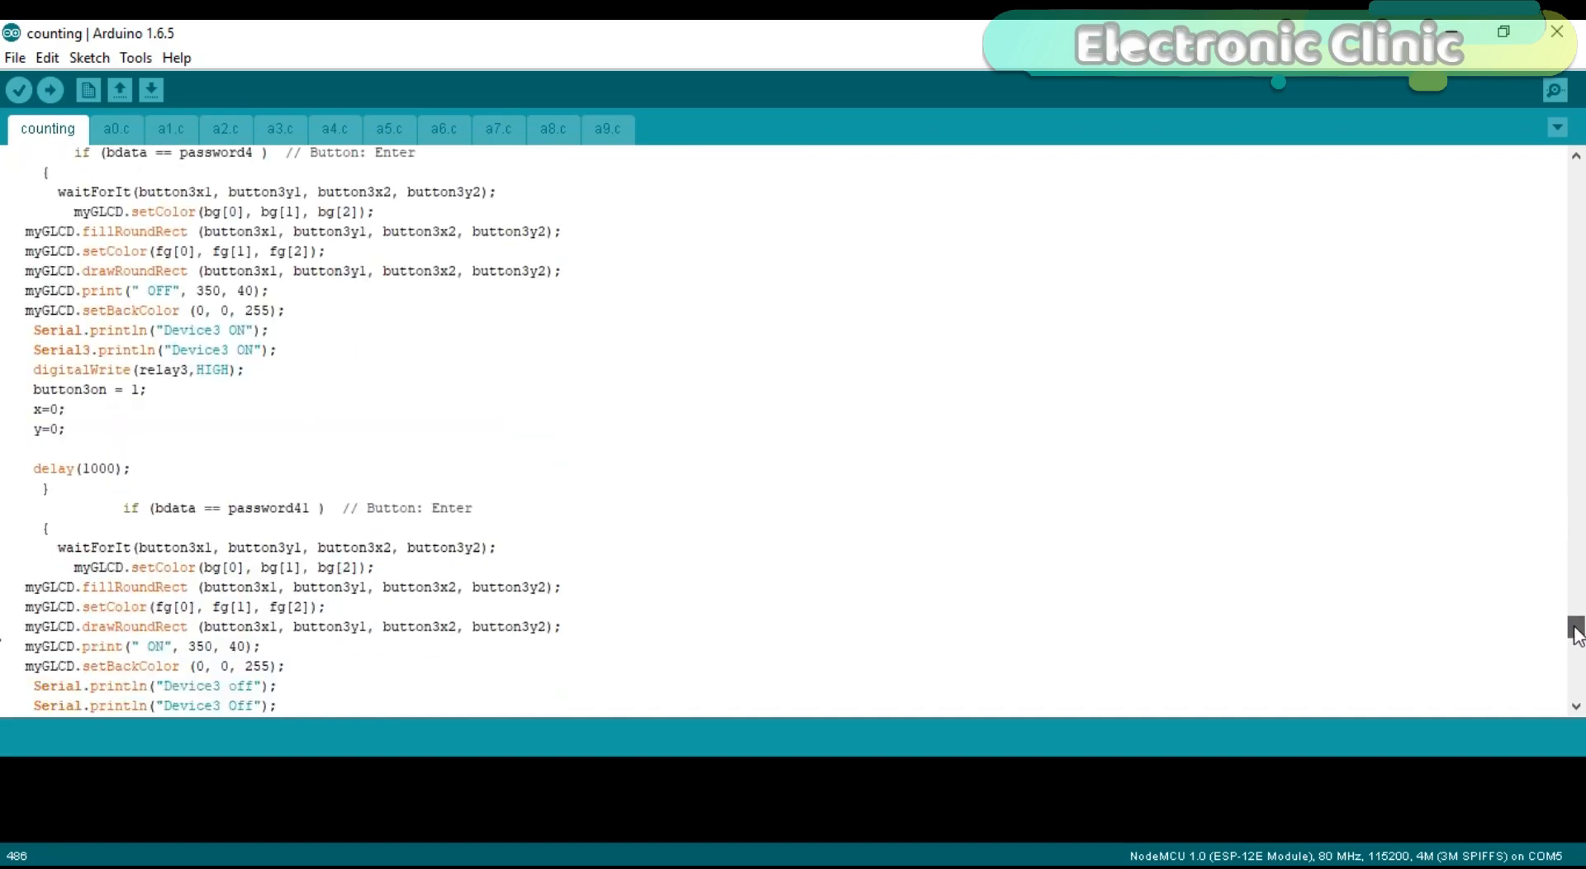
scroll(down, 3)
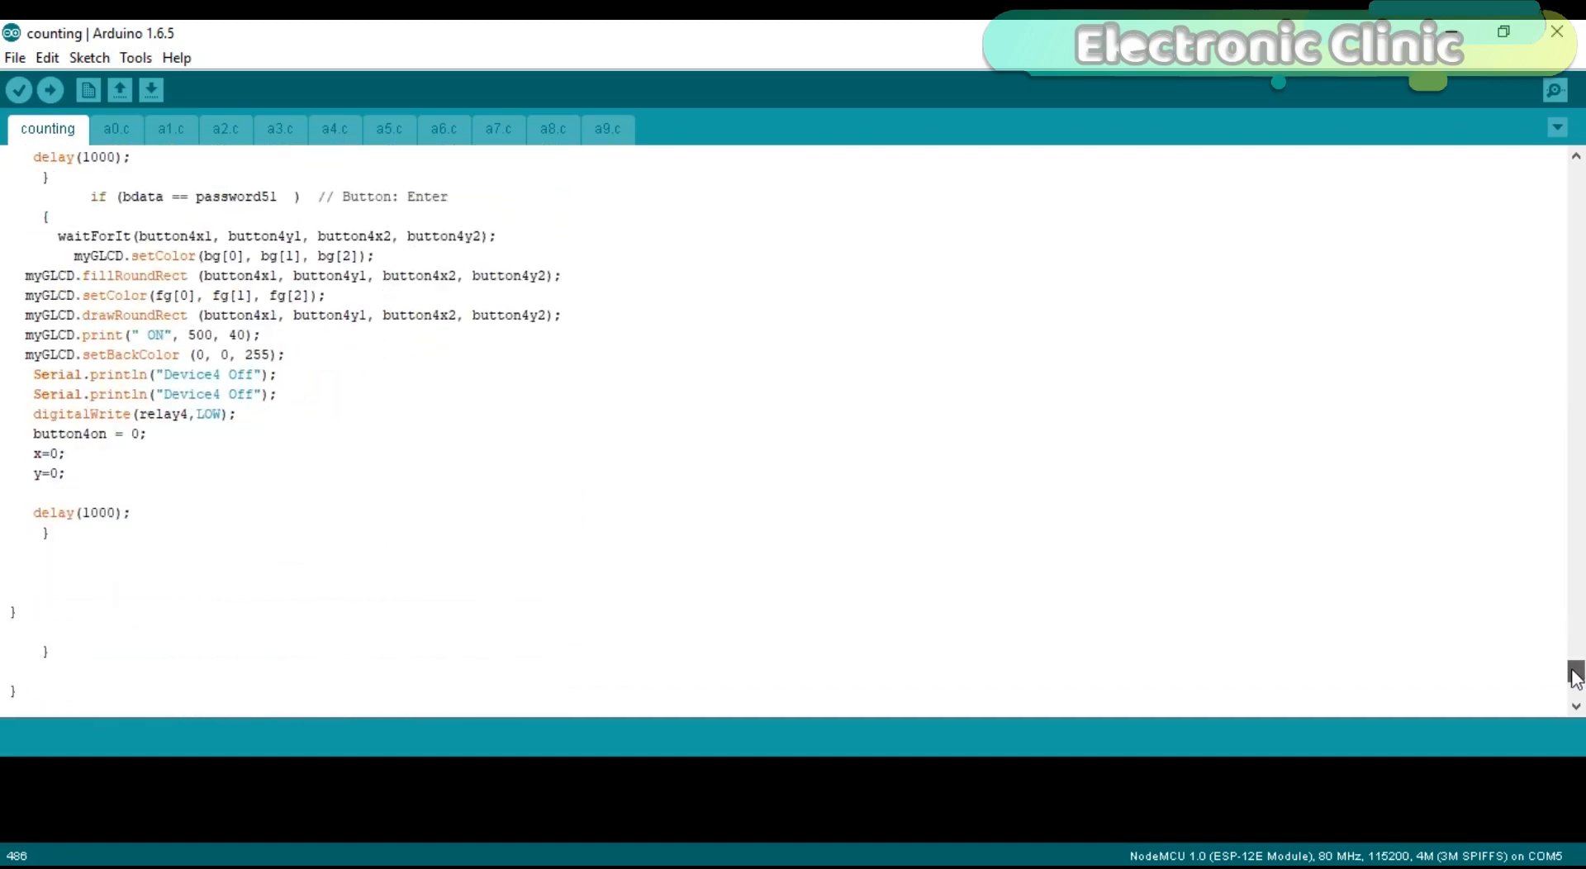
scroll(down, 3)
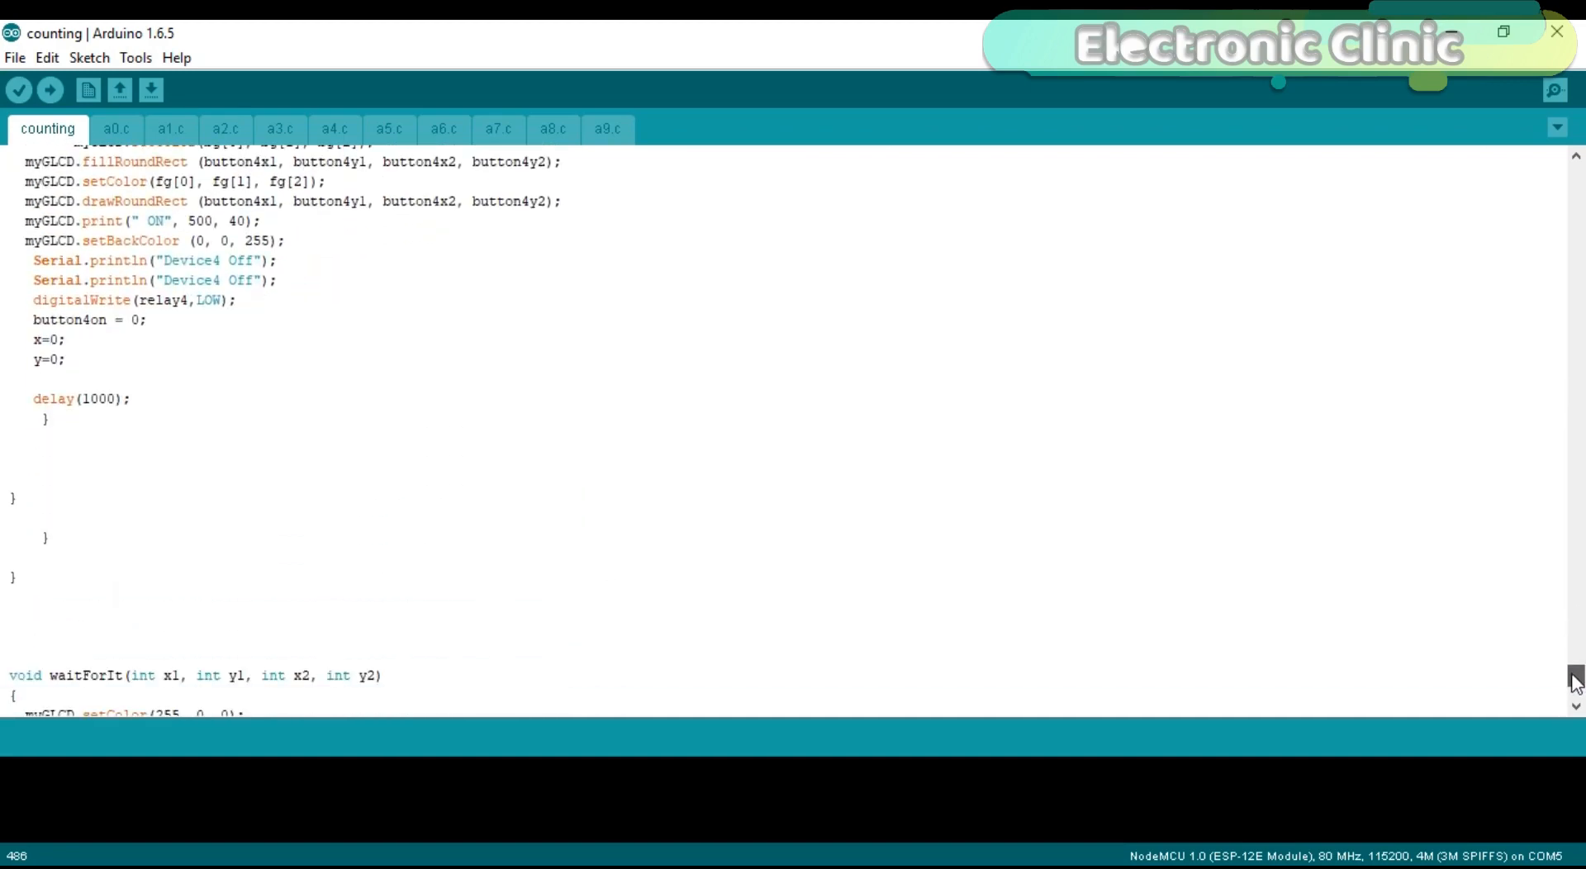
scroll(up, 3)
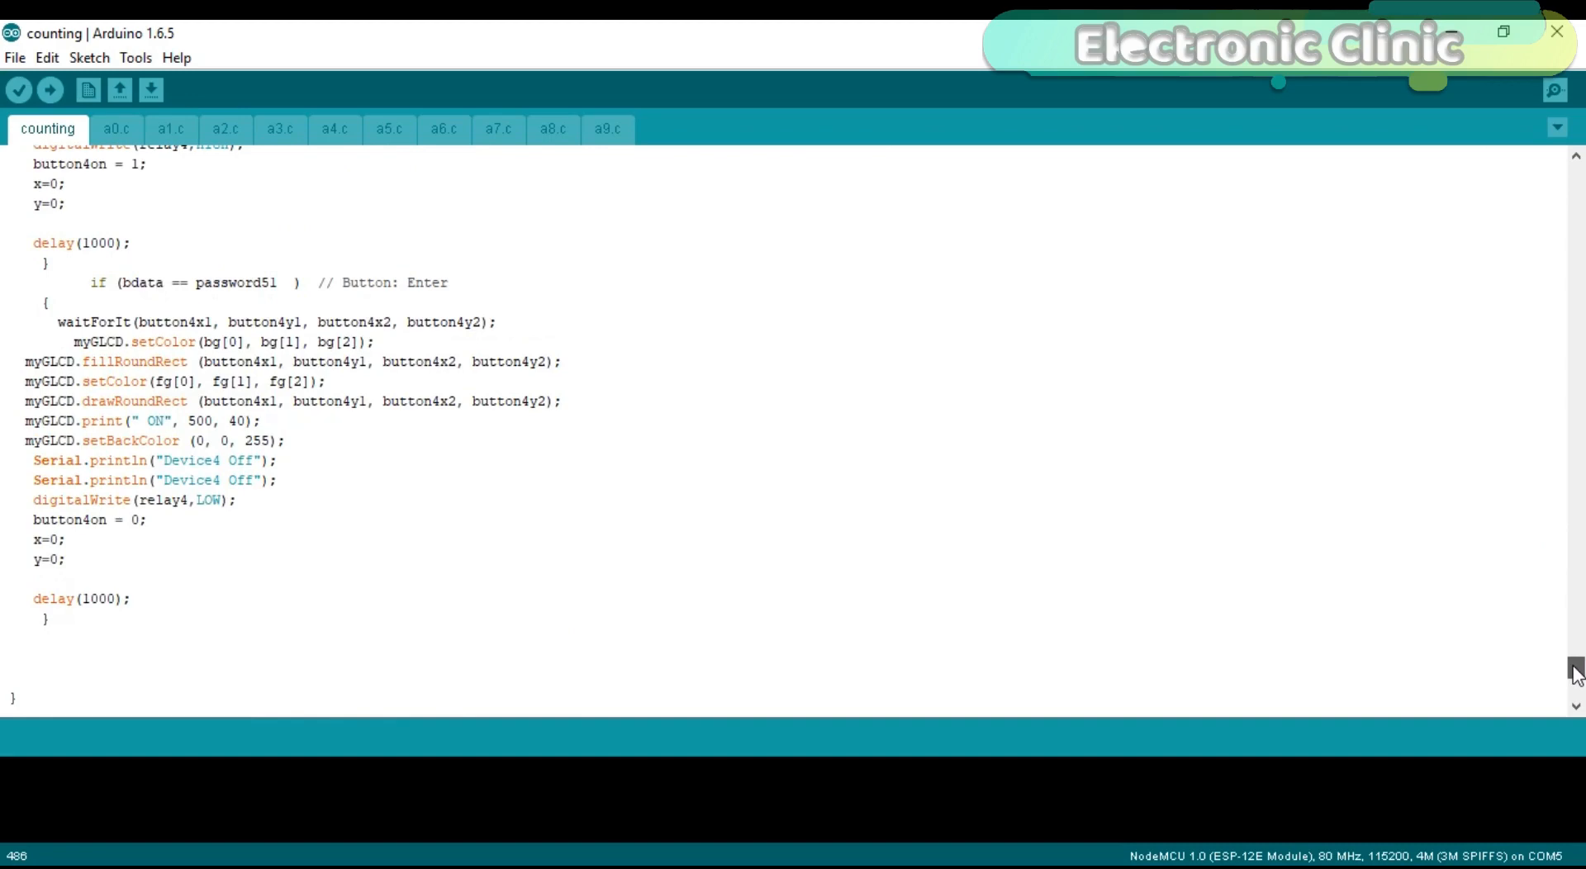
scroll(up, 3)
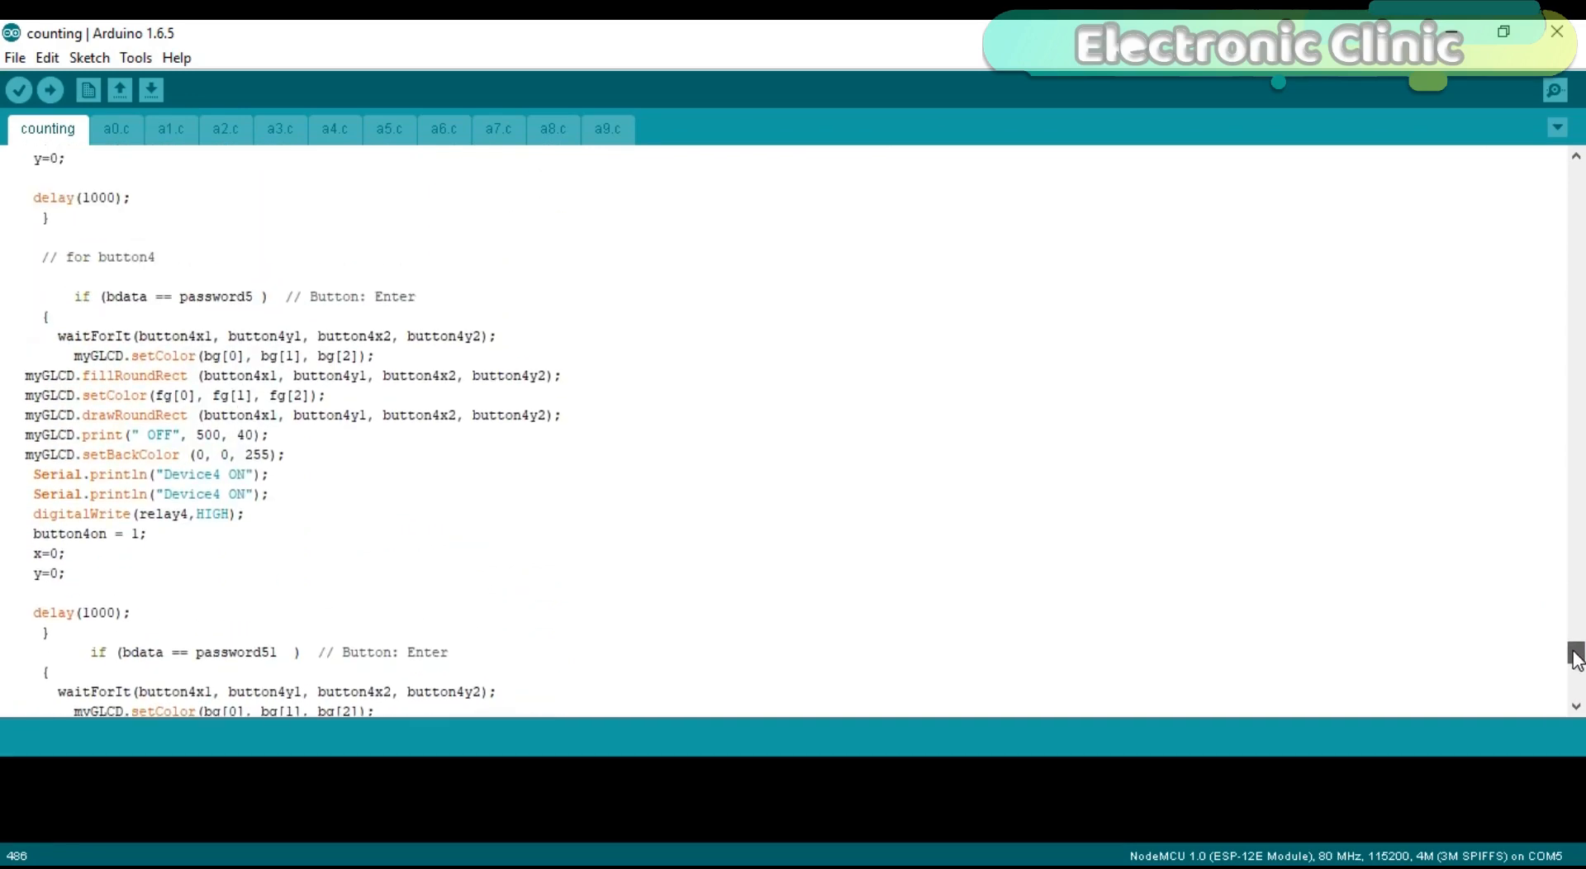
scroll(up, 3)
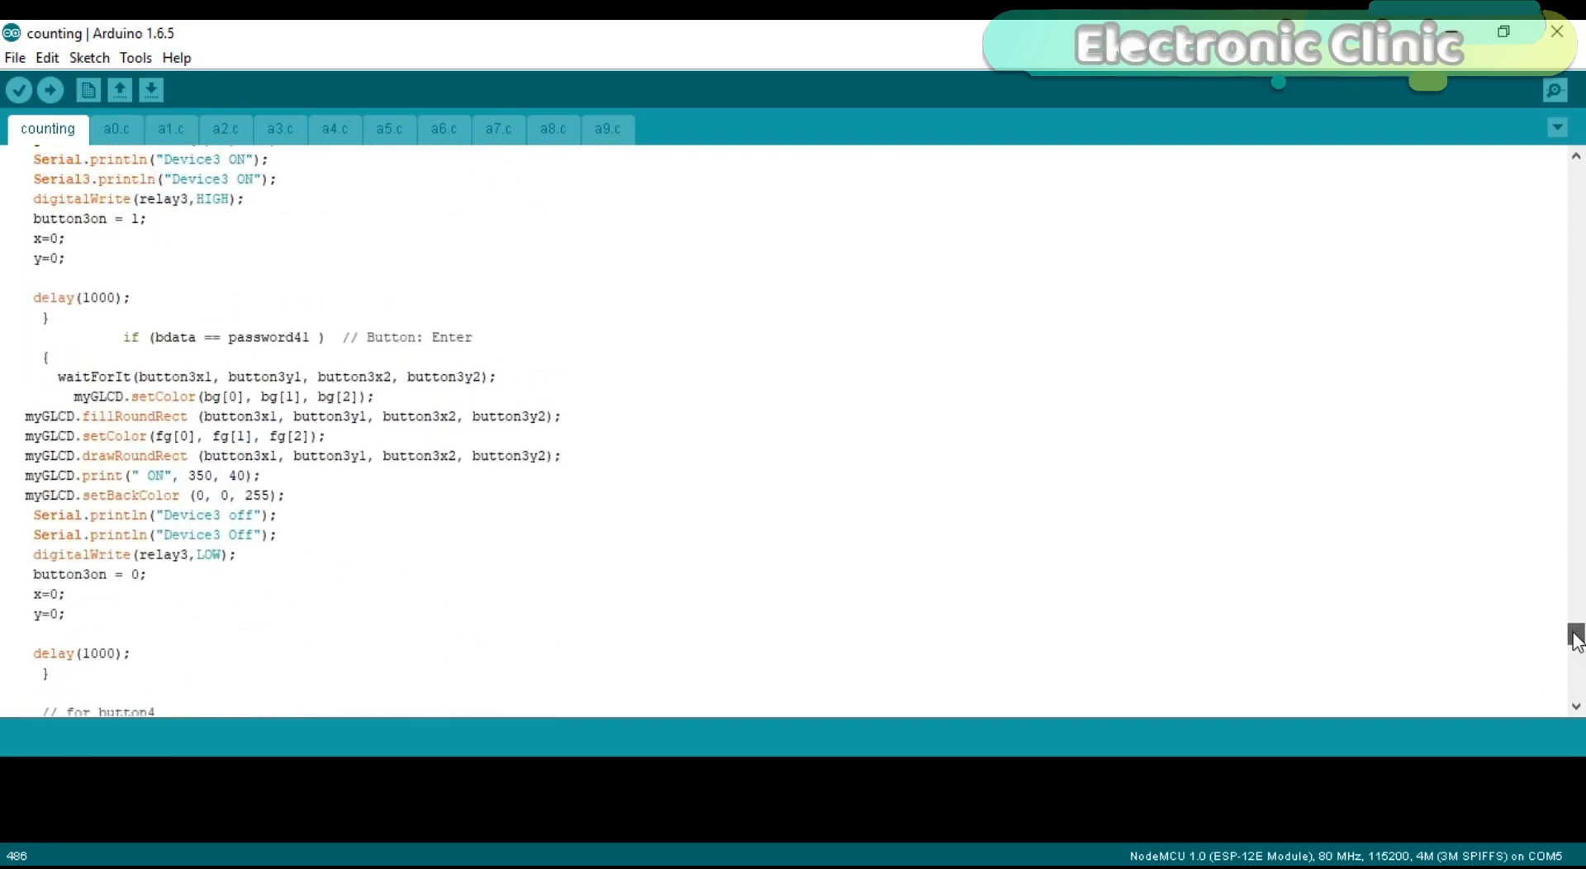
scroll(up, 3)
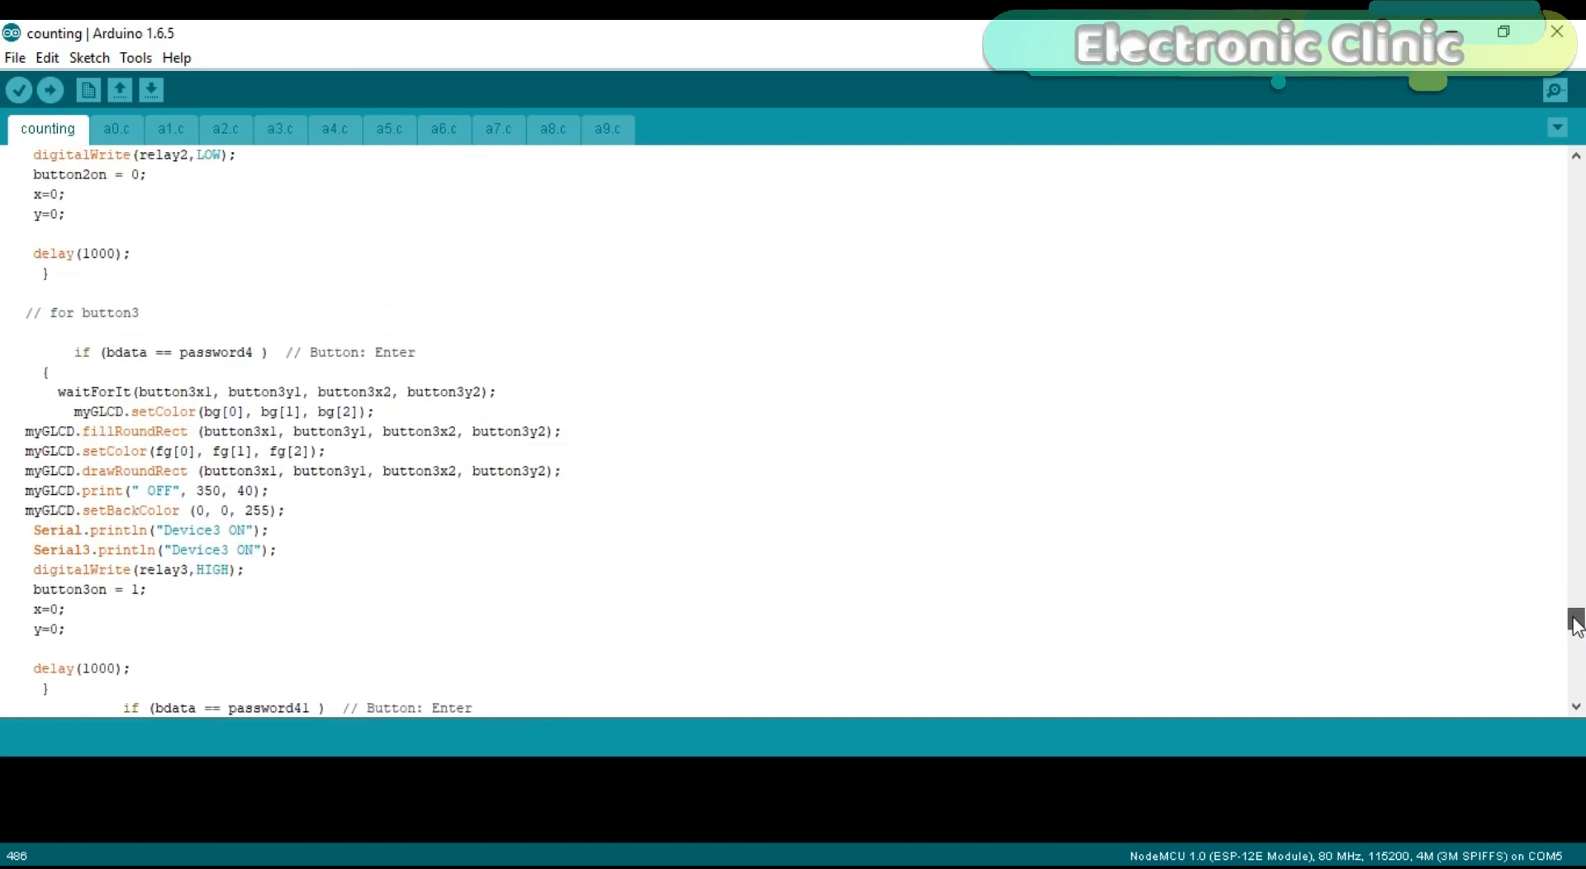
scroll(up, 3)
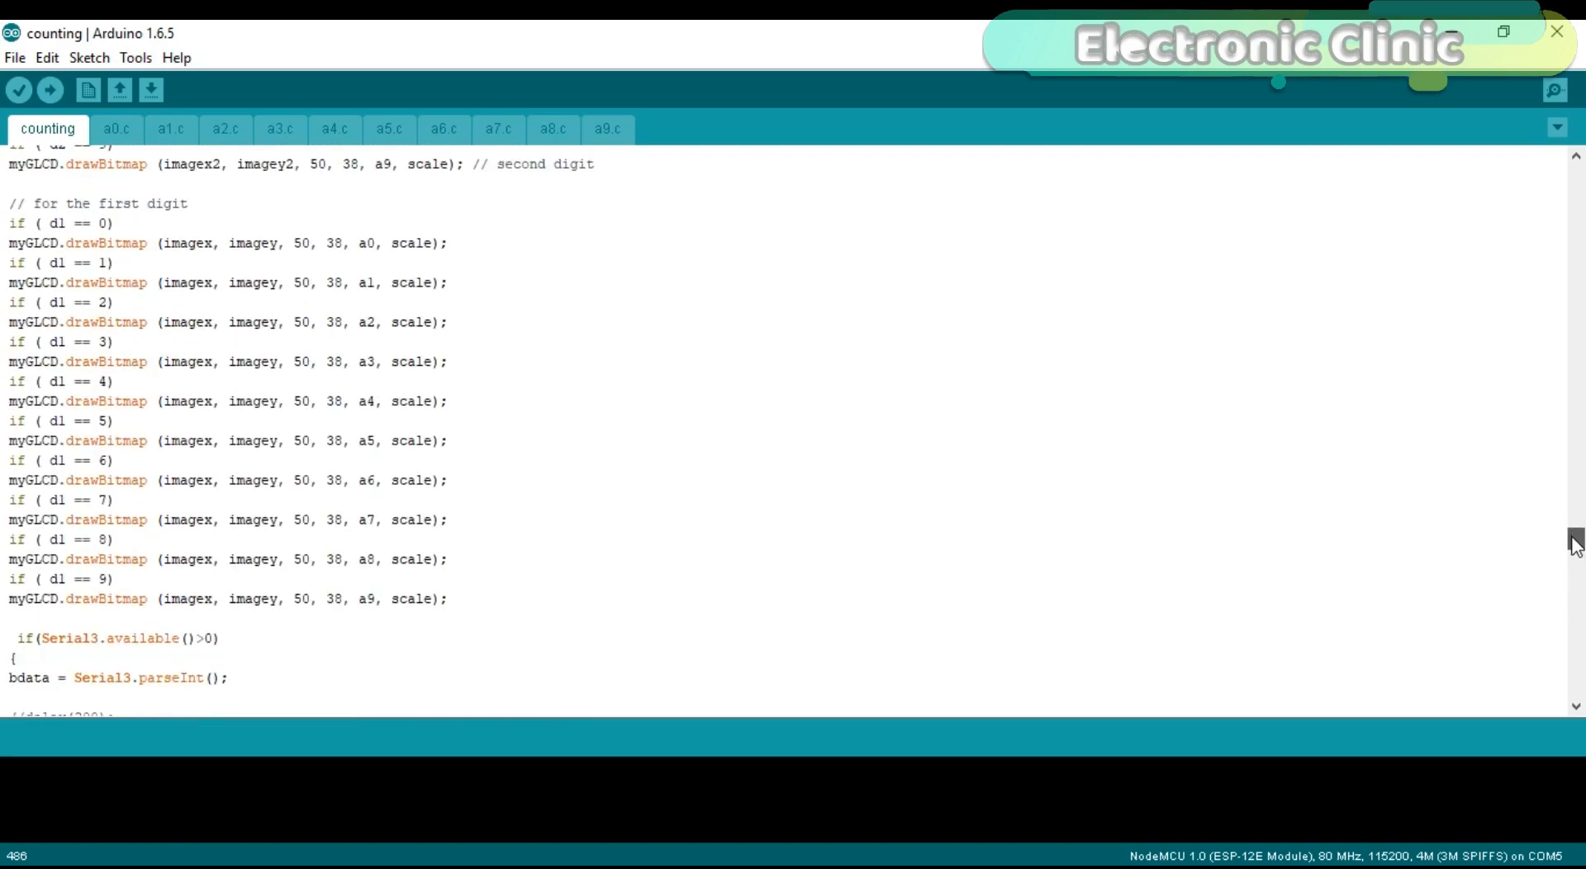